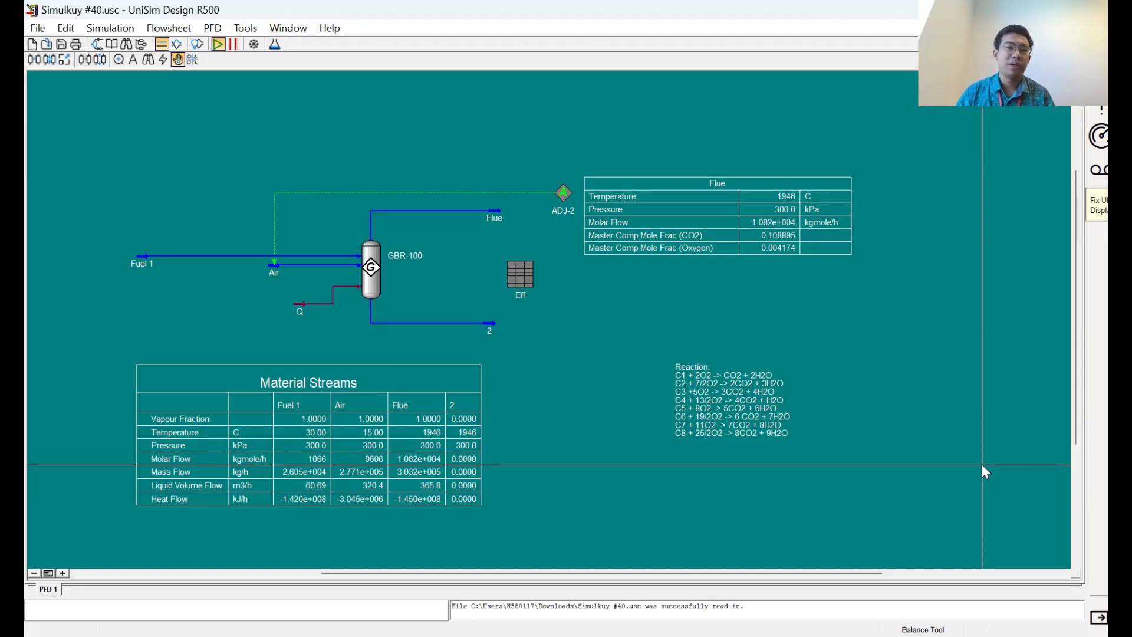
mouse_move(200, 311)
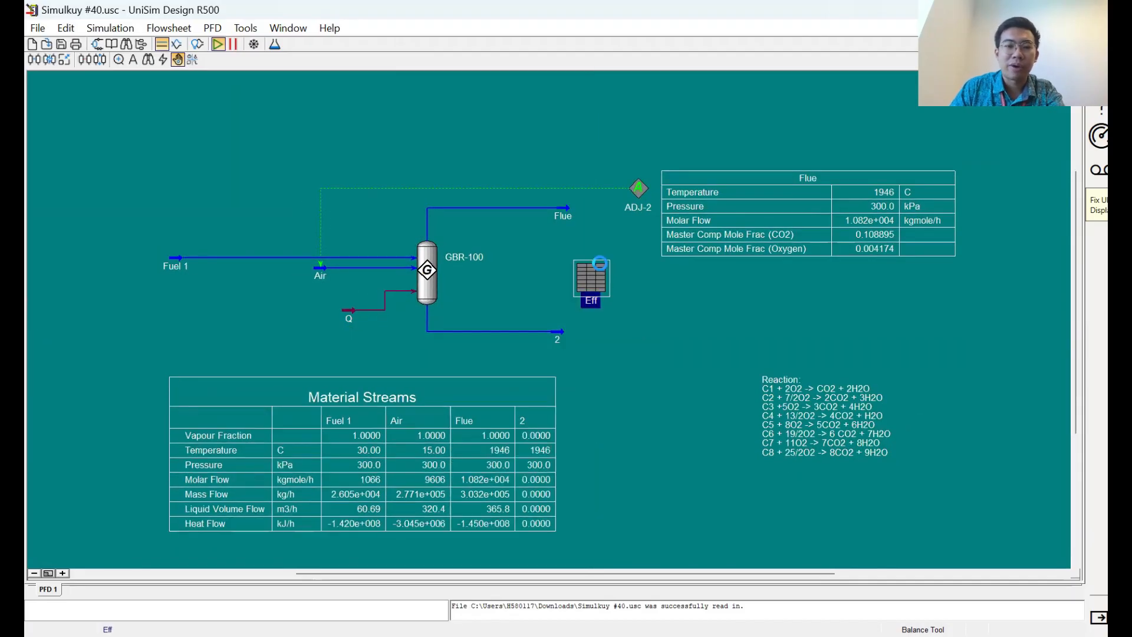
Step: Review the Eff spreadsheet's combustion efficiency, efficiency percentage and Excess Air formulas
double_click(590, 280)
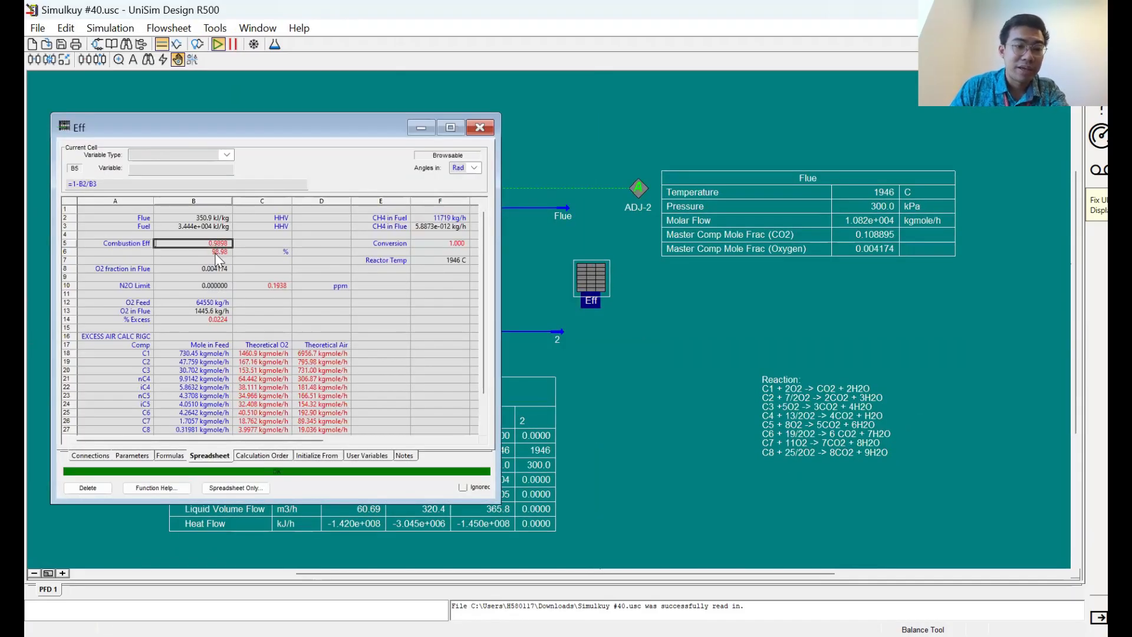
click(193, 251)
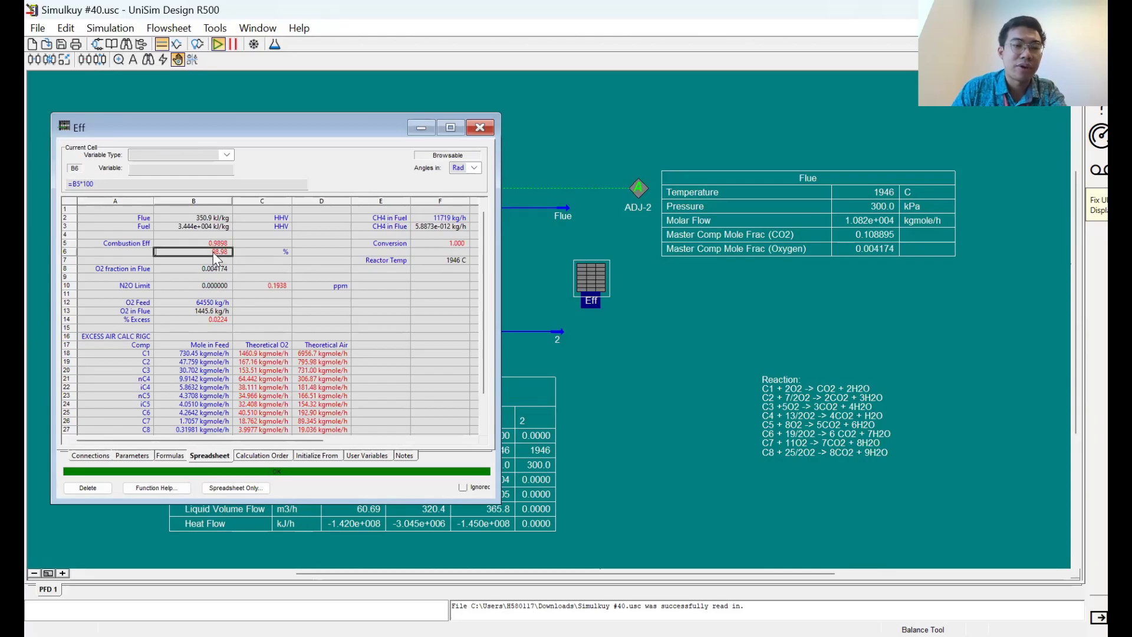
click(193, 242)
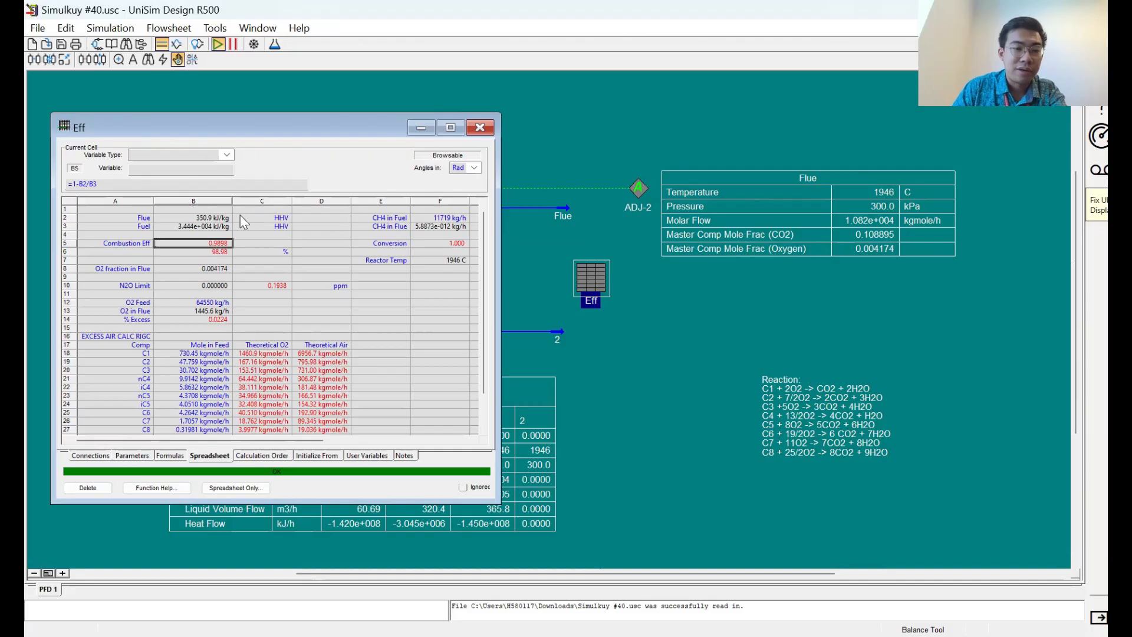
mouse_move(274, 234)
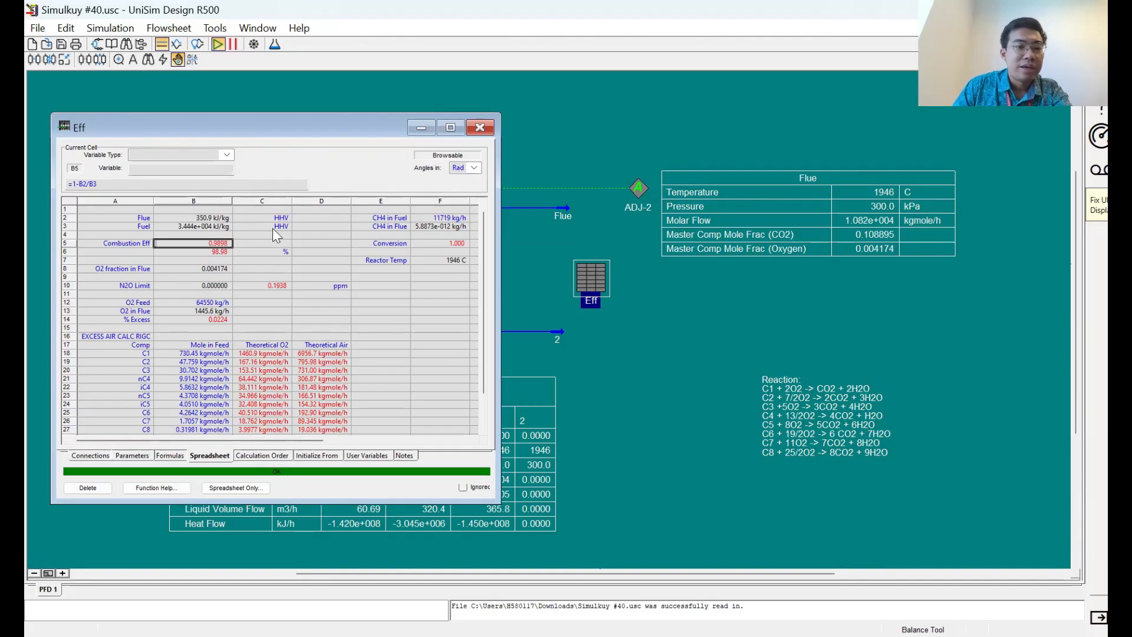
scroll(down, 3)
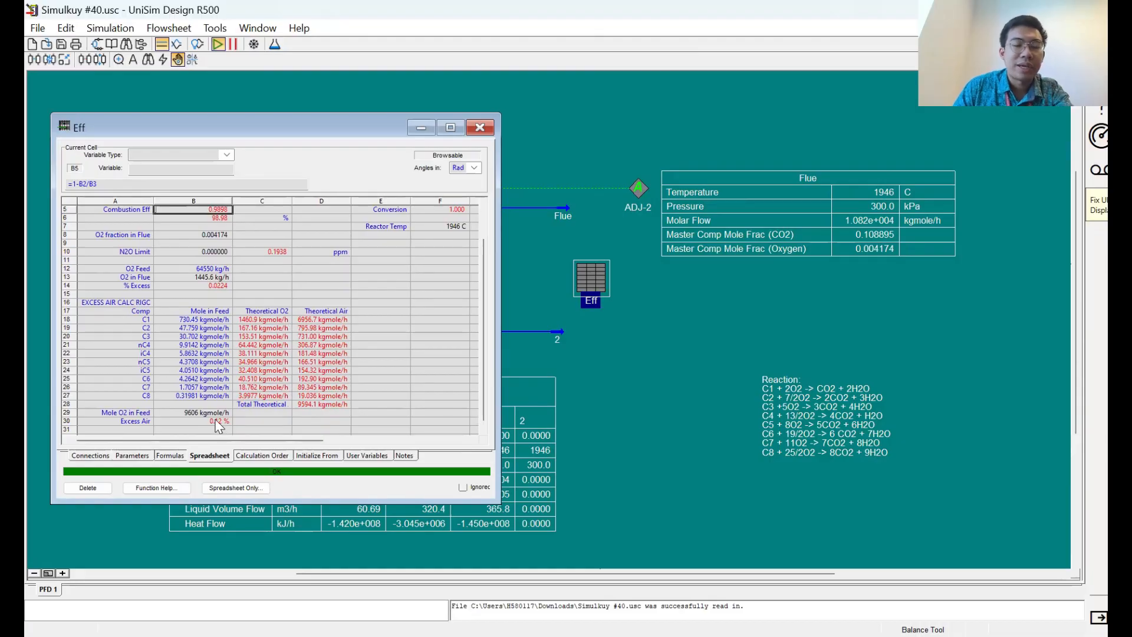
click(192, 421)
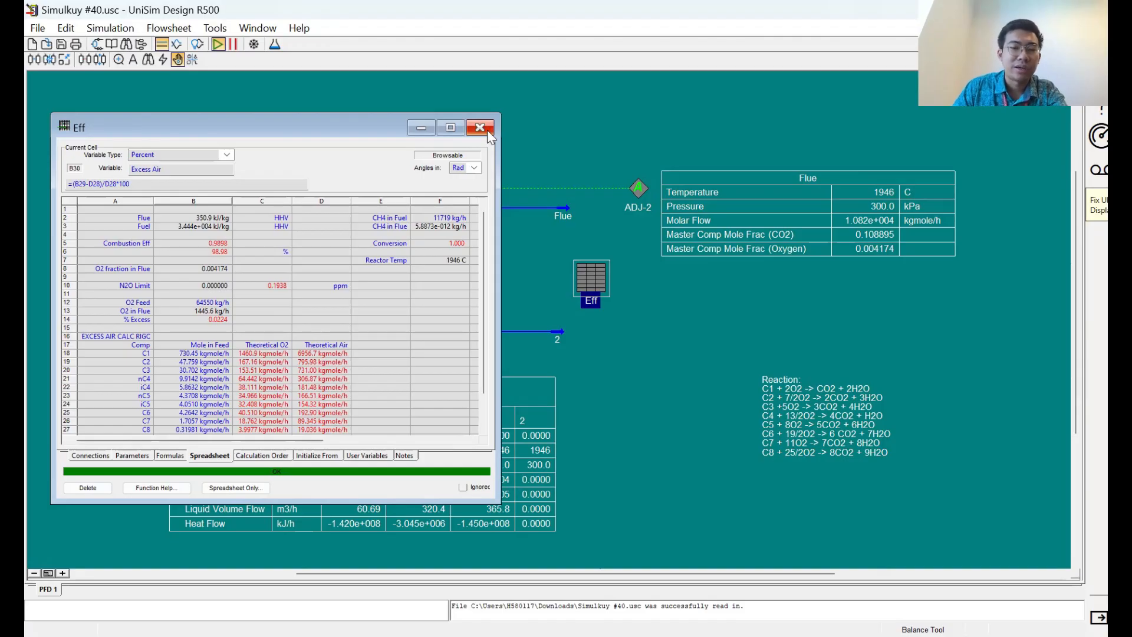
mouse_move(479, 128)
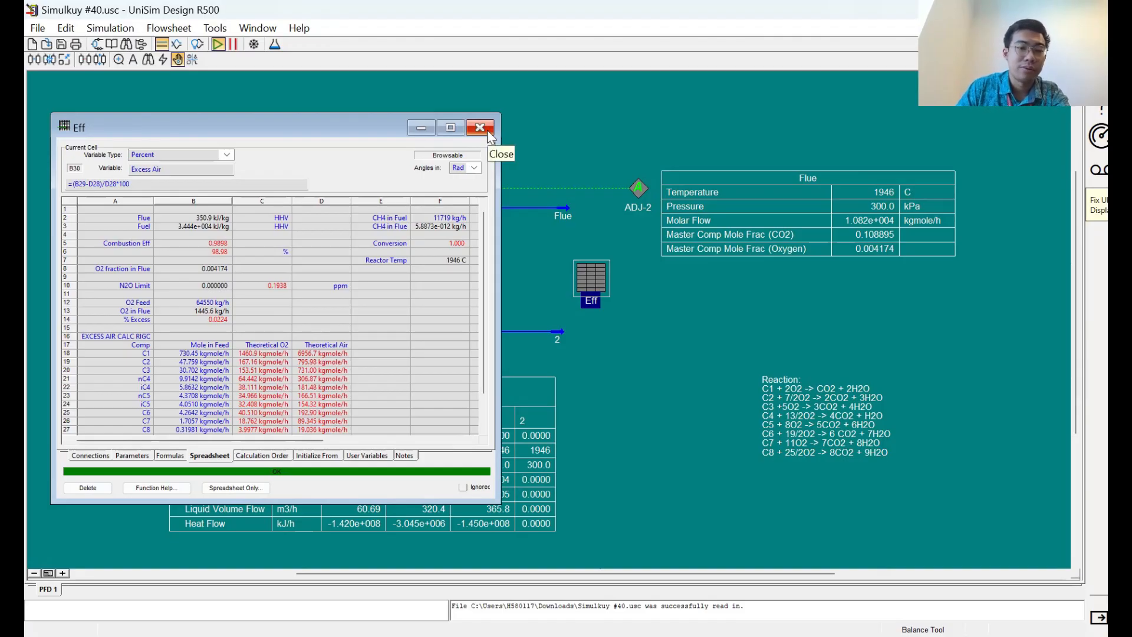
Step: Close the Eff spreadsheet and open the DataBook from the Tools menu
click(479, 128)
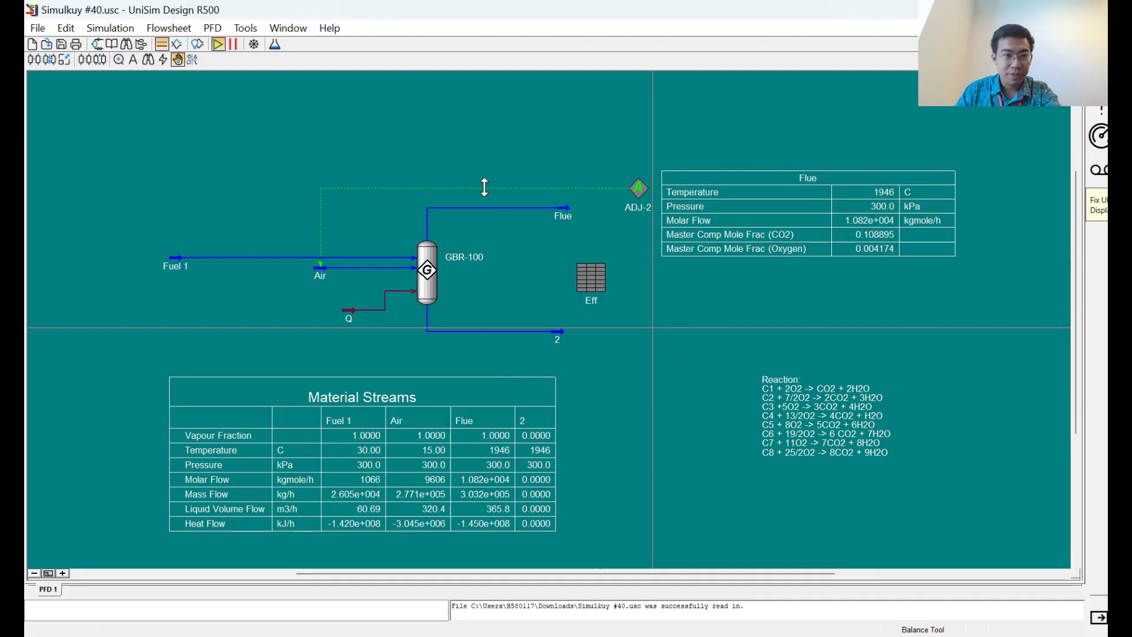
click(245, 27)
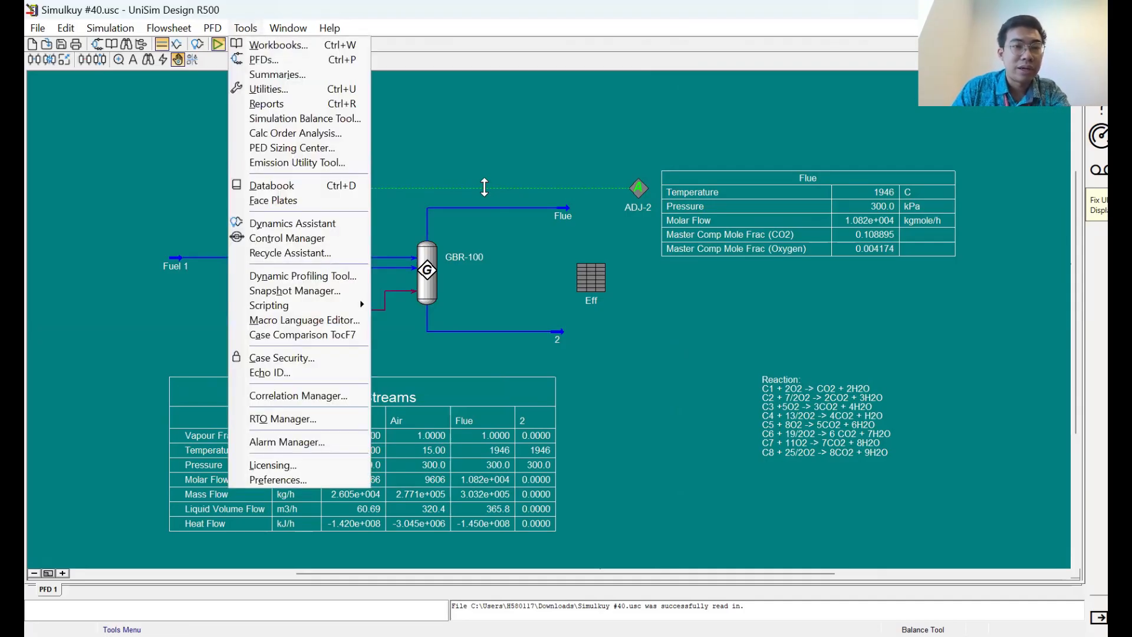
mouse_move(271, 184)
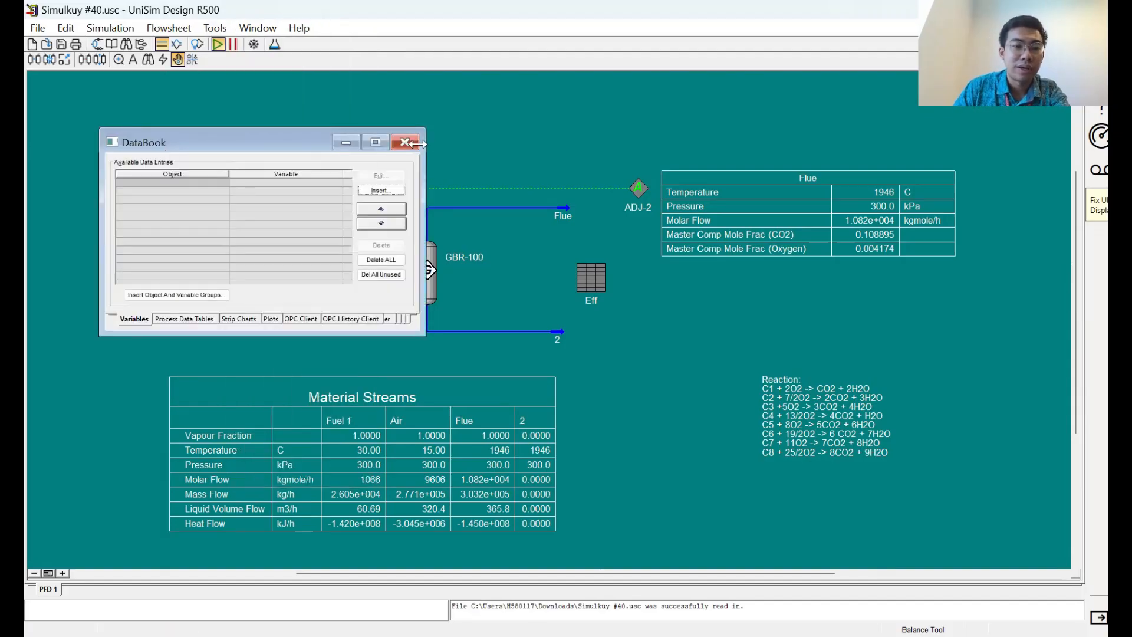
click(406, 141)
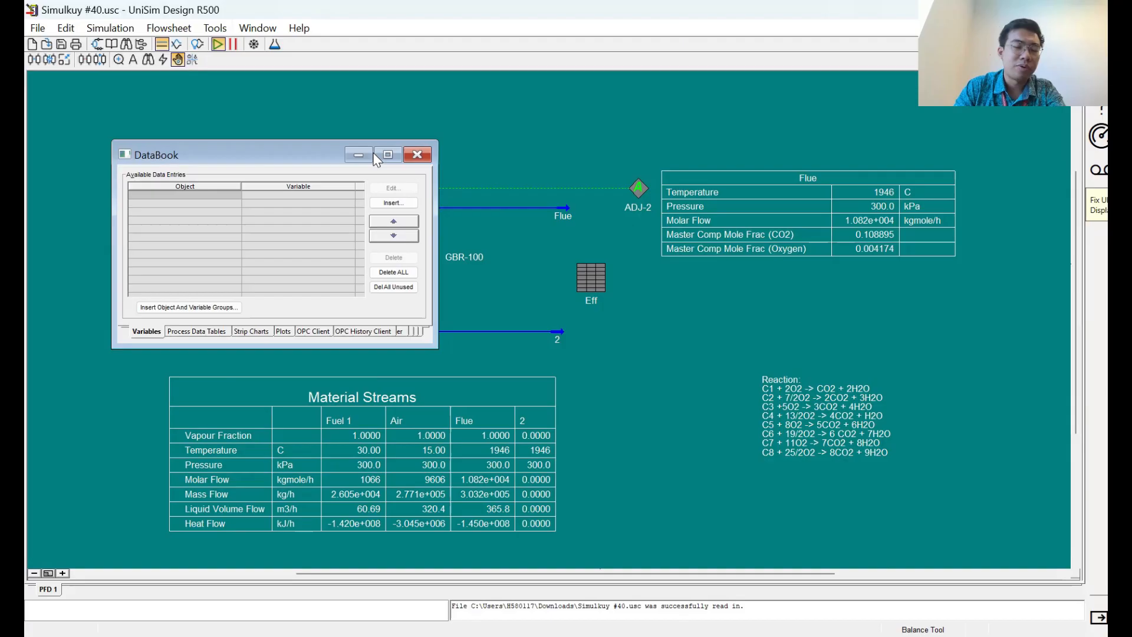
mouse_move(181, 94)
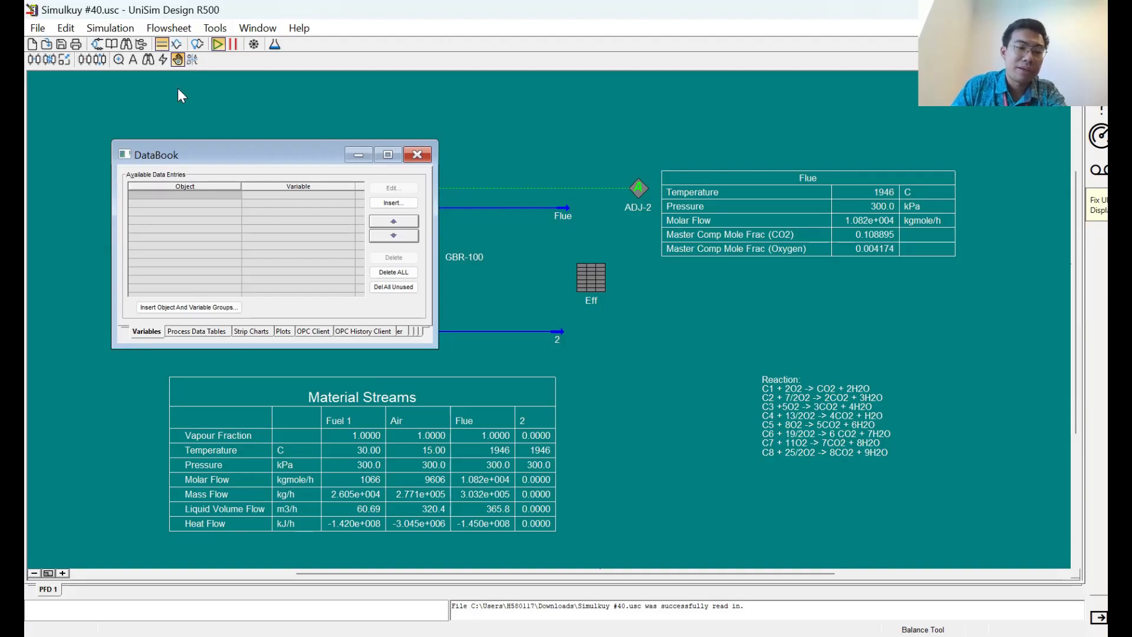
mouse_move(261, 309)
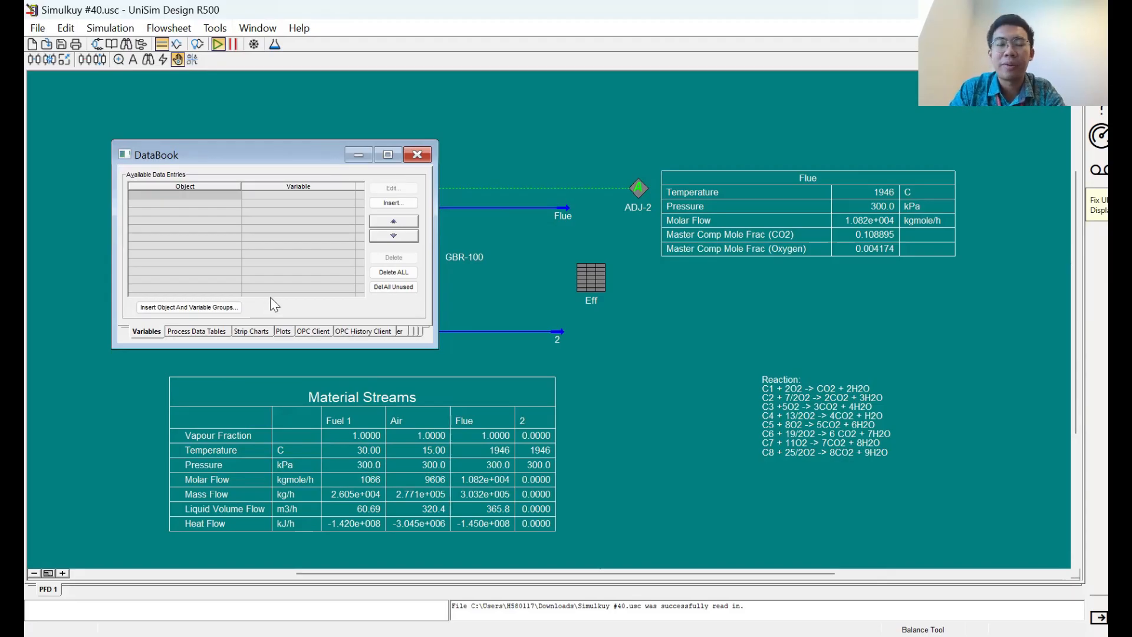
mouse_move(430, 359)
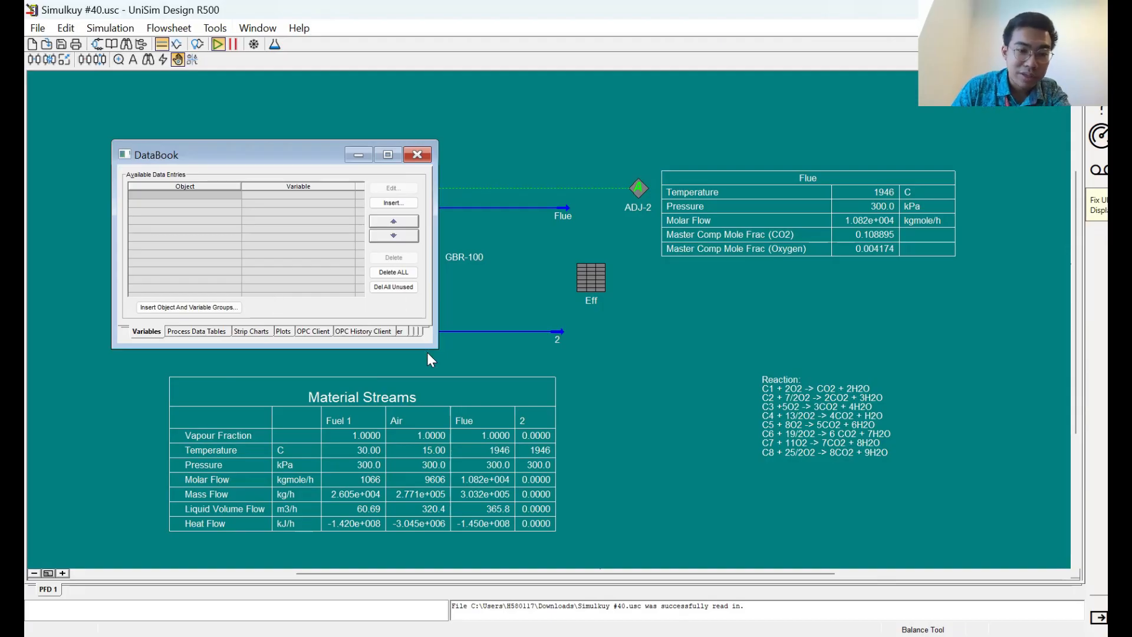
mouse_move(415, 347)
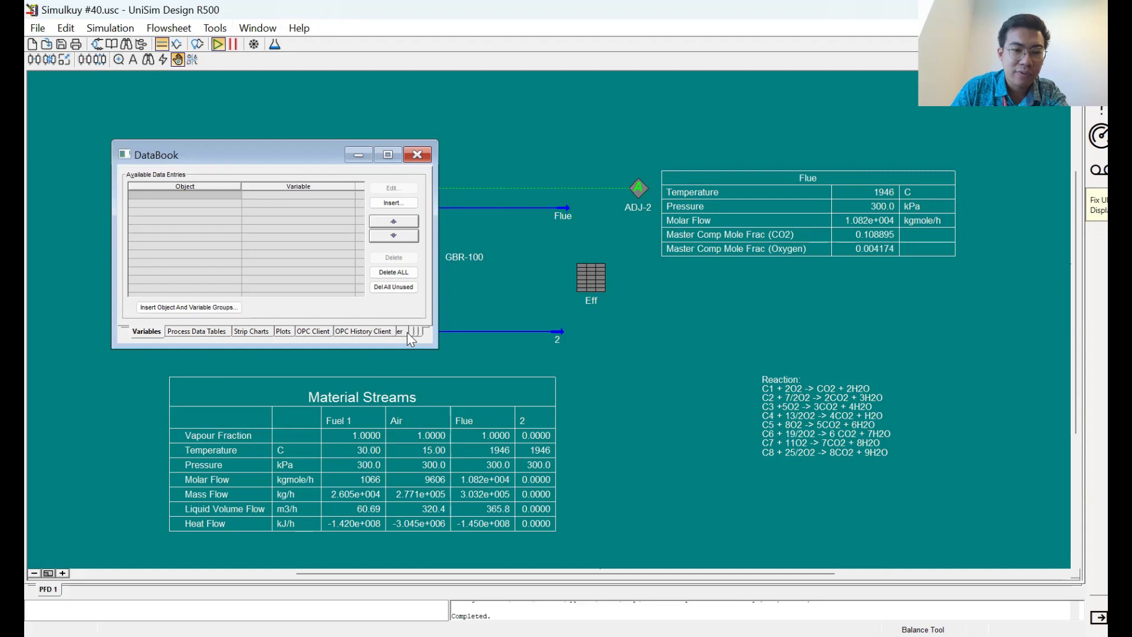
mouse_move(464, 345)
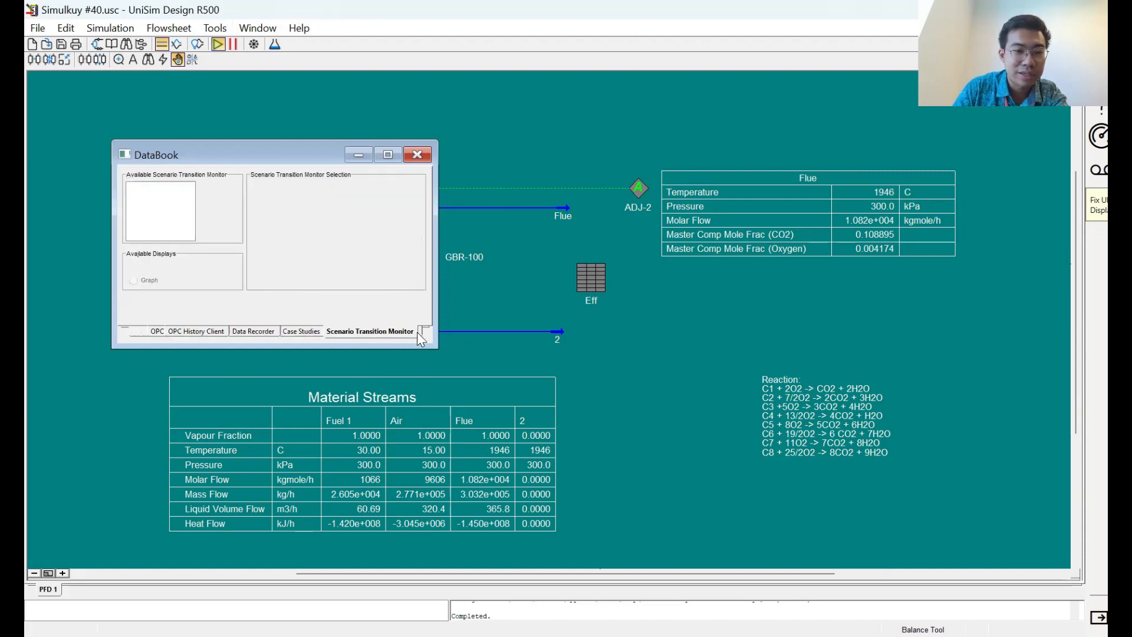
Step: Check the DataBook's Case Studies page, then page back to its empty Variables list
click(301, 331)
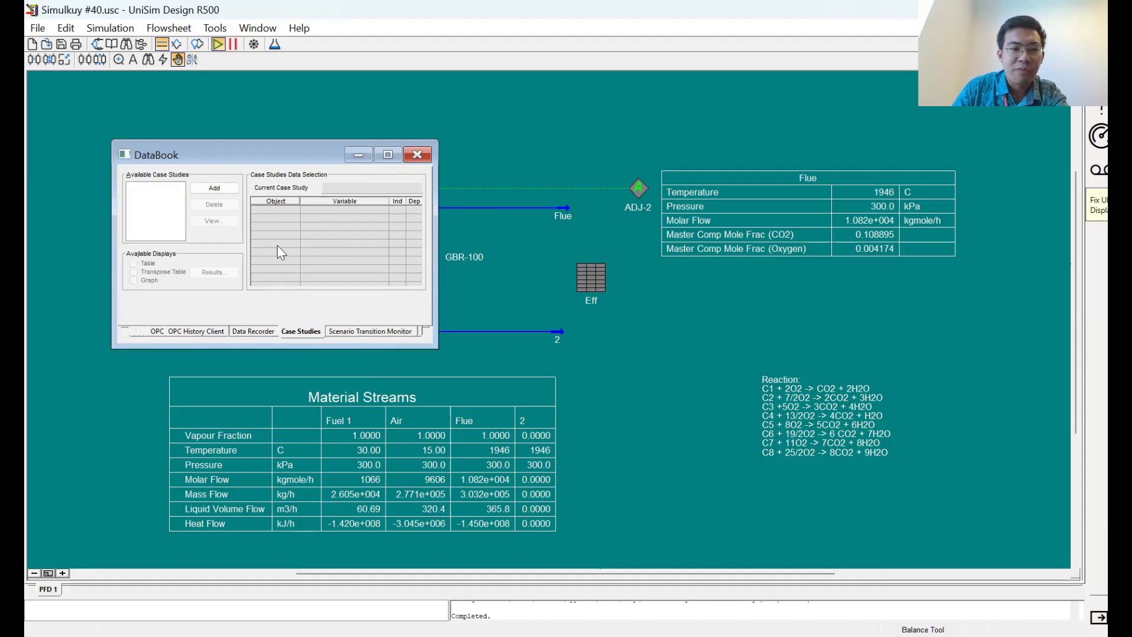
mouse_move(321, 236)
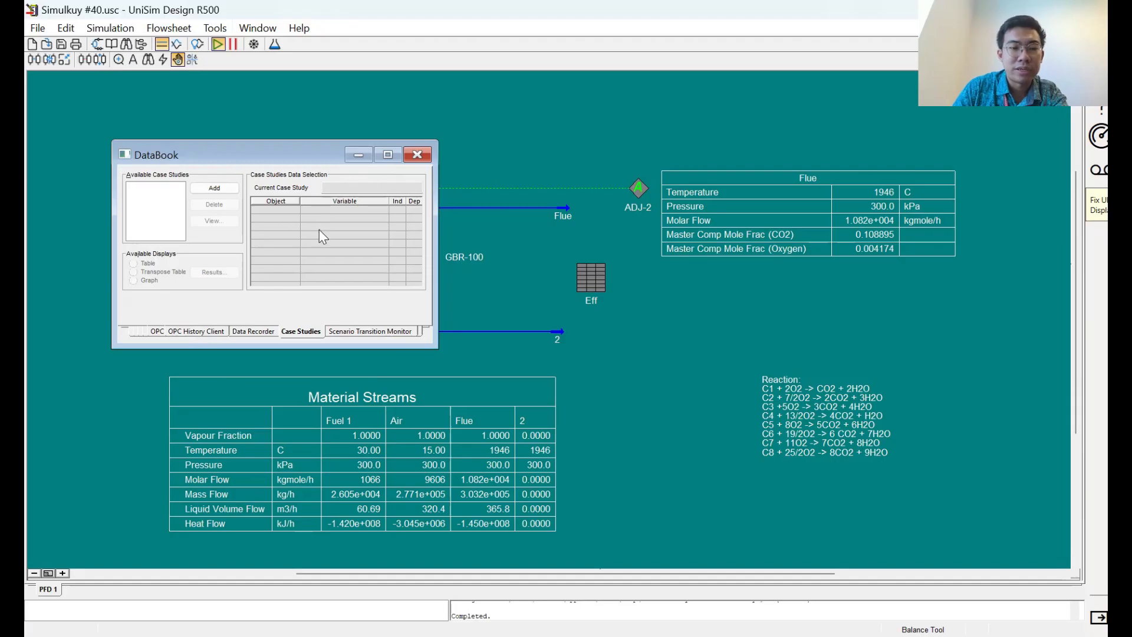
mouse_move(185, 334)
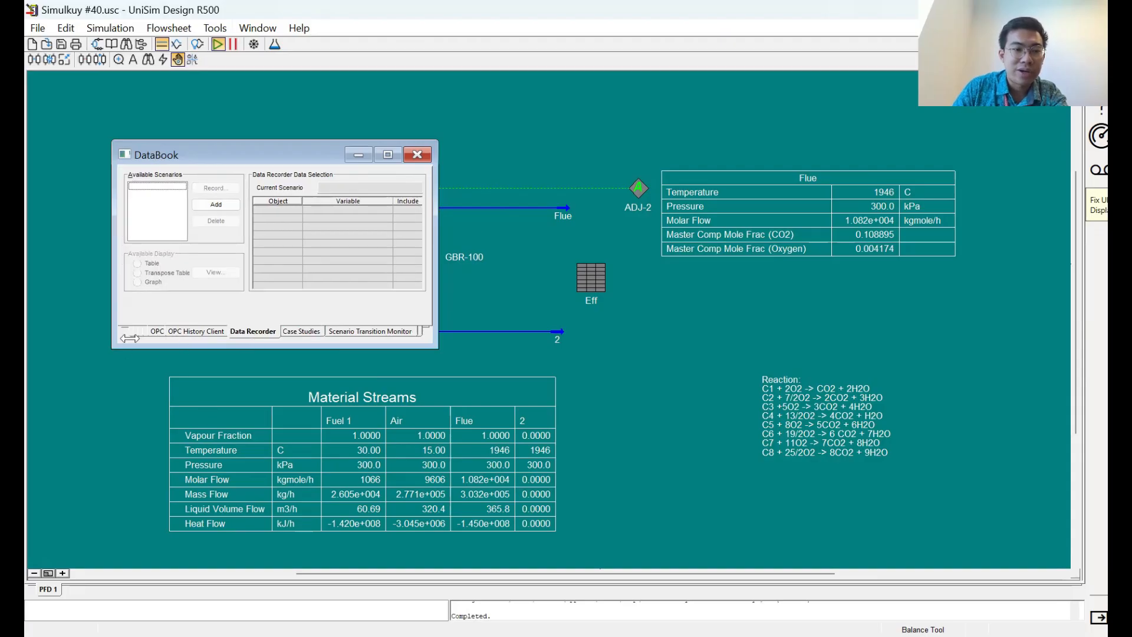
click(167, 330)
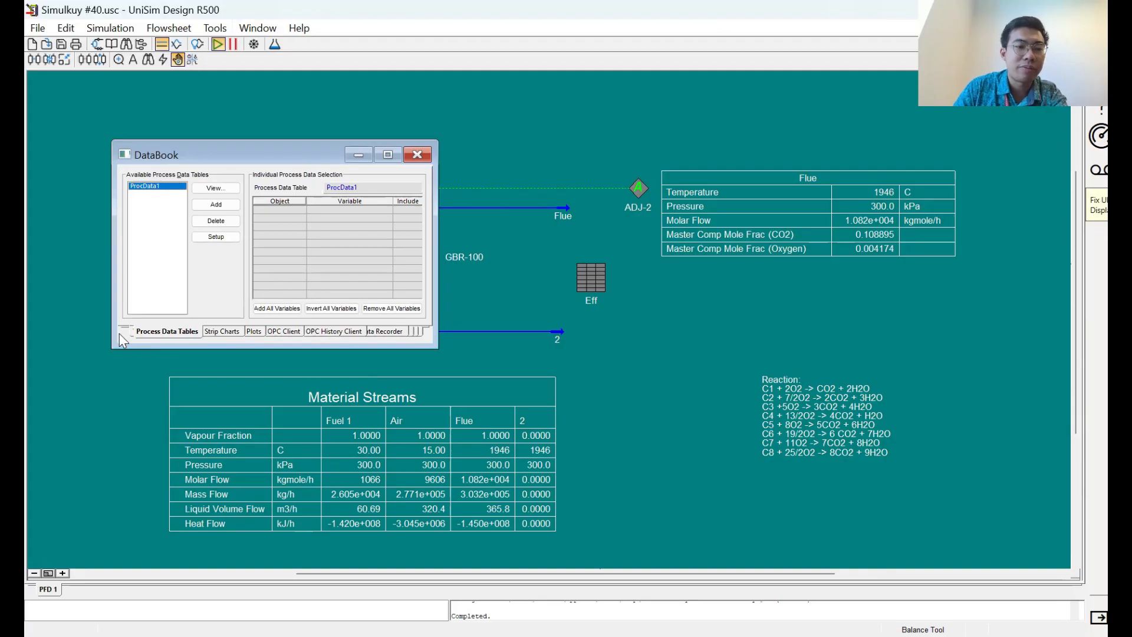
click(147, 330)
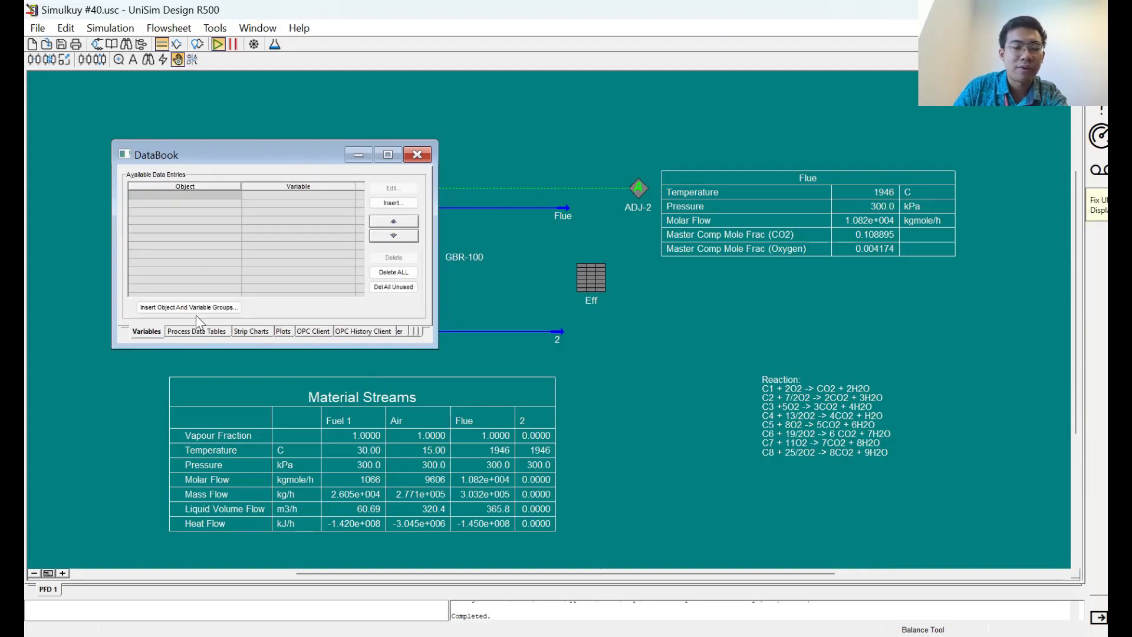
mouse_move(241, 270)
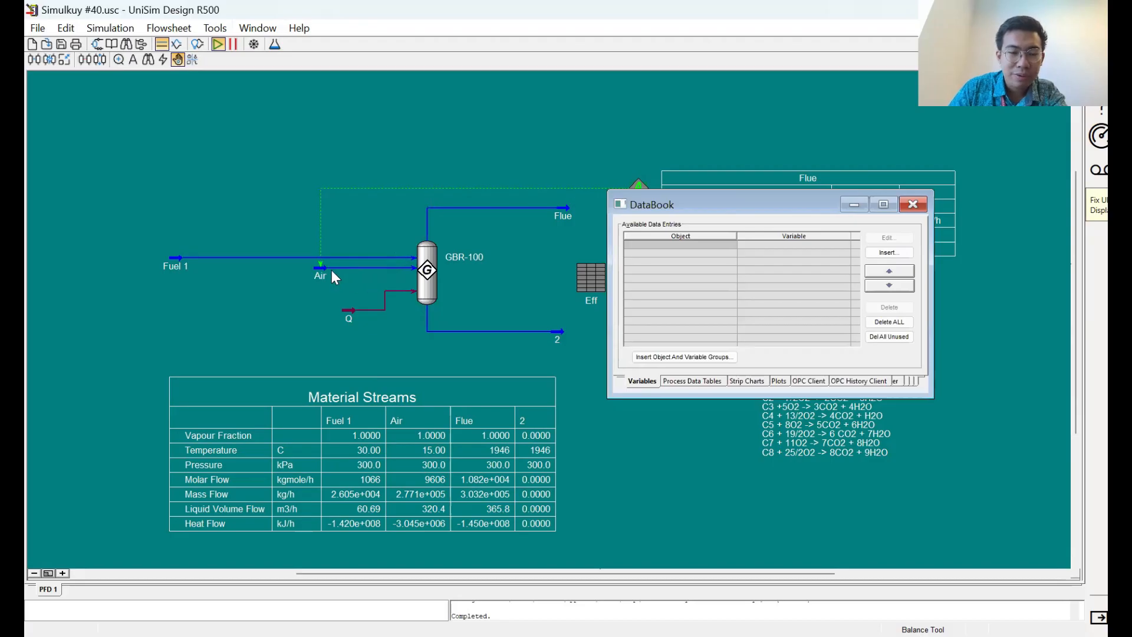
Step: Add the Air stream's Mass Flow to the DataBook variables
double_click(320, 267)
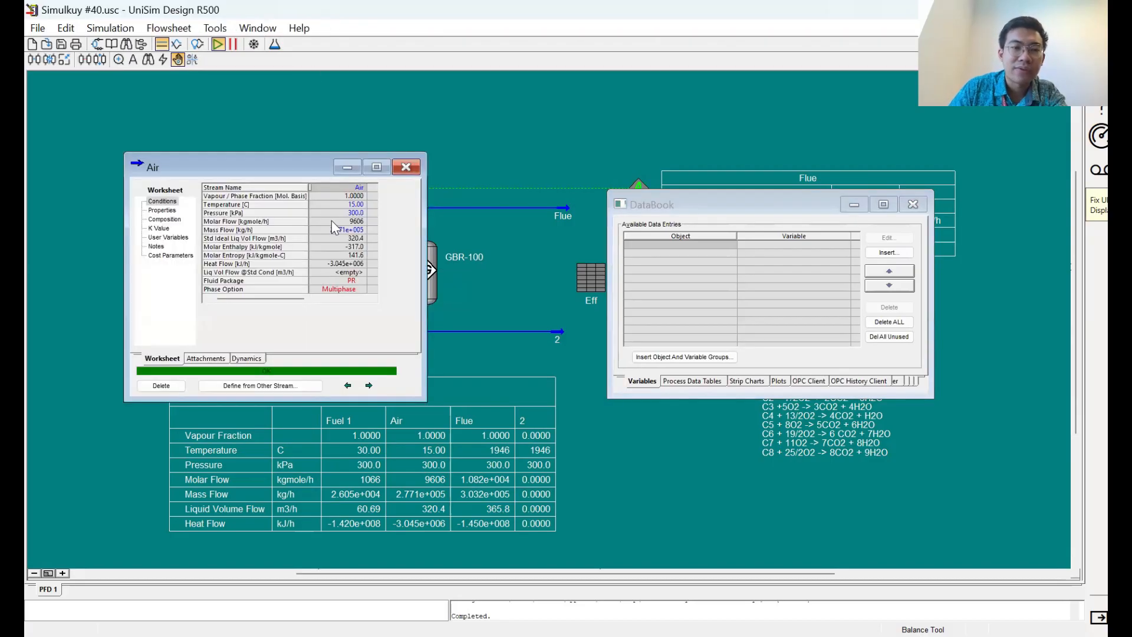
click(340, 230)
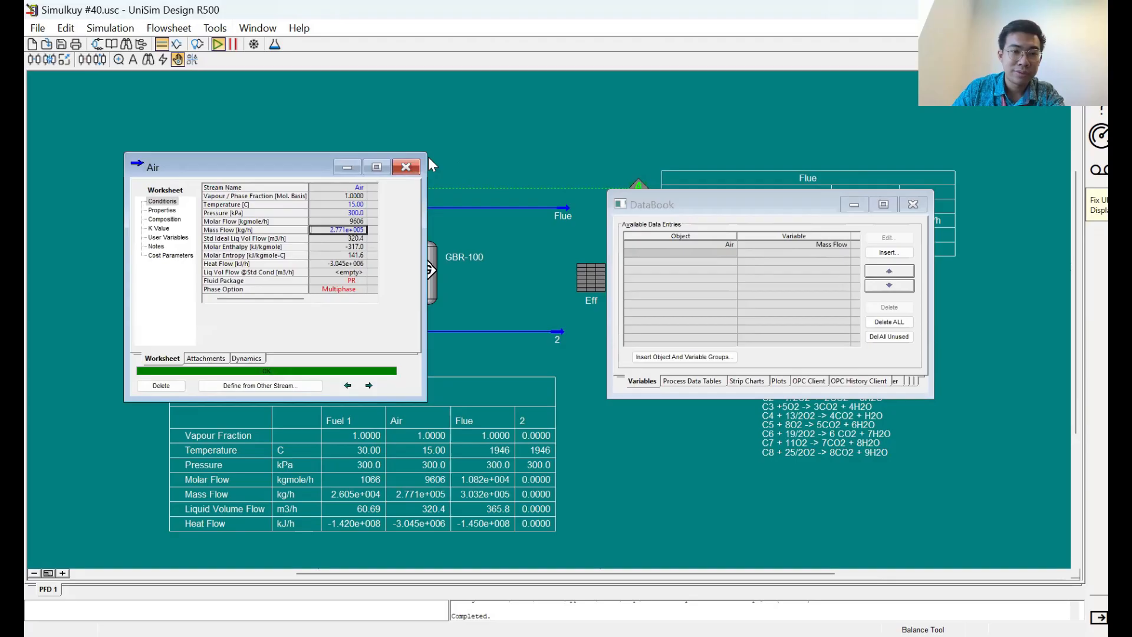
mouse_move(406, 166)
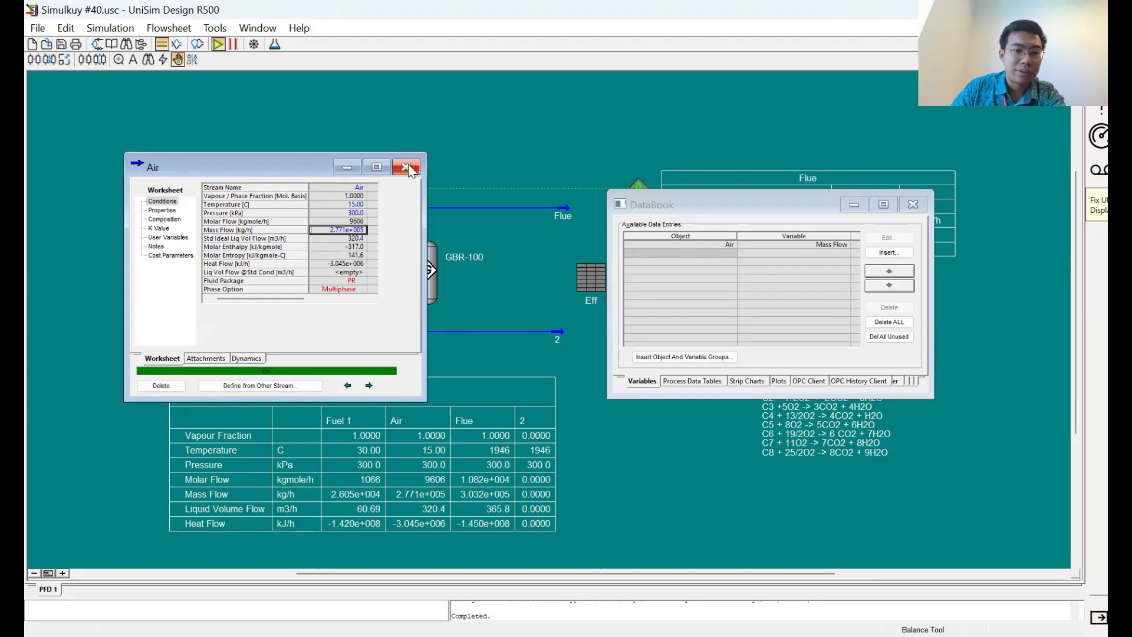
click(405, 167)
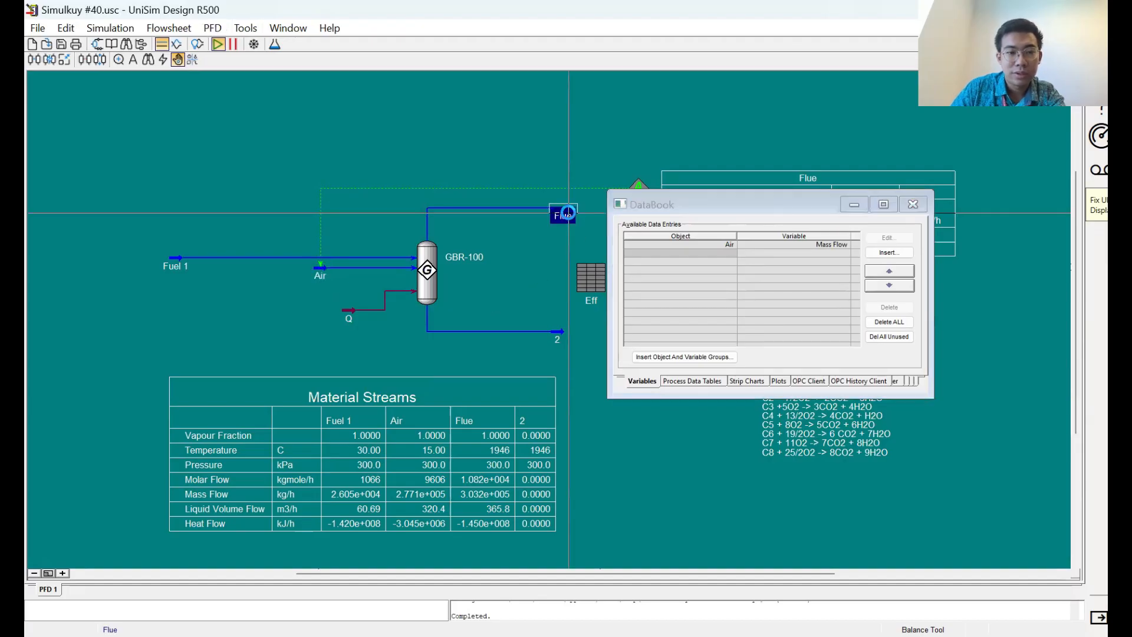
Step: Add ADJ-2's Specified Target Value to the DataBook variables
double_click(562, 215)
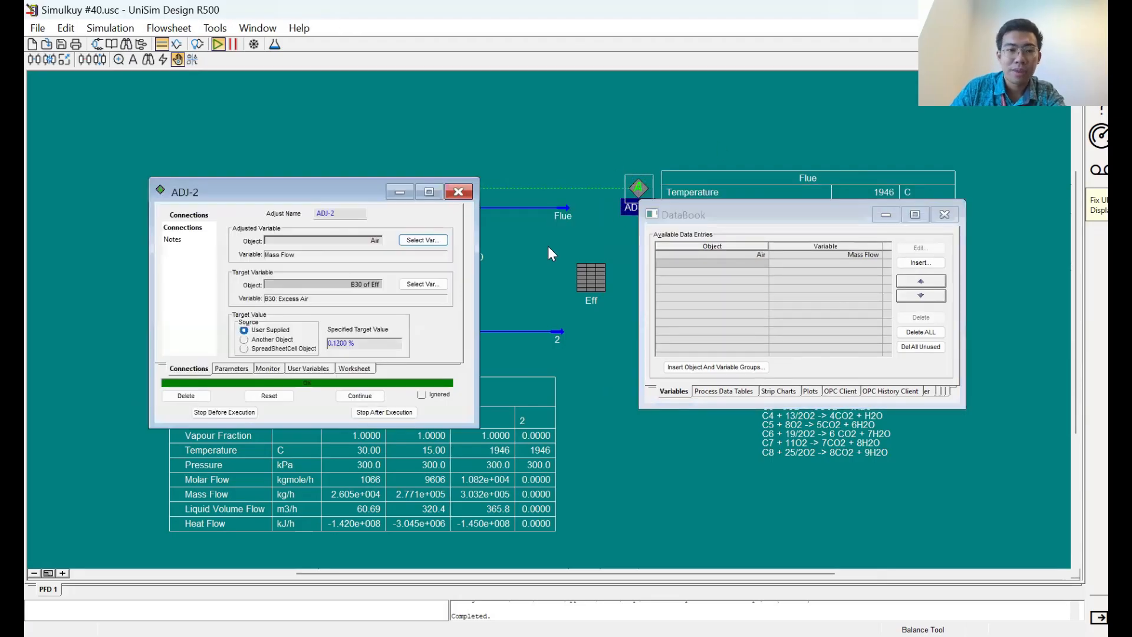
click(363, 343)
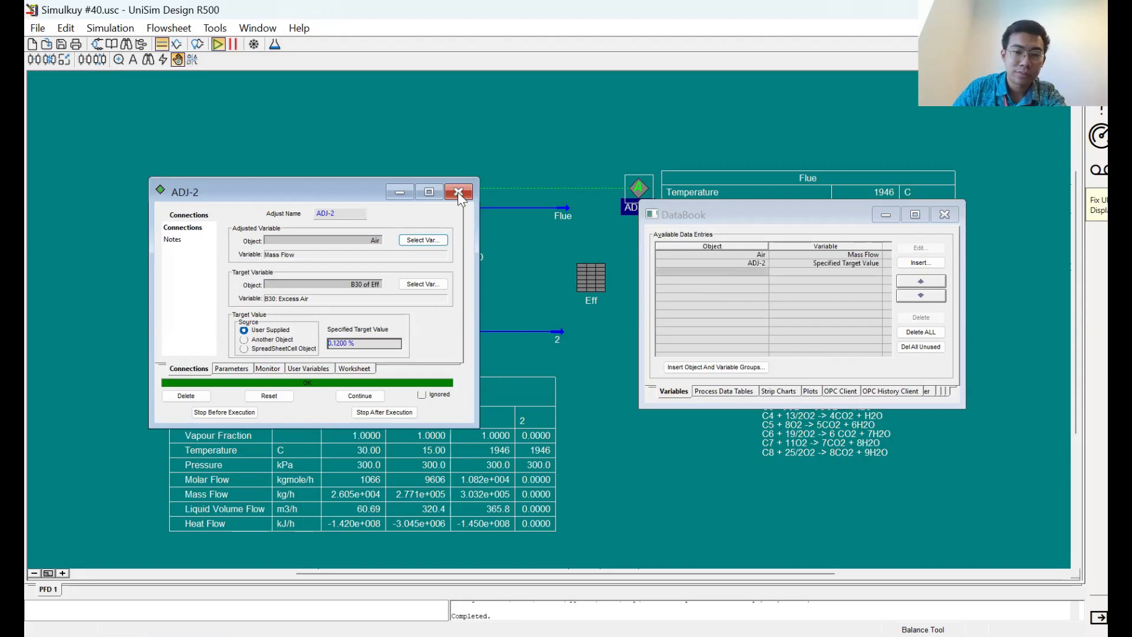
click(460, 191)
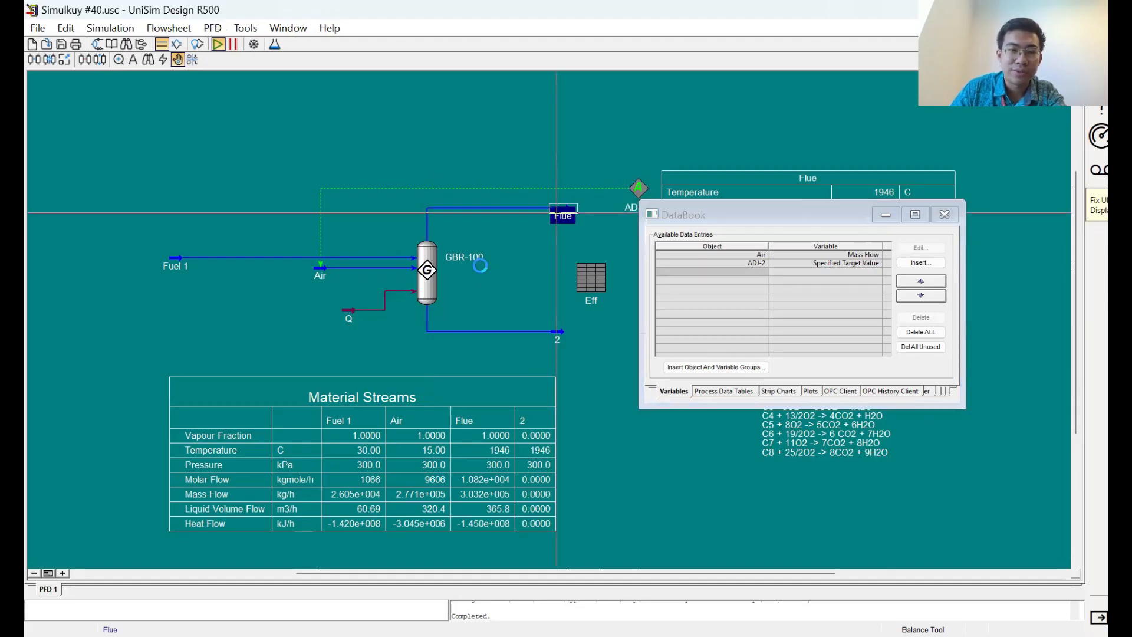
Step: Add Flue Temperature and Eff cell B6, named Comb Efficiency as Percent, to the DataBook
double_click(563, 215)
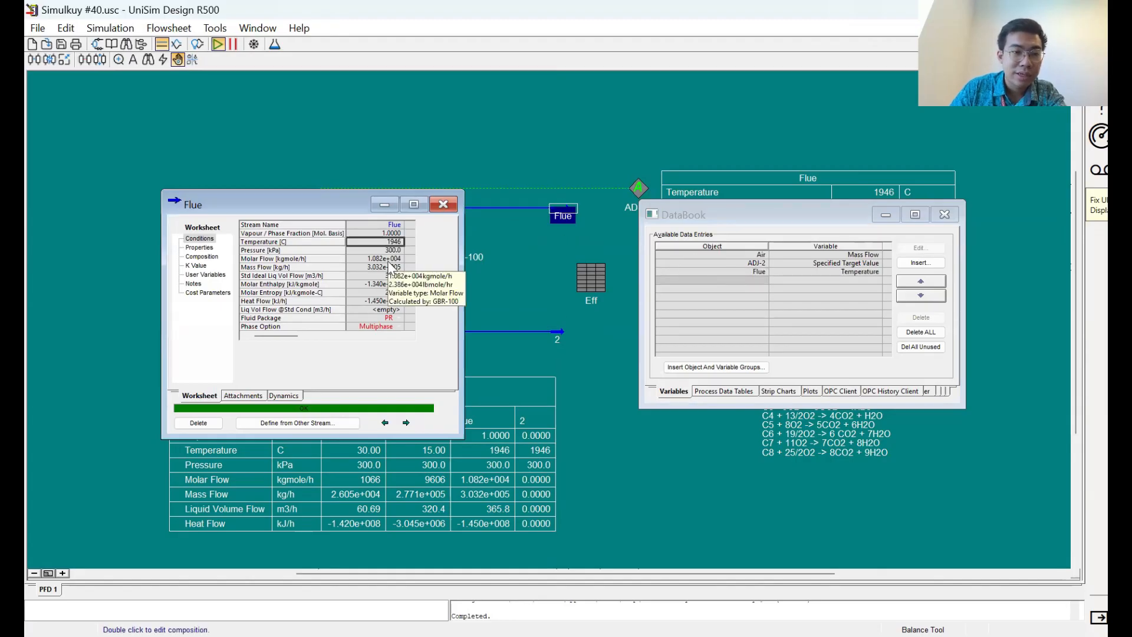
mouse_move(375, 283)
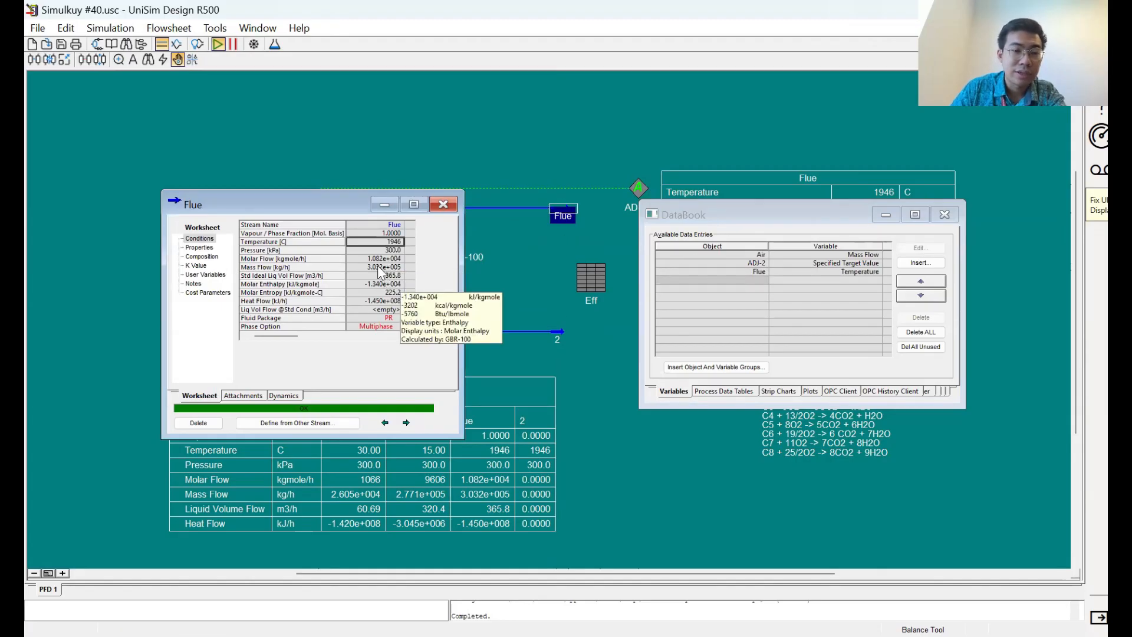
click(443, 203)
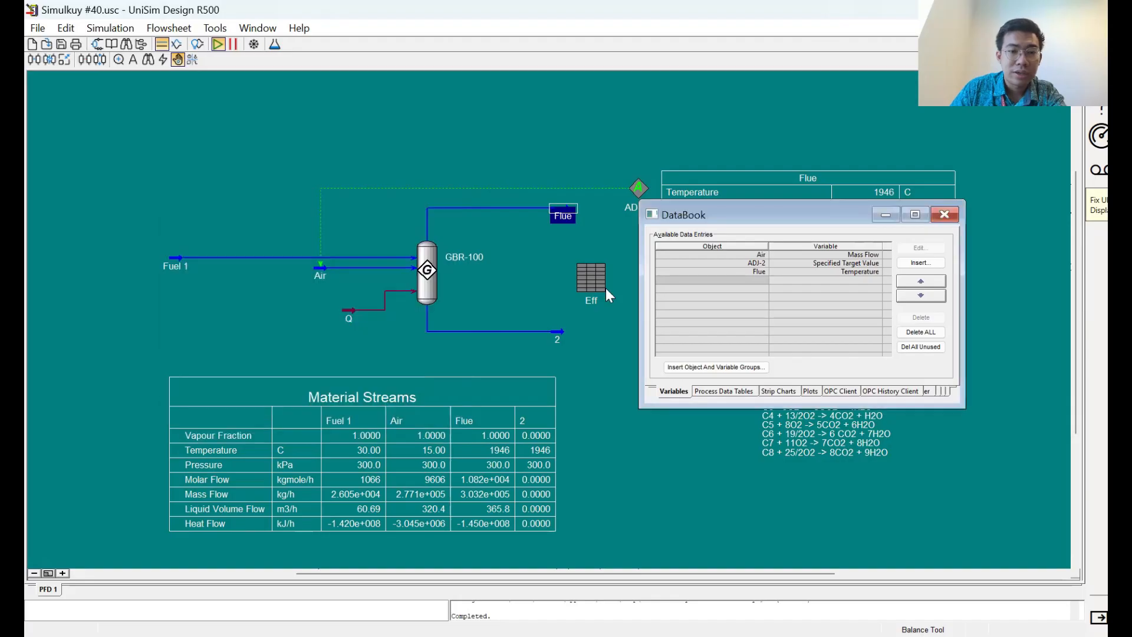
double_click(591, 277)
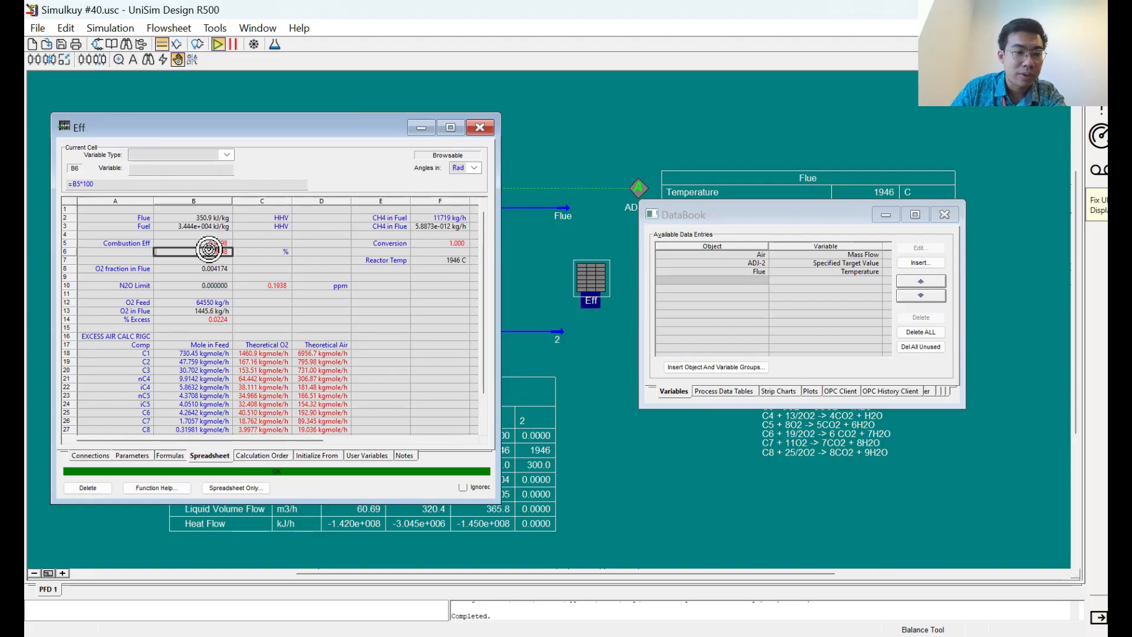
click(193, 242)
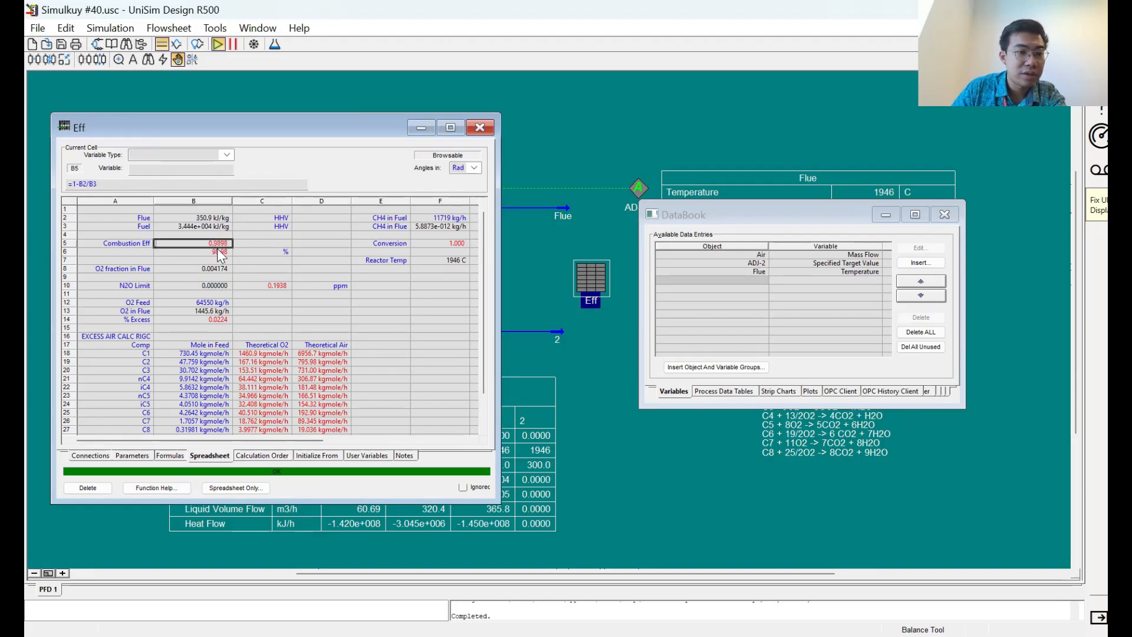
click(218, 251)
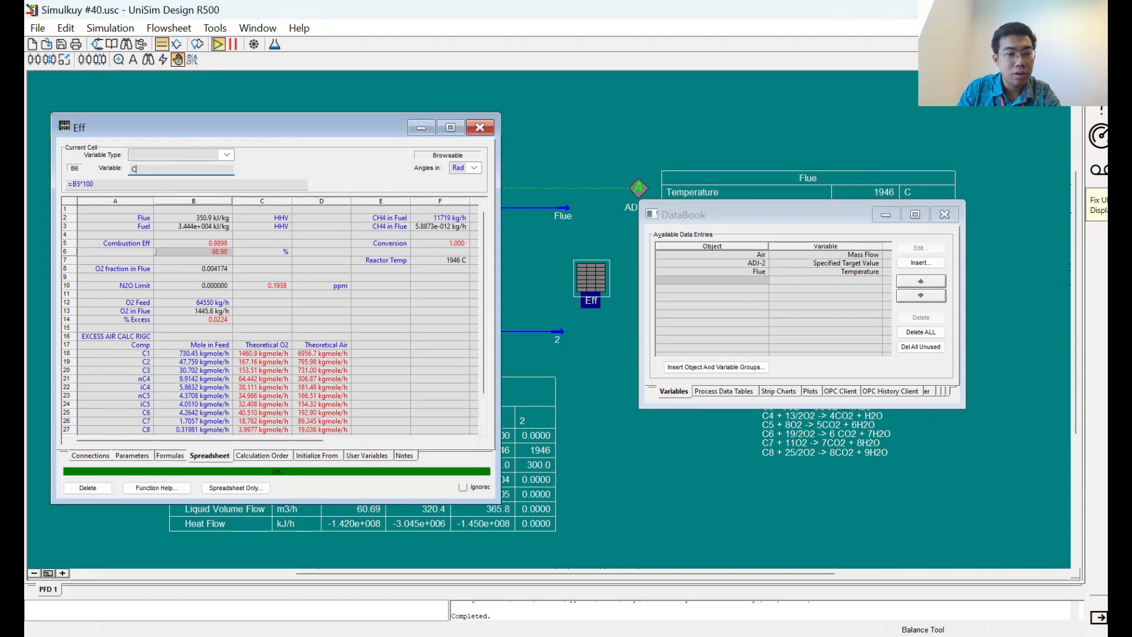
text(omb Efficiency)
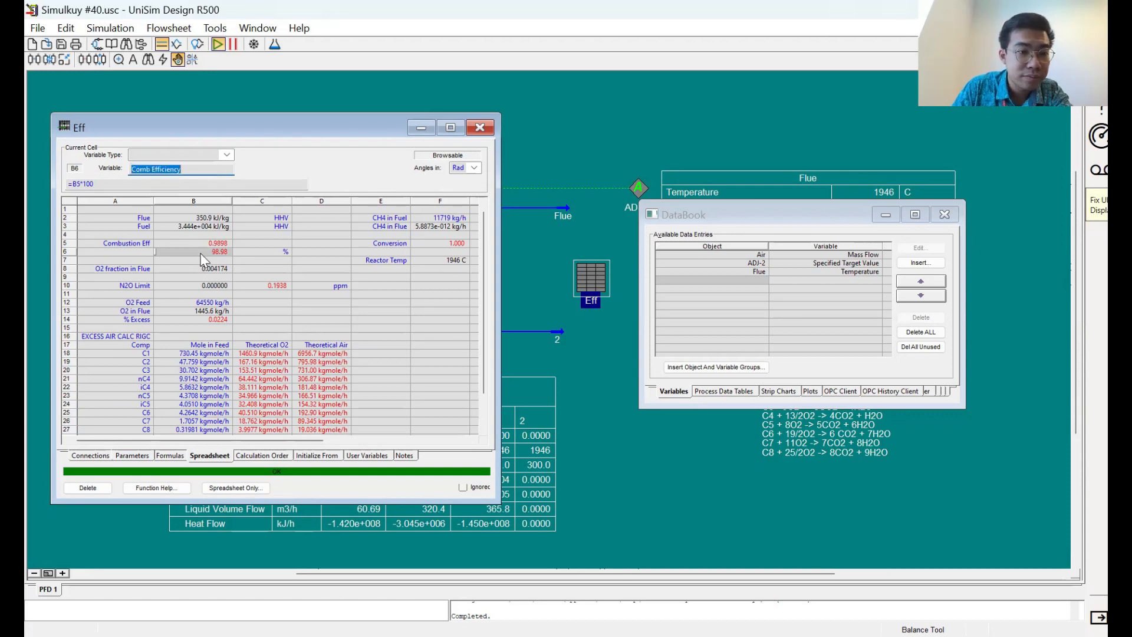
click(193, 254)
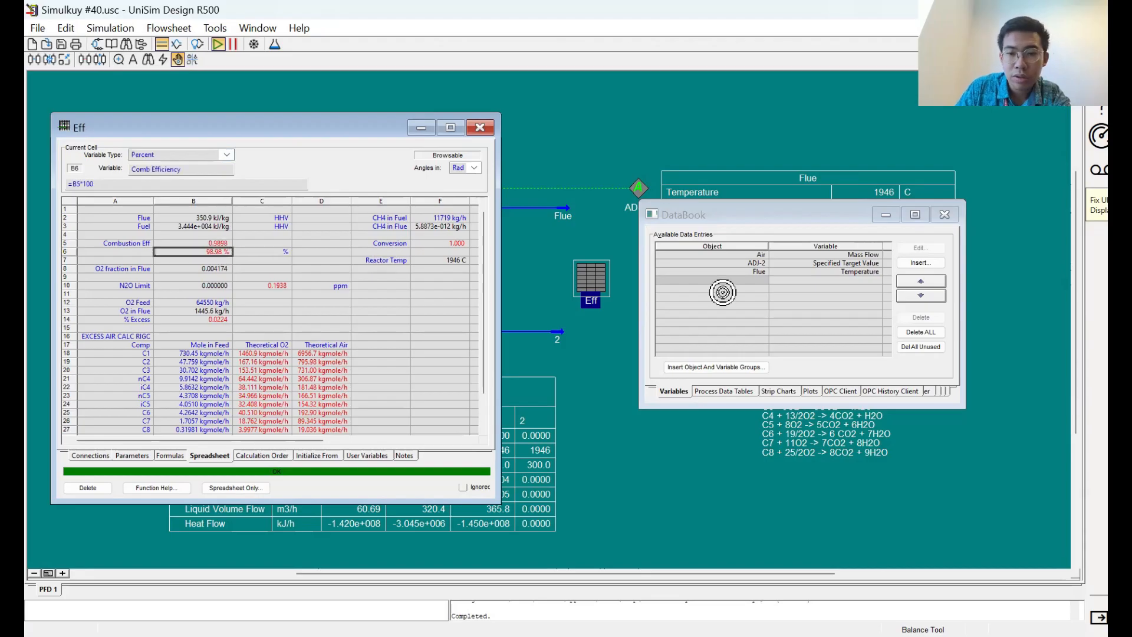
click(920, 262)
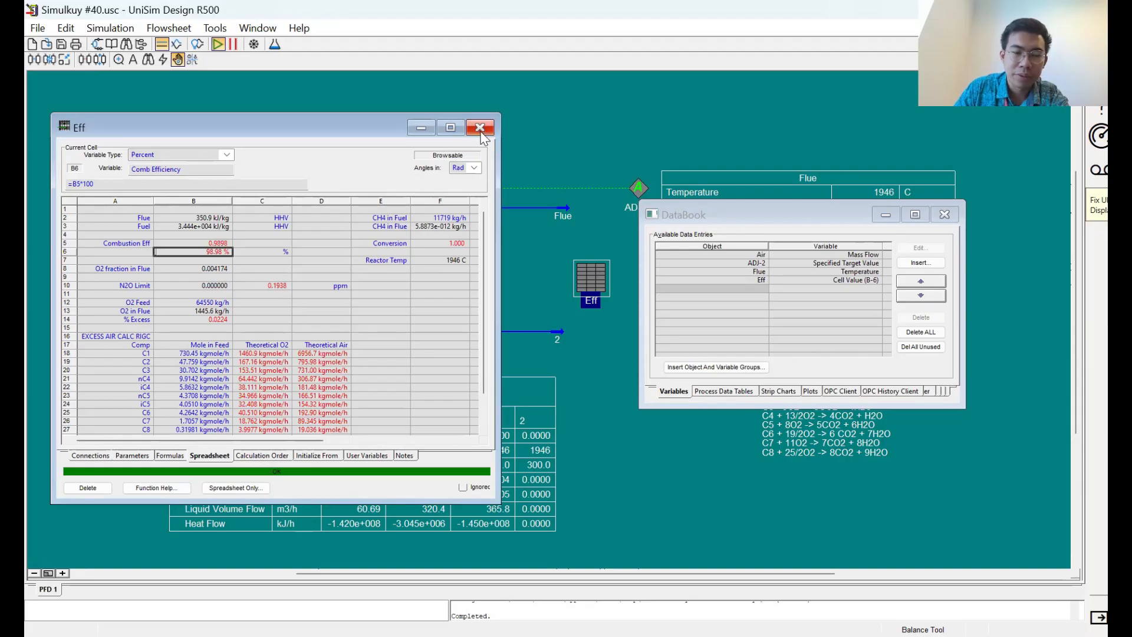
Step: Show Flue composition as mole fractions and add three component fractions to the DataBook
click(480, 127)
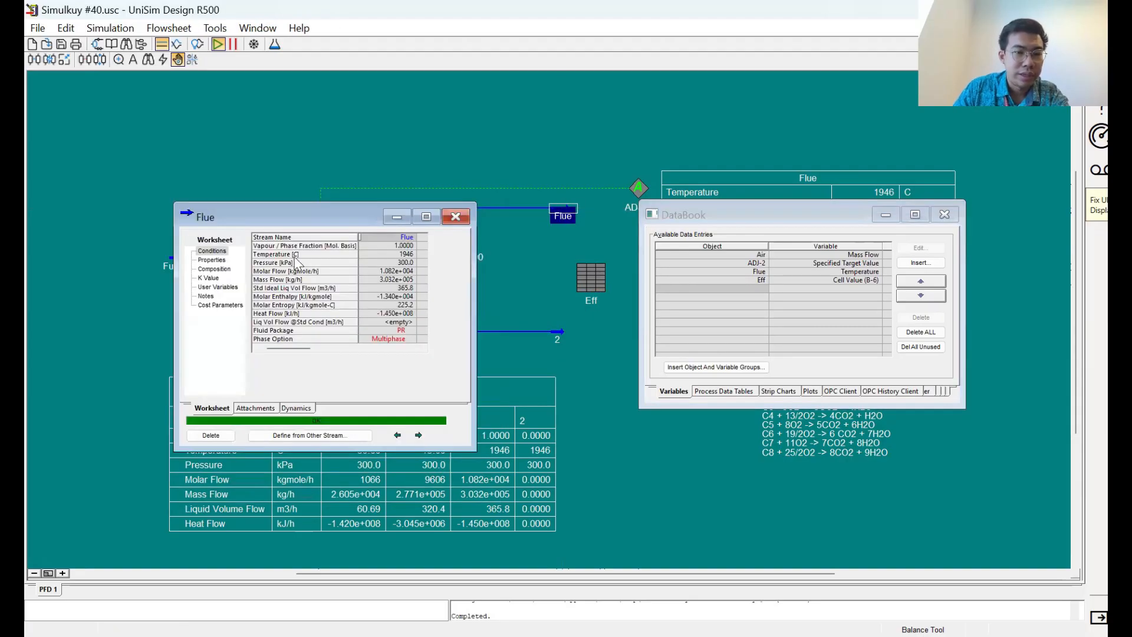
click(213, 269)
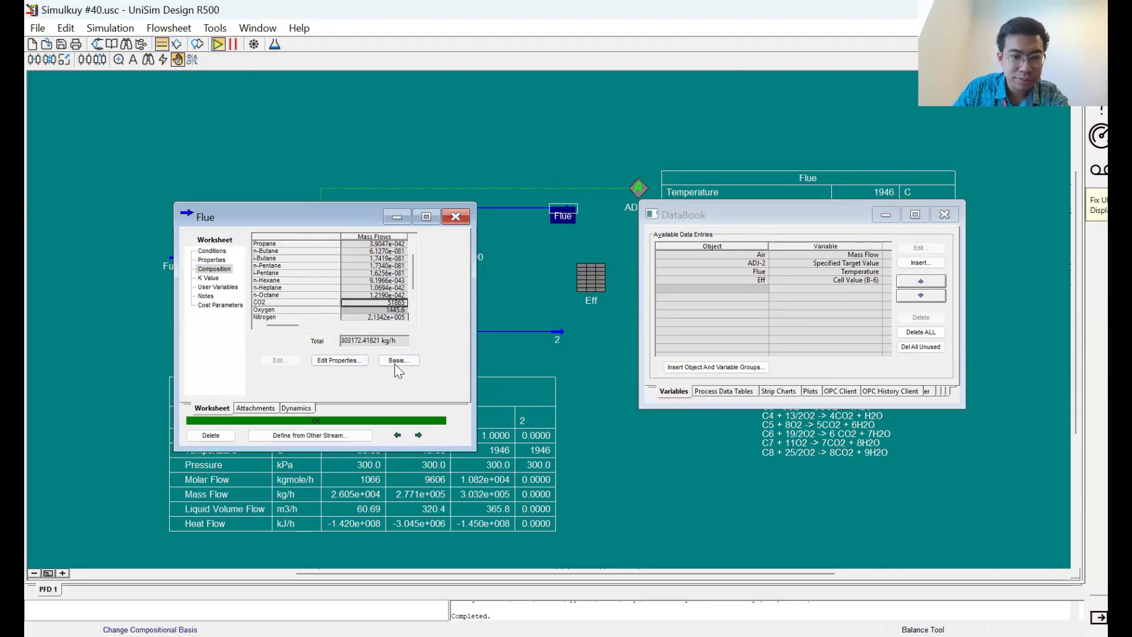
click(398, 360)
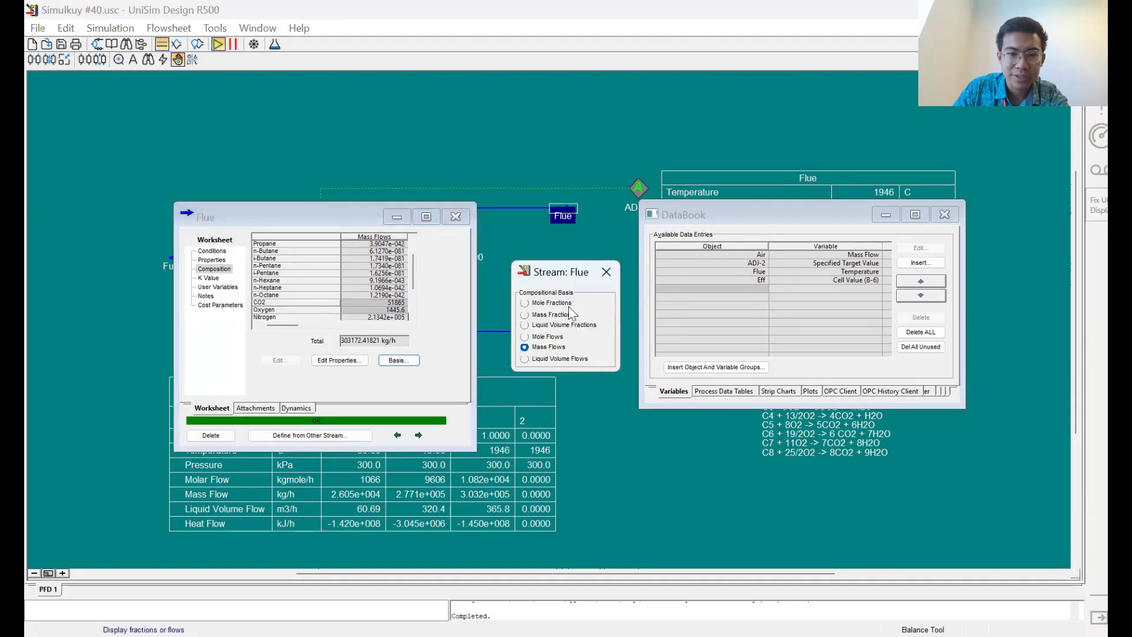
click(525, 302)
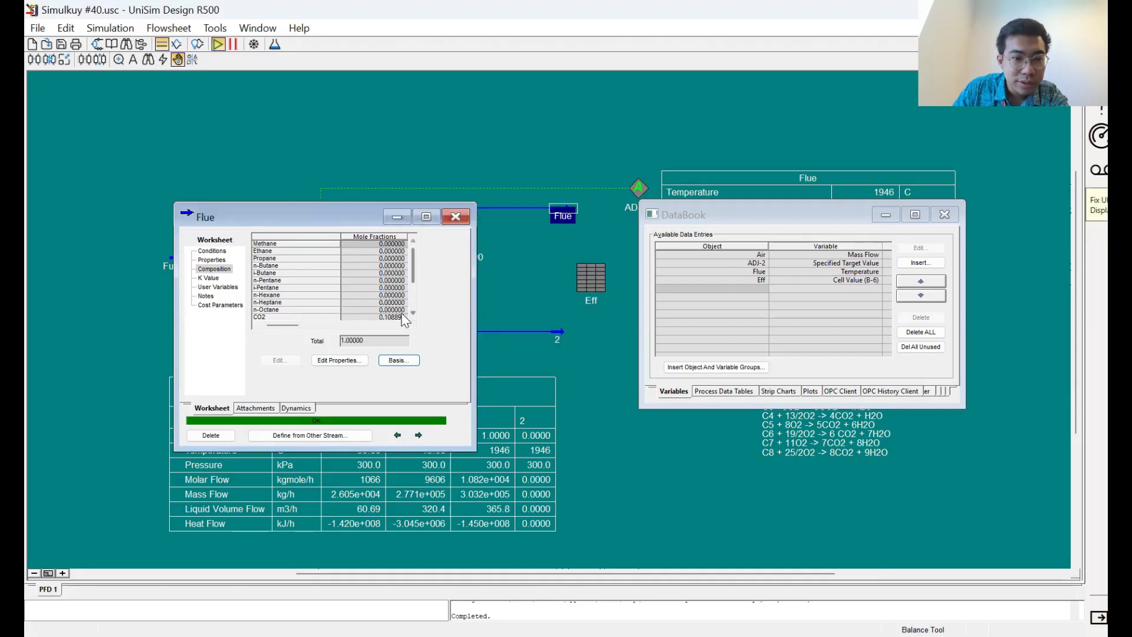
scroll(down, 3)
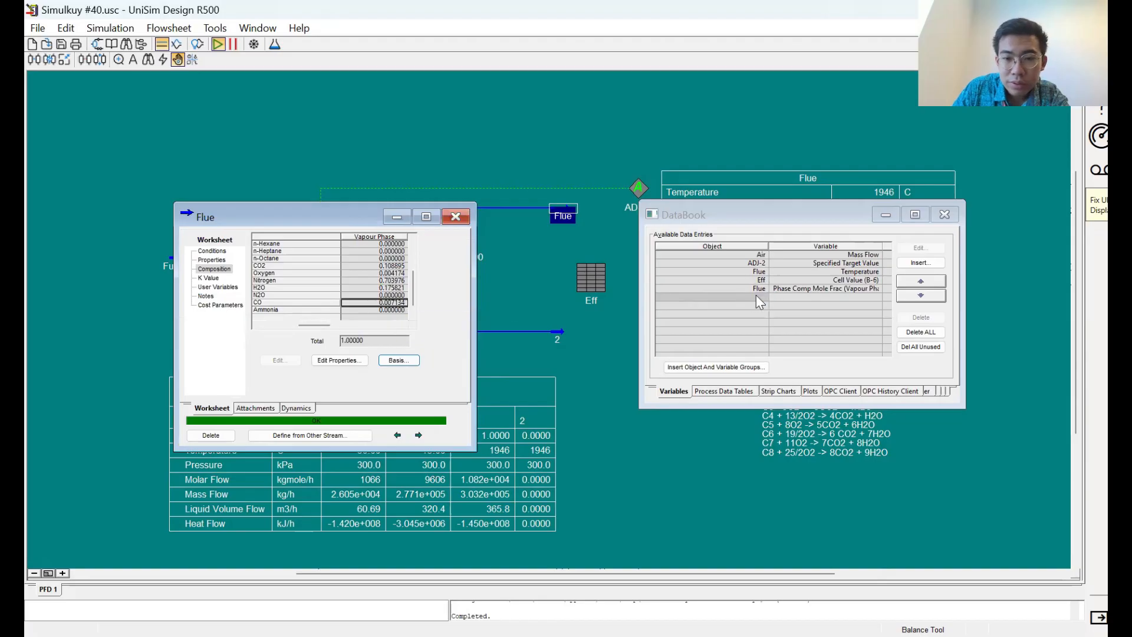
click(920, 280)
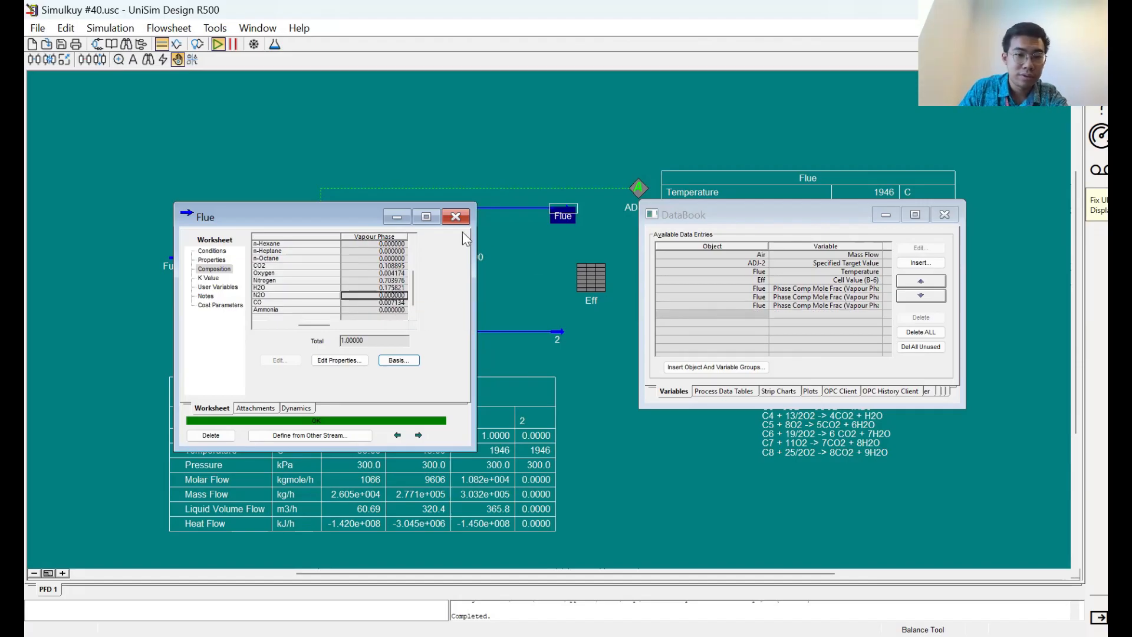
click(456, 216)
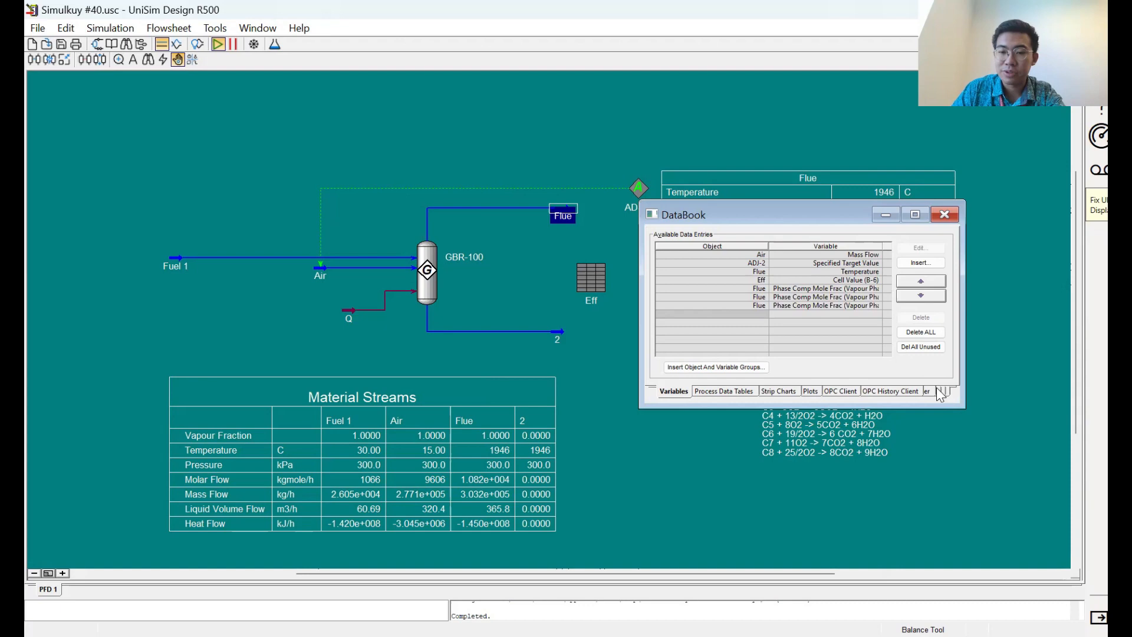
Step: Add a DataBook case study and name it Air Flow Rate Variation
click(916, 390)
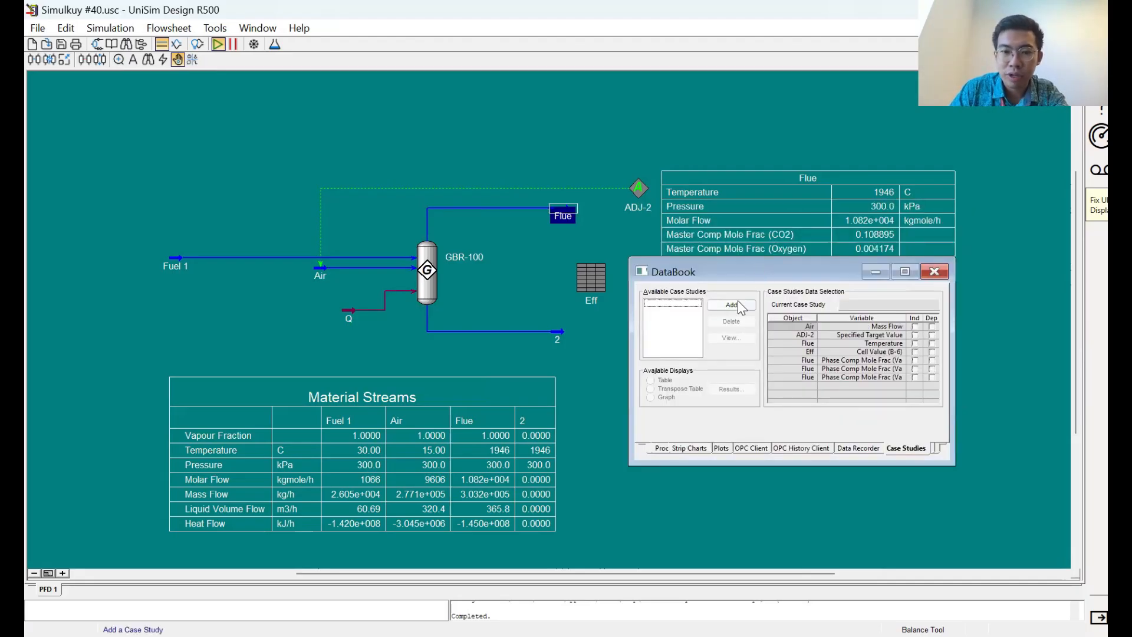
click(730, 305)
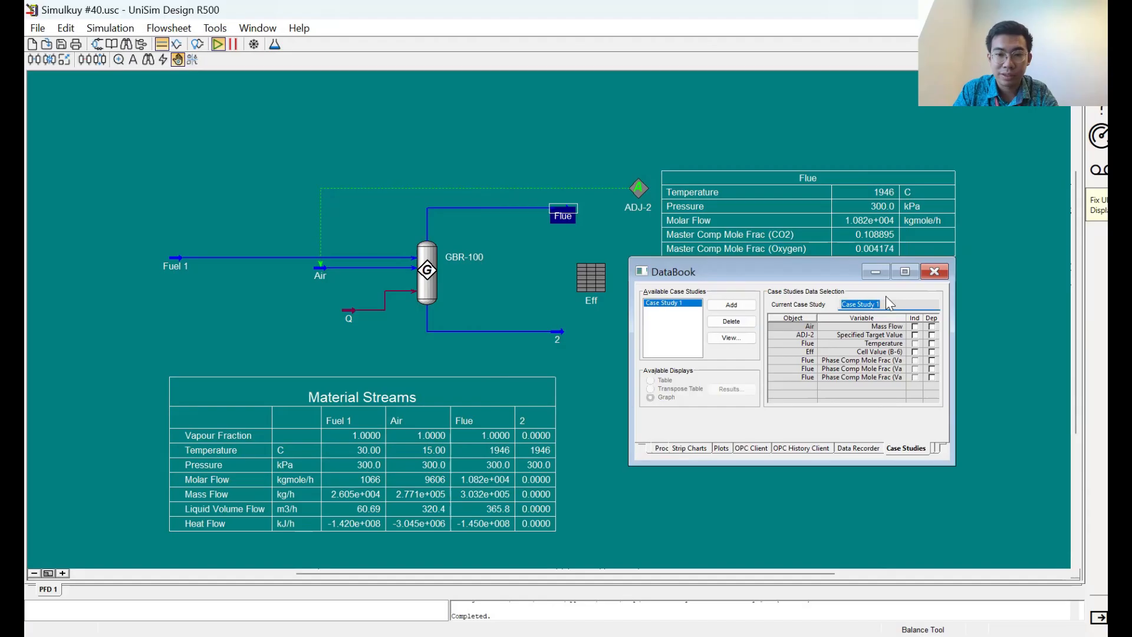
text(AirF)
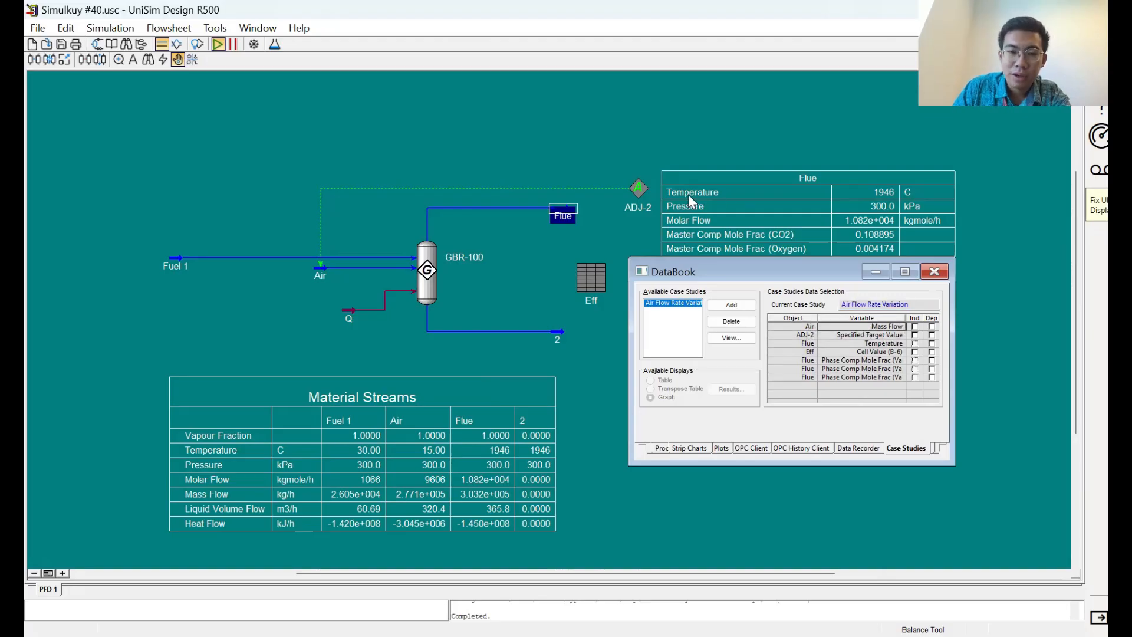
double_click(638, 187)
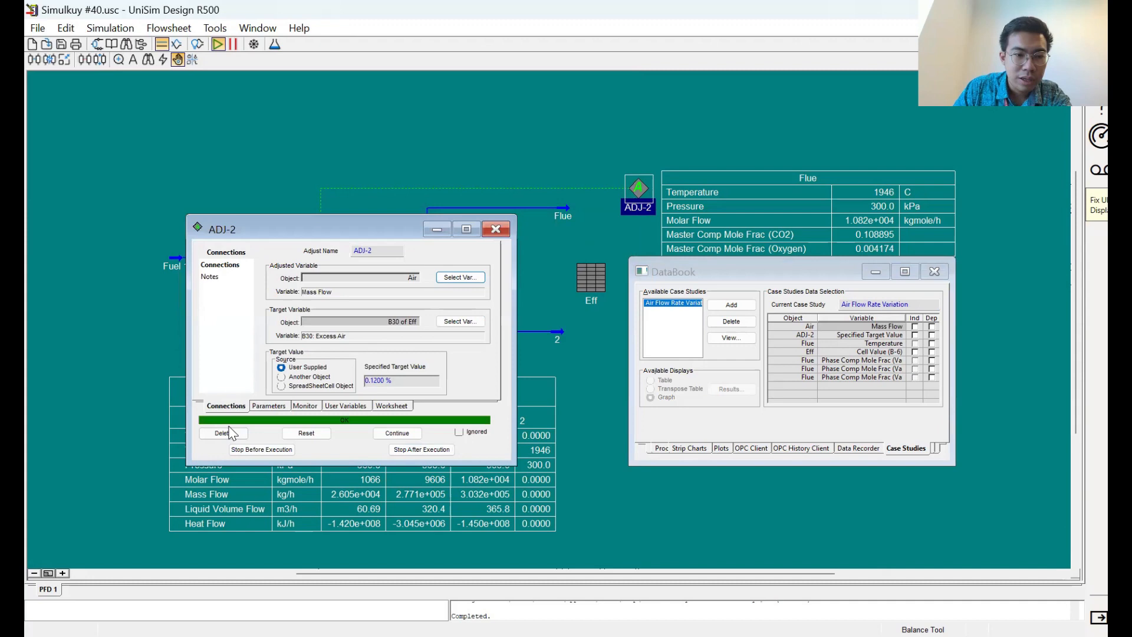
click(459, 432)
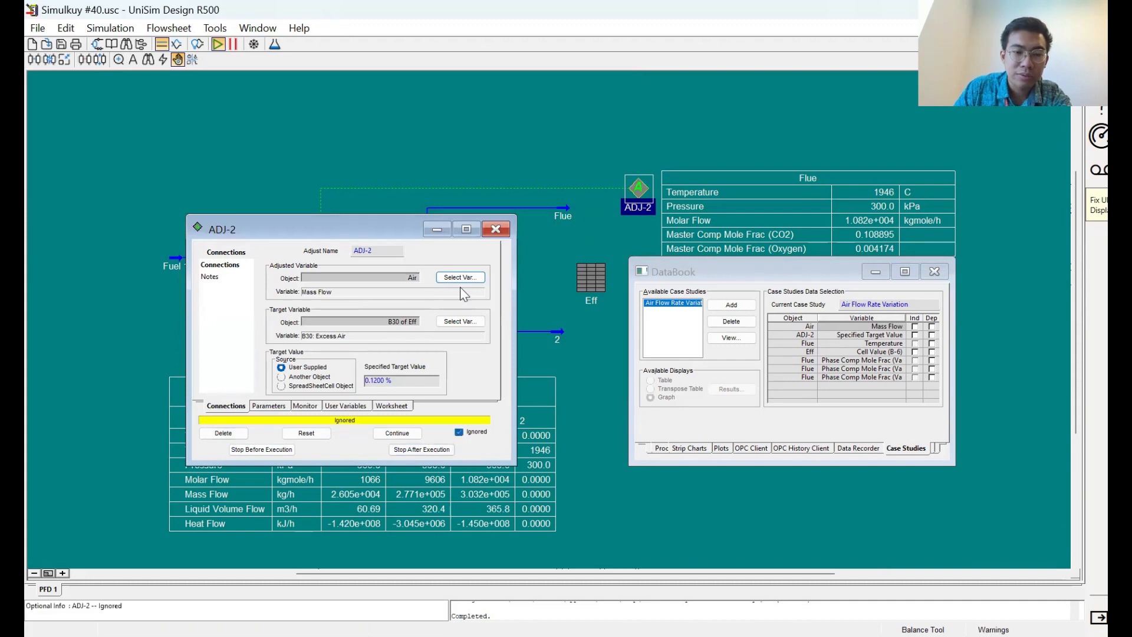
click(496, 229)
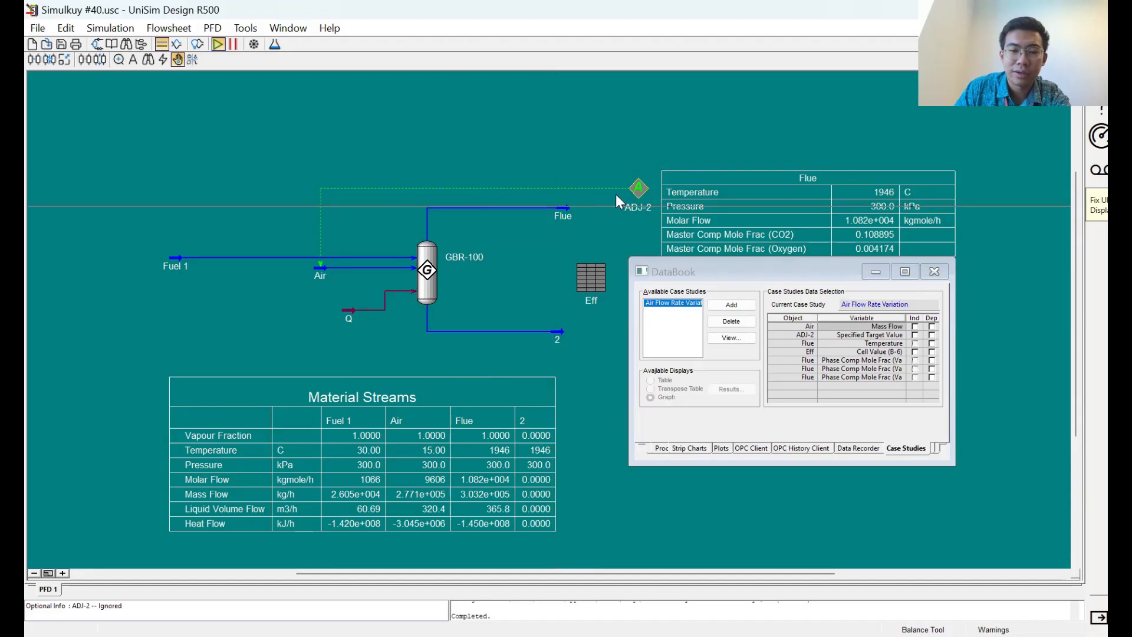
mouse_move(653, 239)
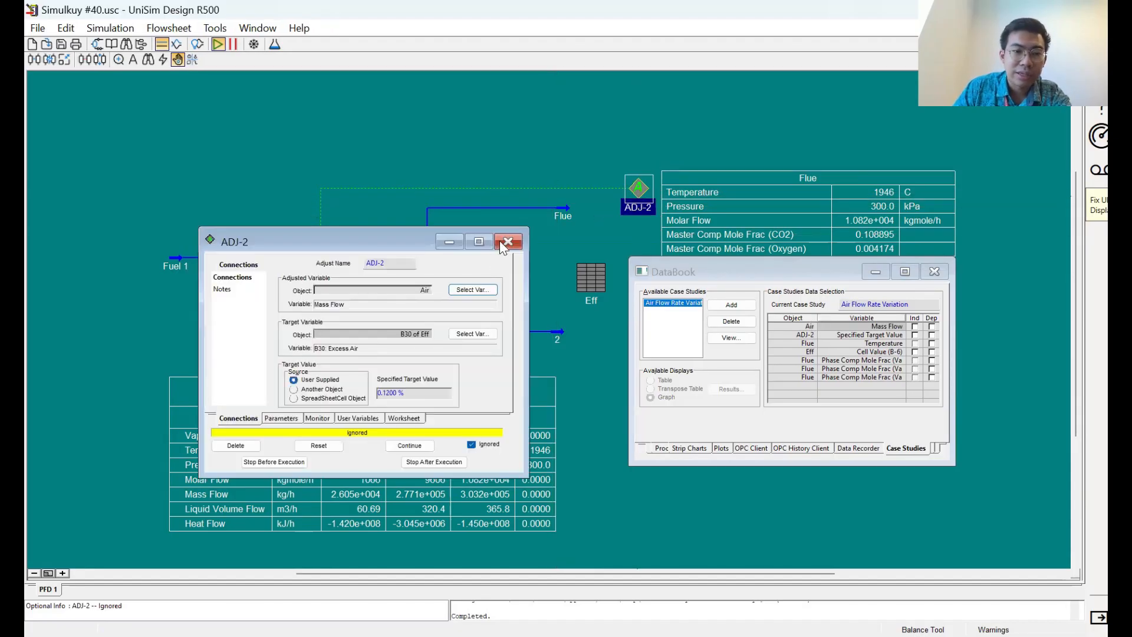
click(508, 241)
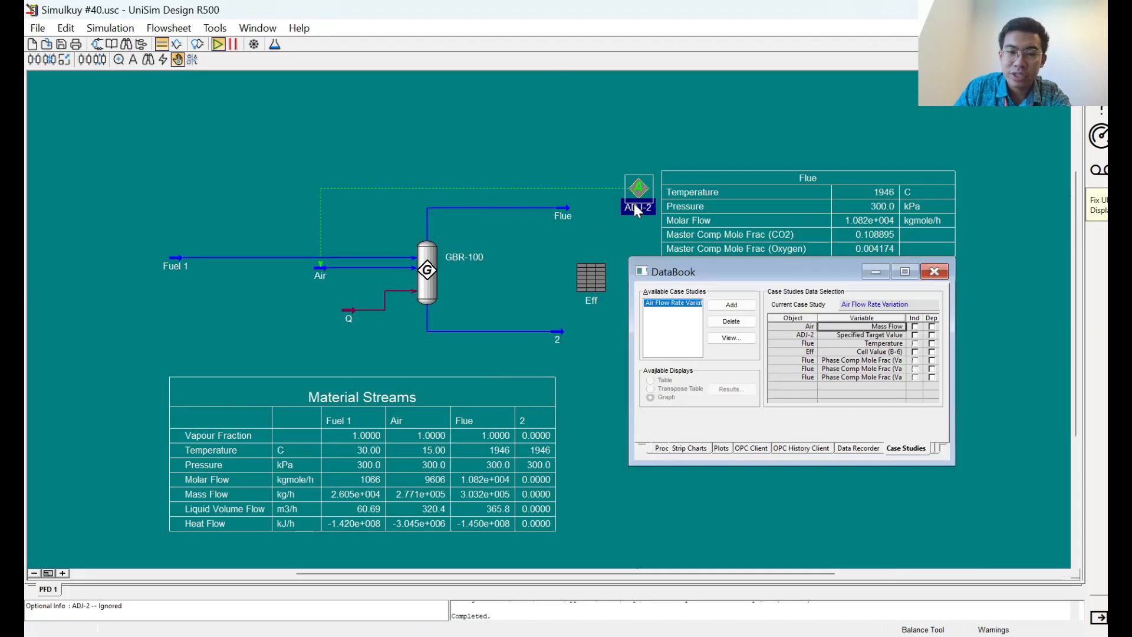
double_click(637, 207)
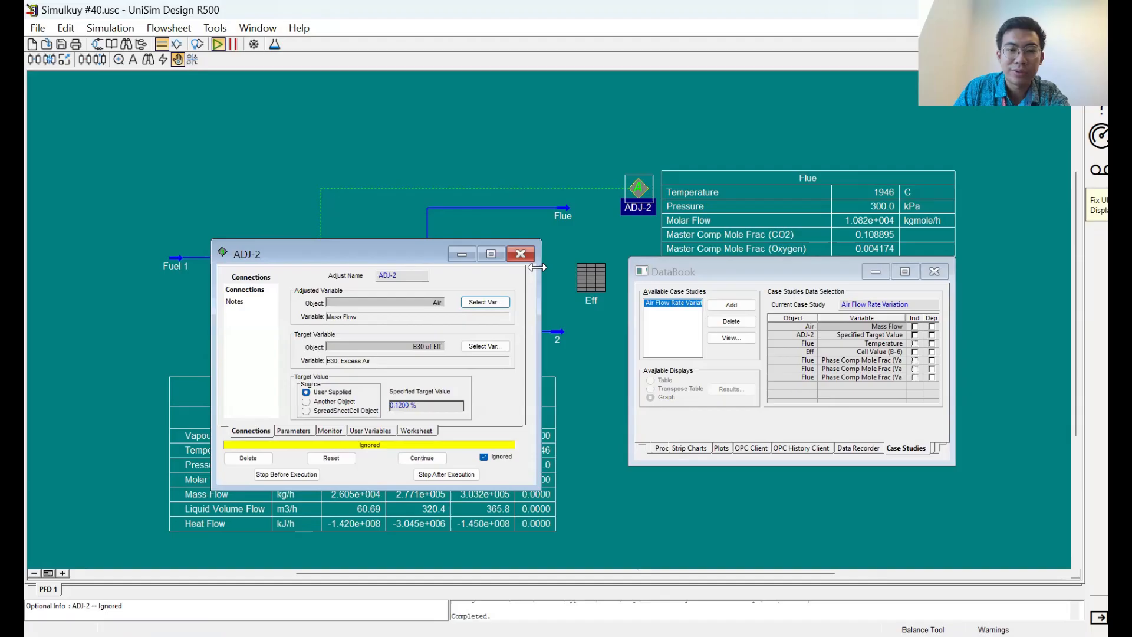
click(521, 253)
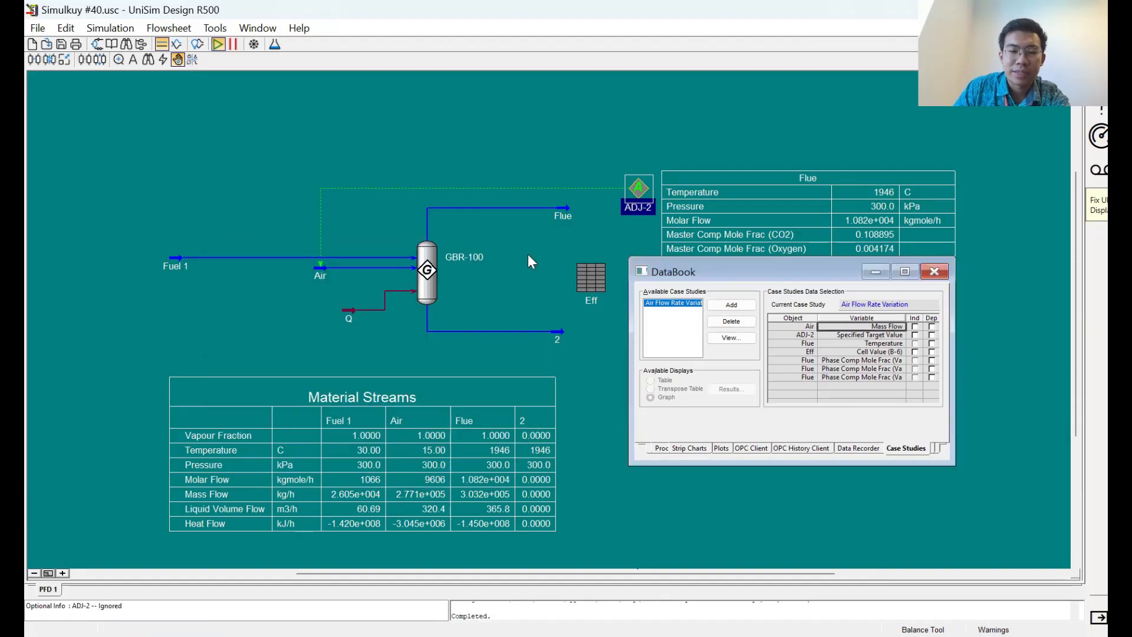
mouse_move(321, 278)
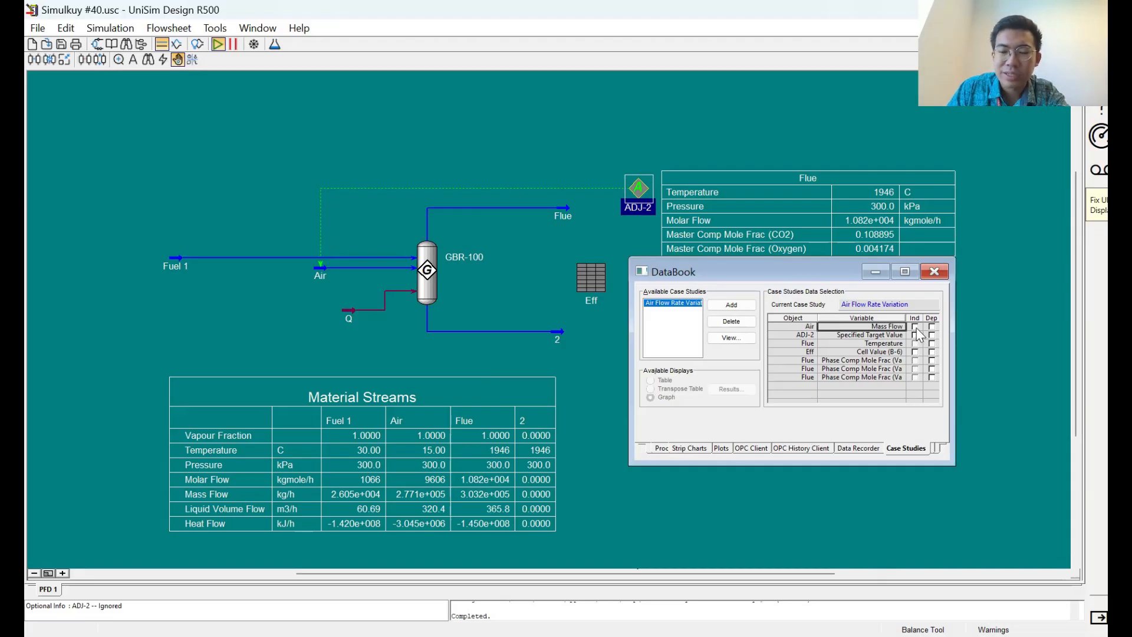
Step: Tick Air Mass Flow as independent, Flue Temperature and Eff B6 as dependent, then view Variables
click(916, 326)
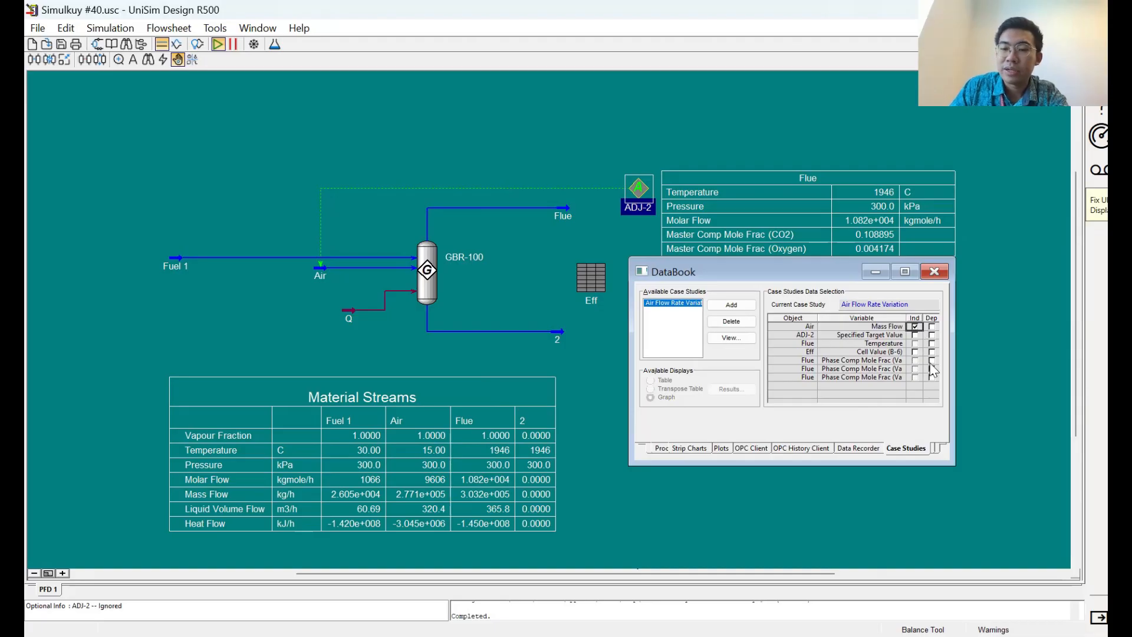
mouse_move(933, 343)
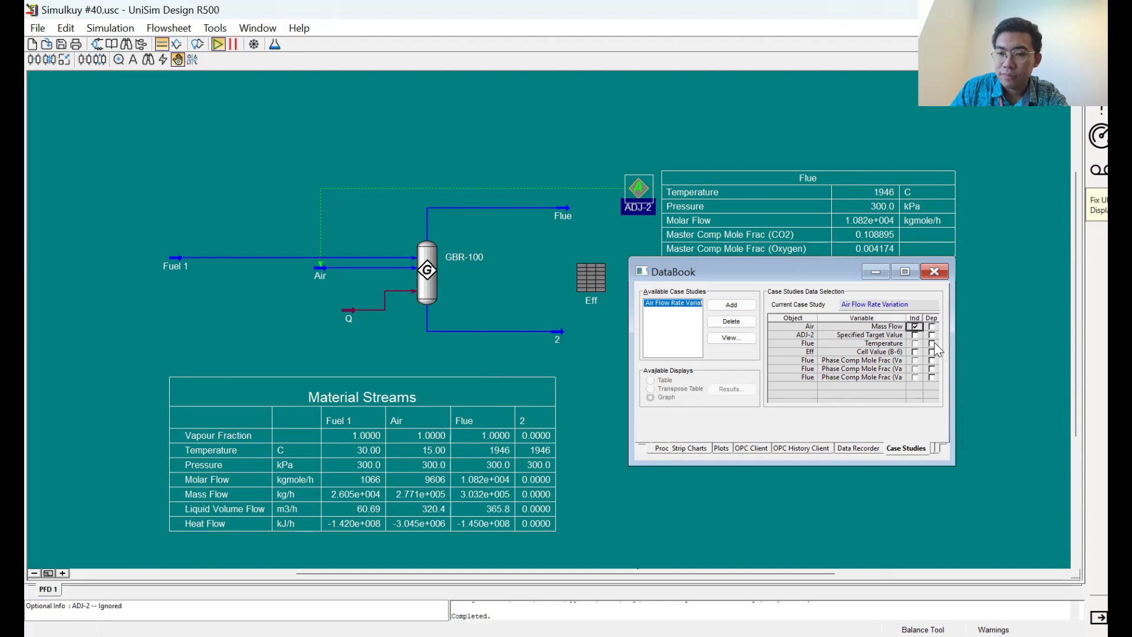
click(931, 343)
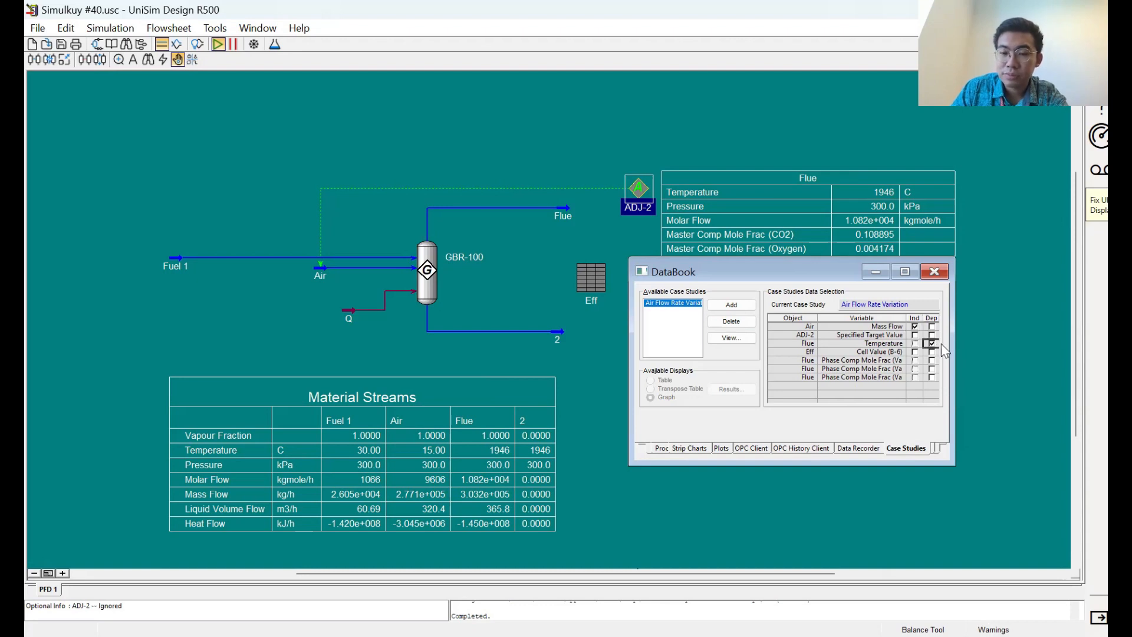
click(932, 343)
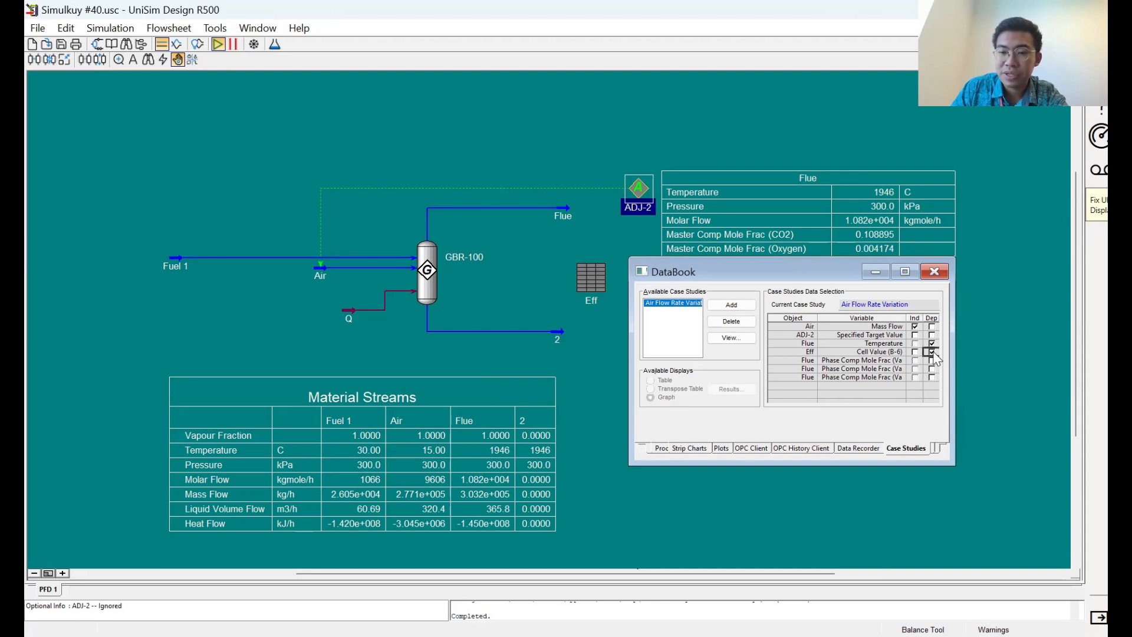
click(932, 352)
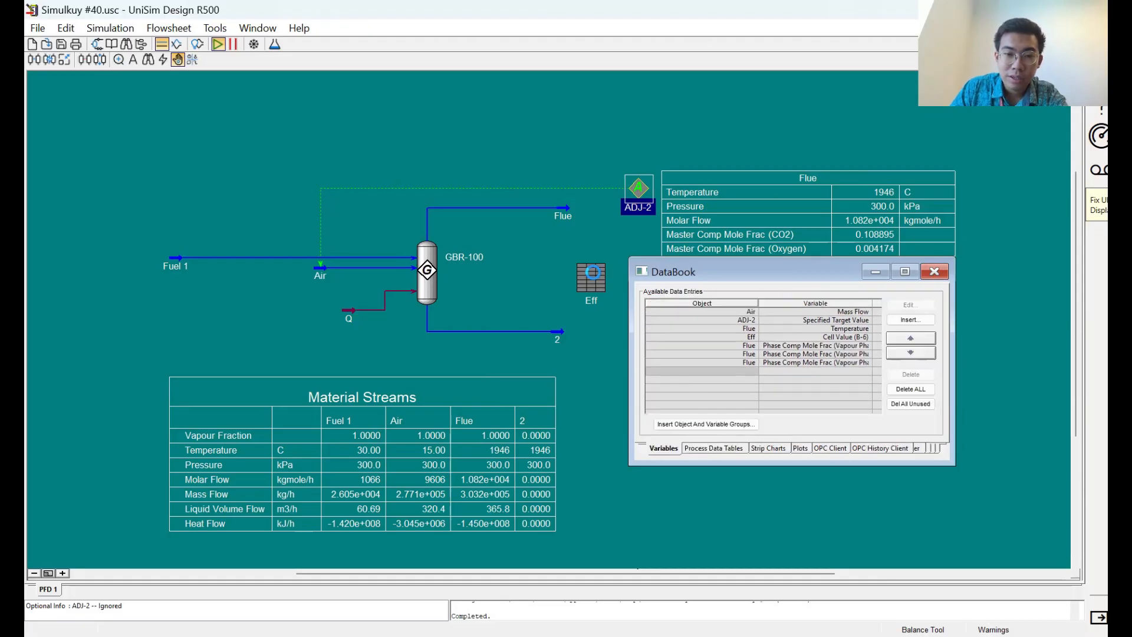
Step: Add Eff Excess Air cell B30 to the DataBook and mark it dependent in the case study
double_click(590, 273)
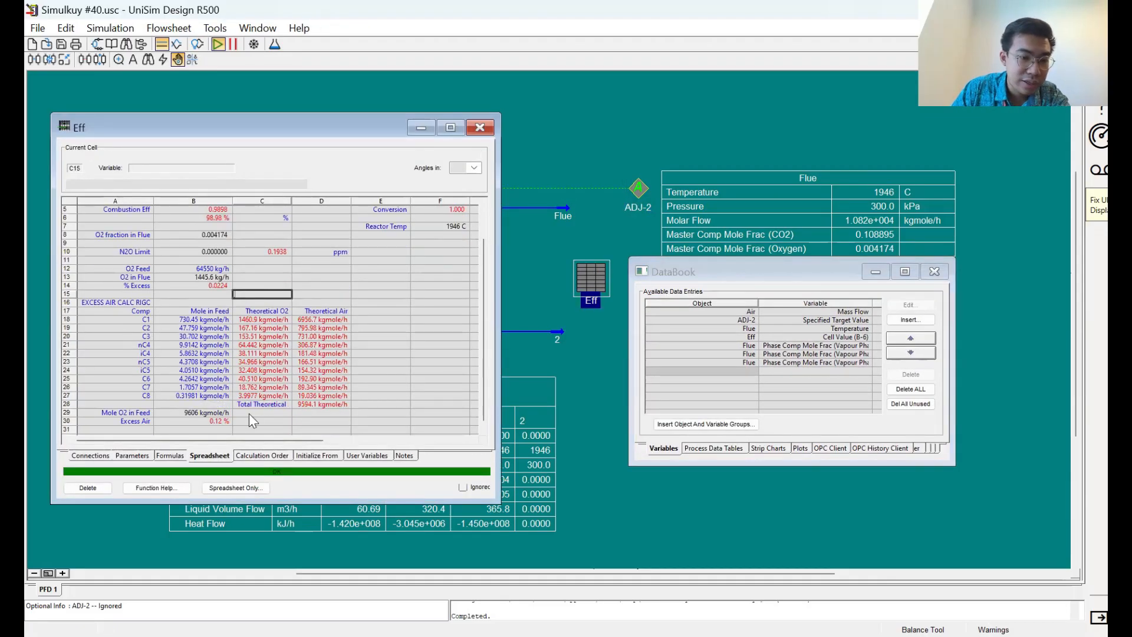
click(193, 421)
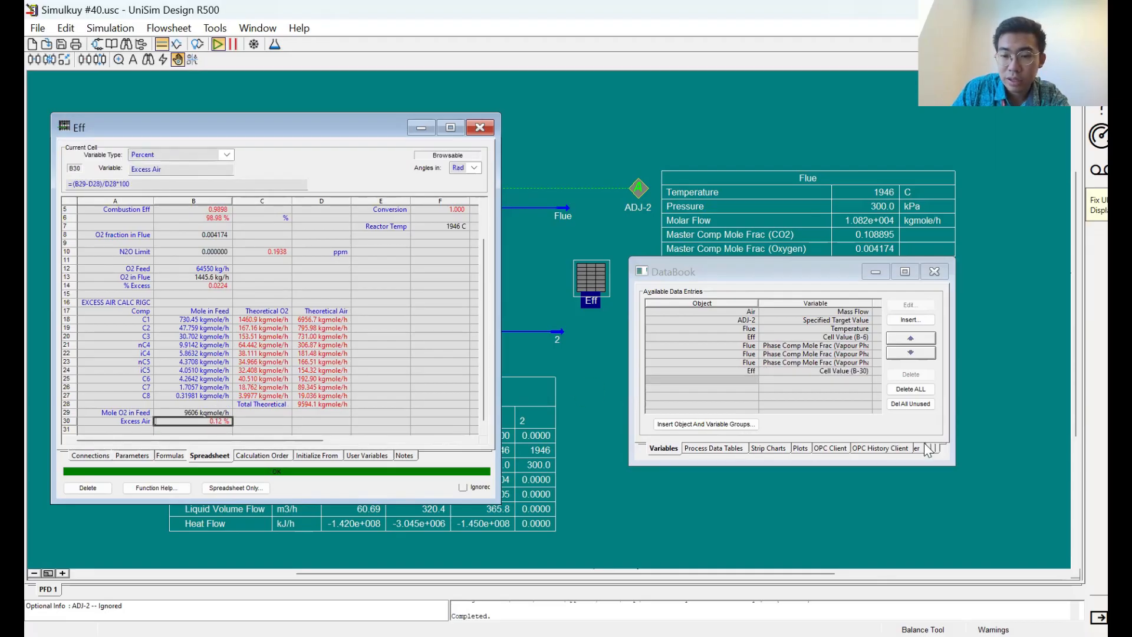
click(905, 447)
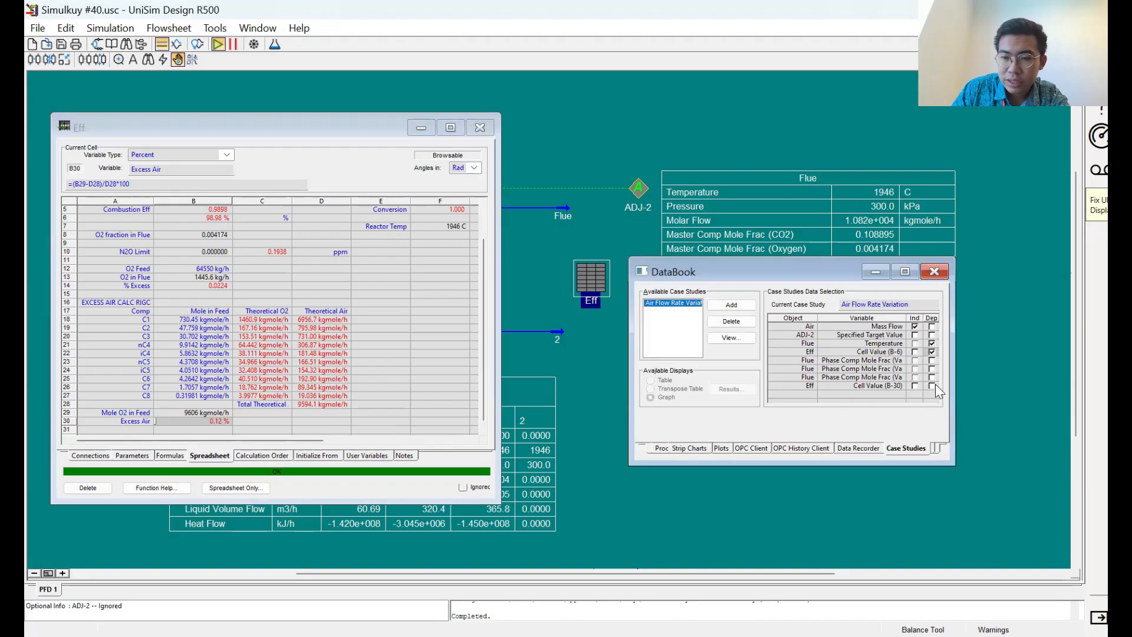
click(931, 384)
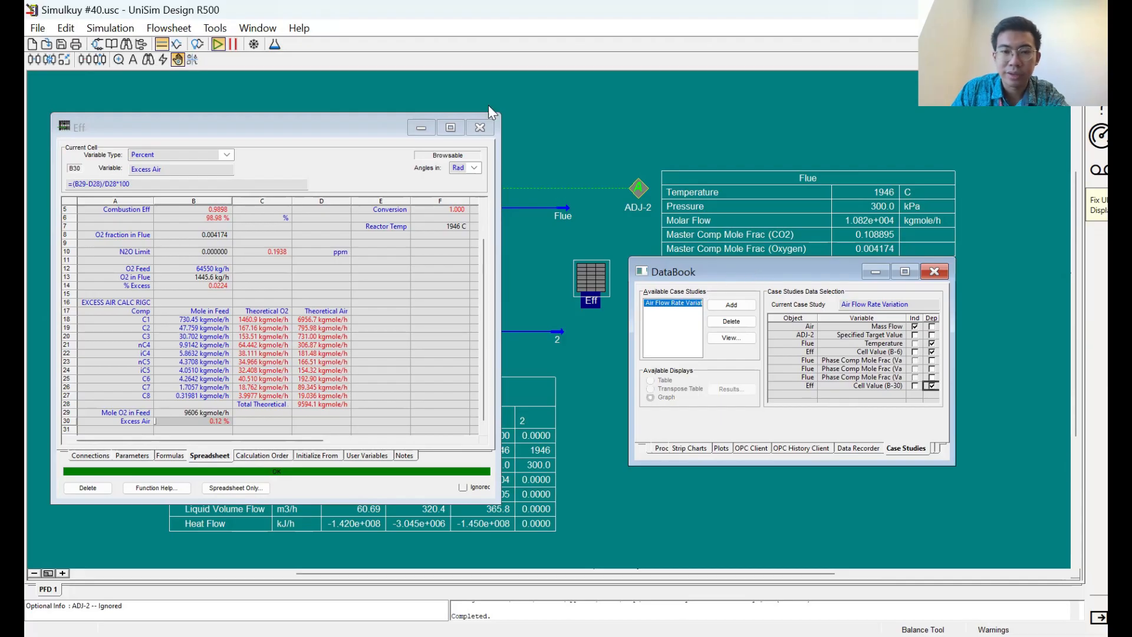
click(480, 128)
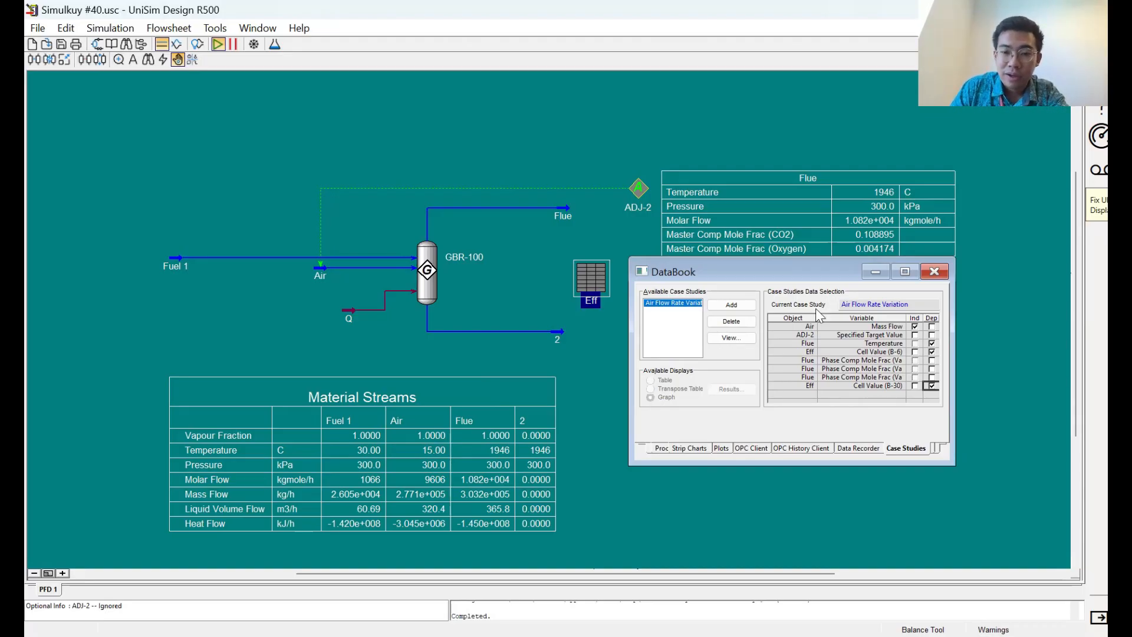
mouse_move(887, 301)
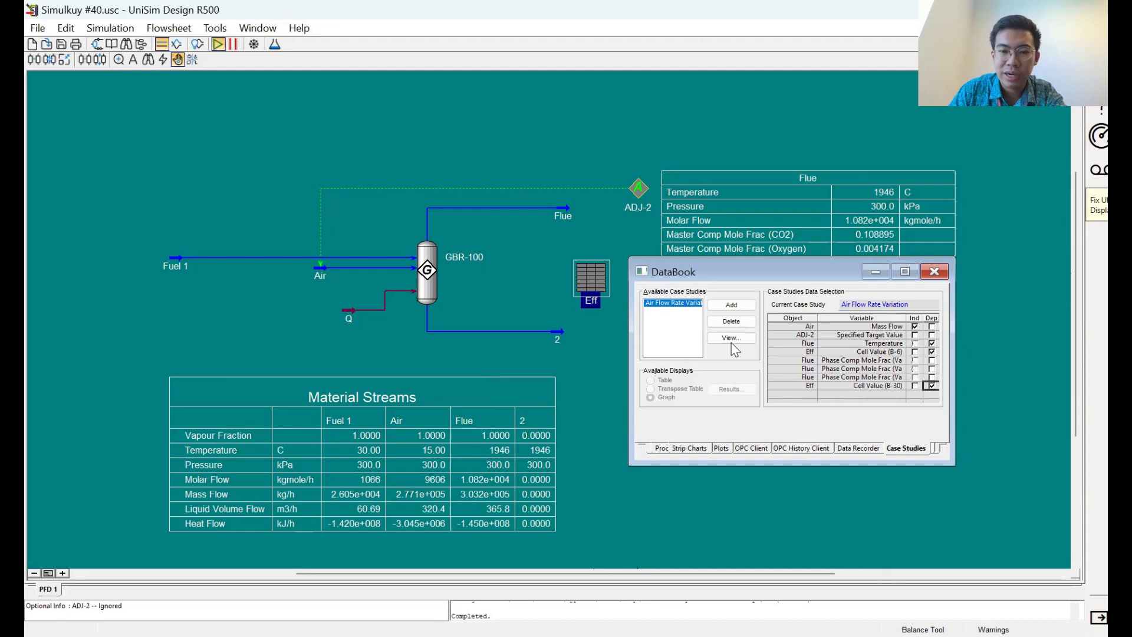
Step: Open the case study setup, enter air flow bounds 1e5 and 3e5, keep Nested input
click(730, 337)
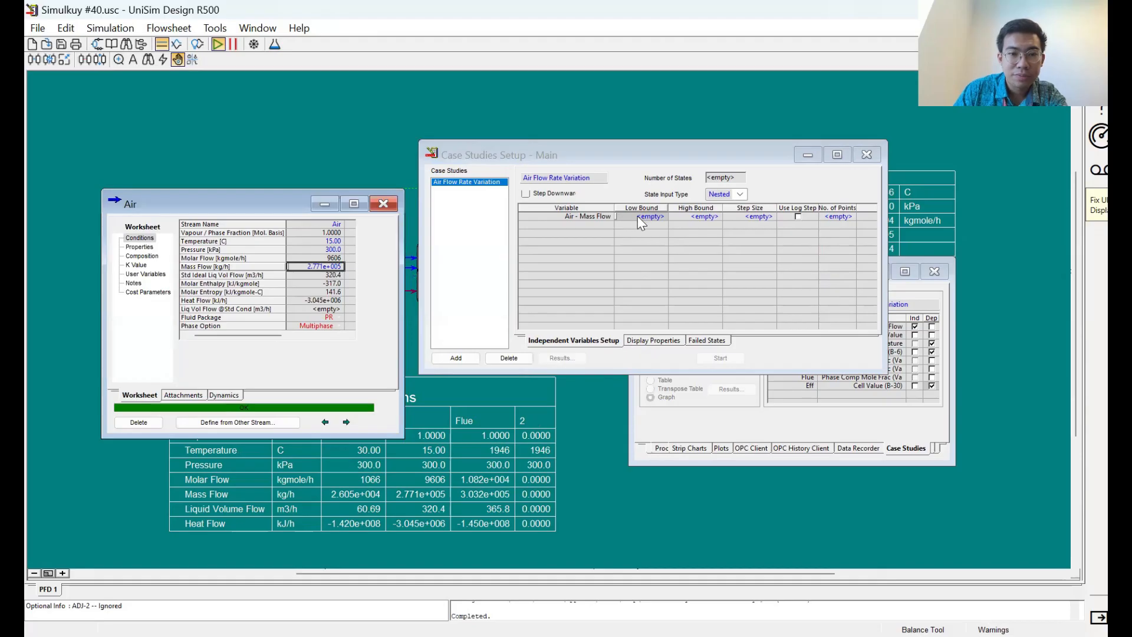
click(640, 216)
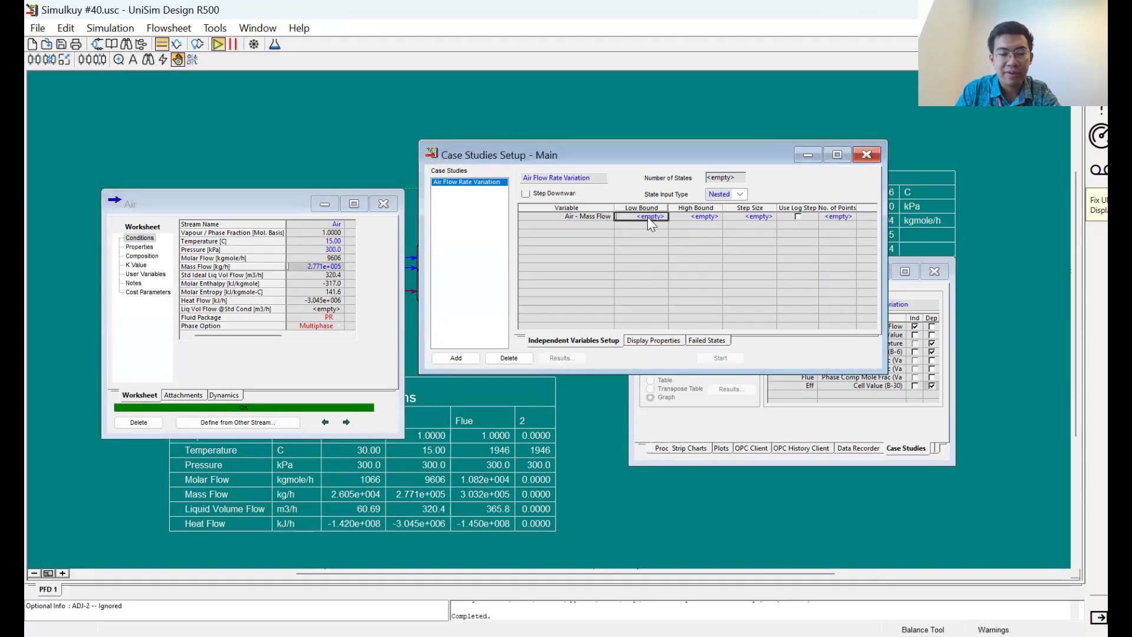
text(1.000e+005 kg/l)
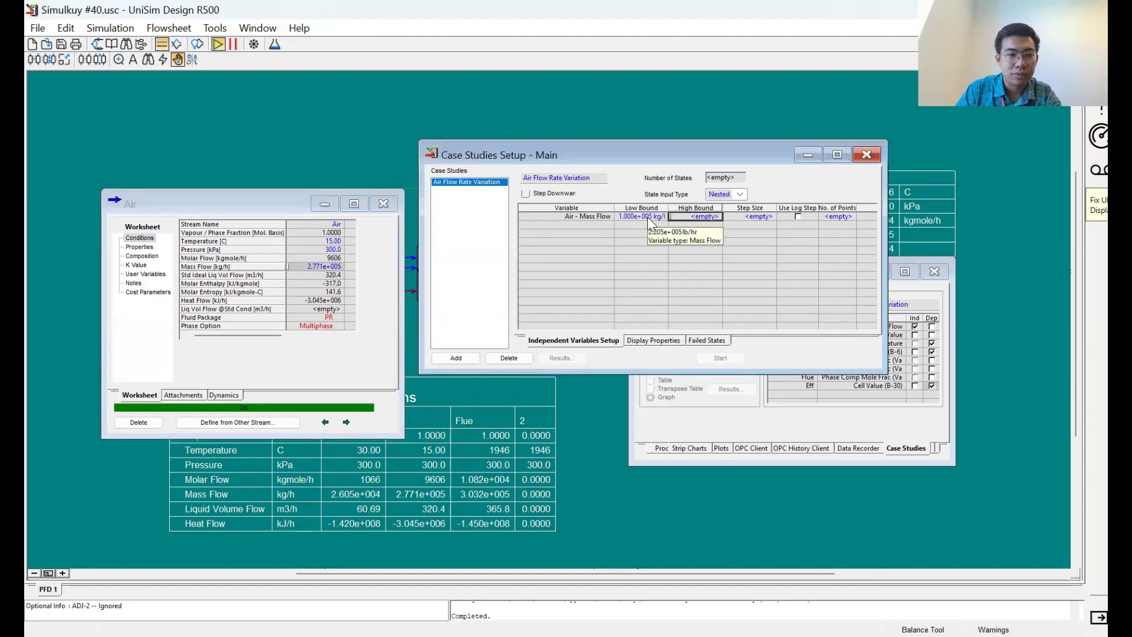
text(3e5)
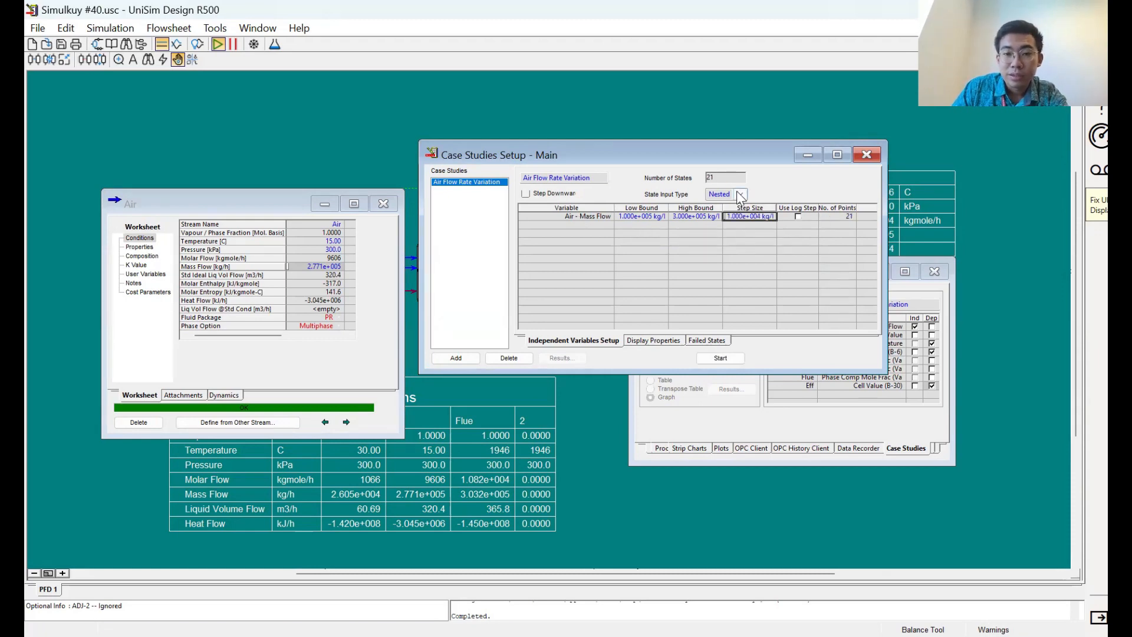
click(739, 193)
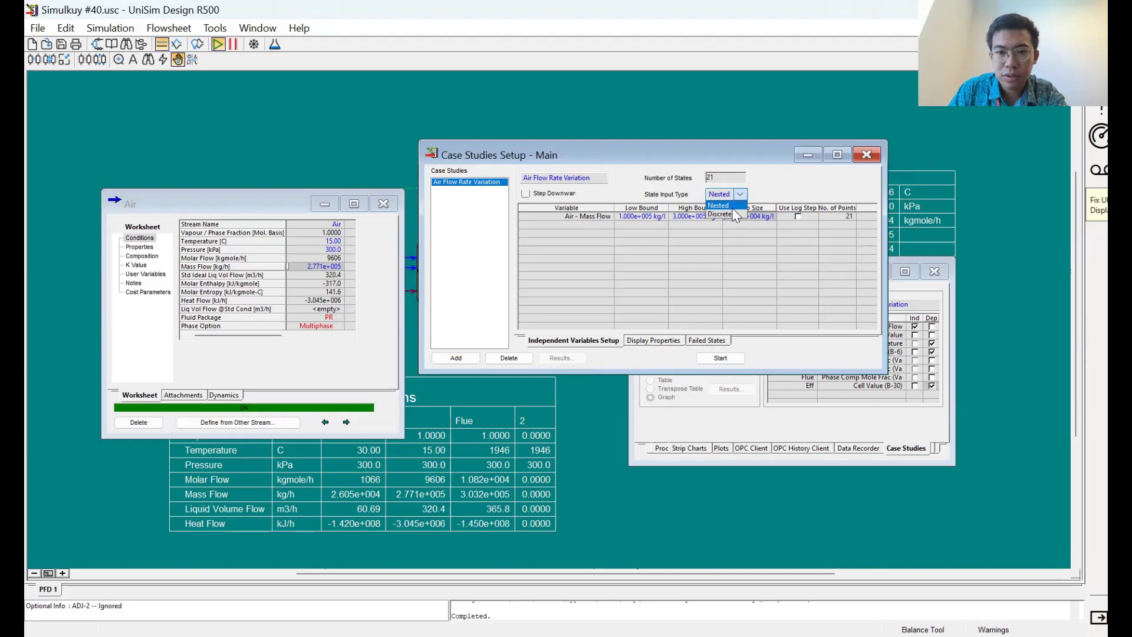
click(717, 205)
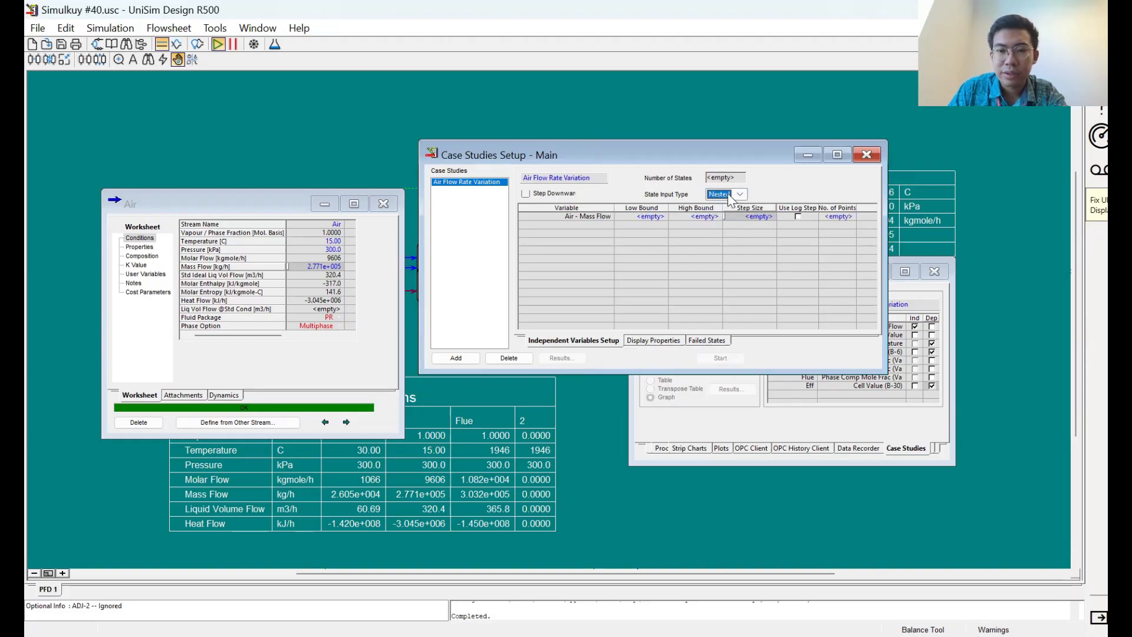
Step: Re-enter air mass flow bounds 1e5–3e5 kg/h and set step size 1e4
click(738, 194)
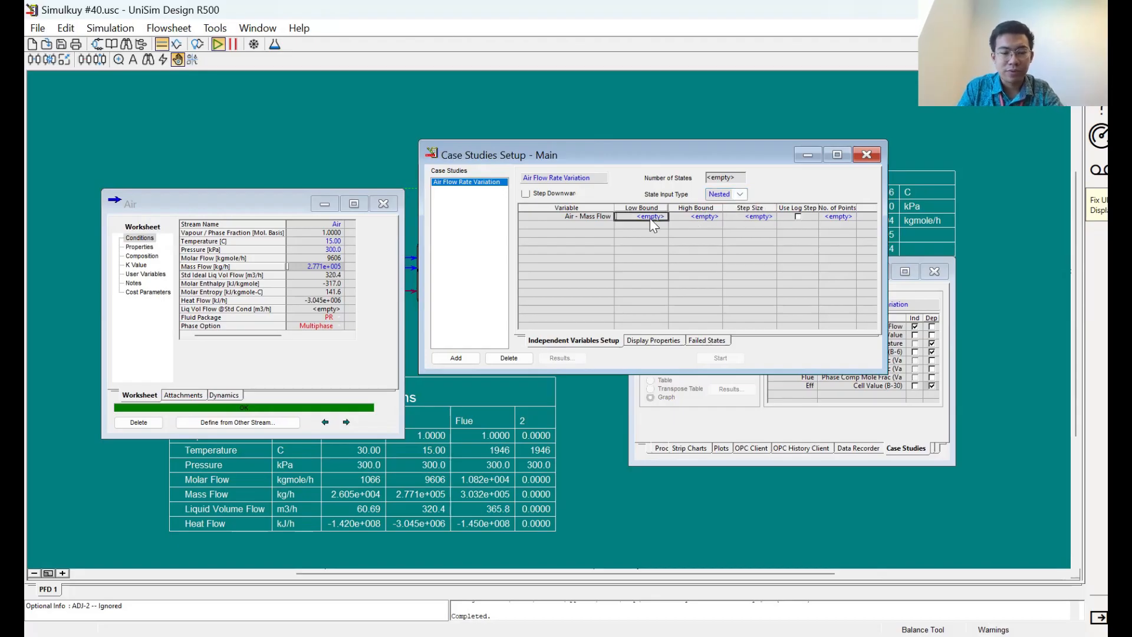
text(1.000e+005 kg/h)
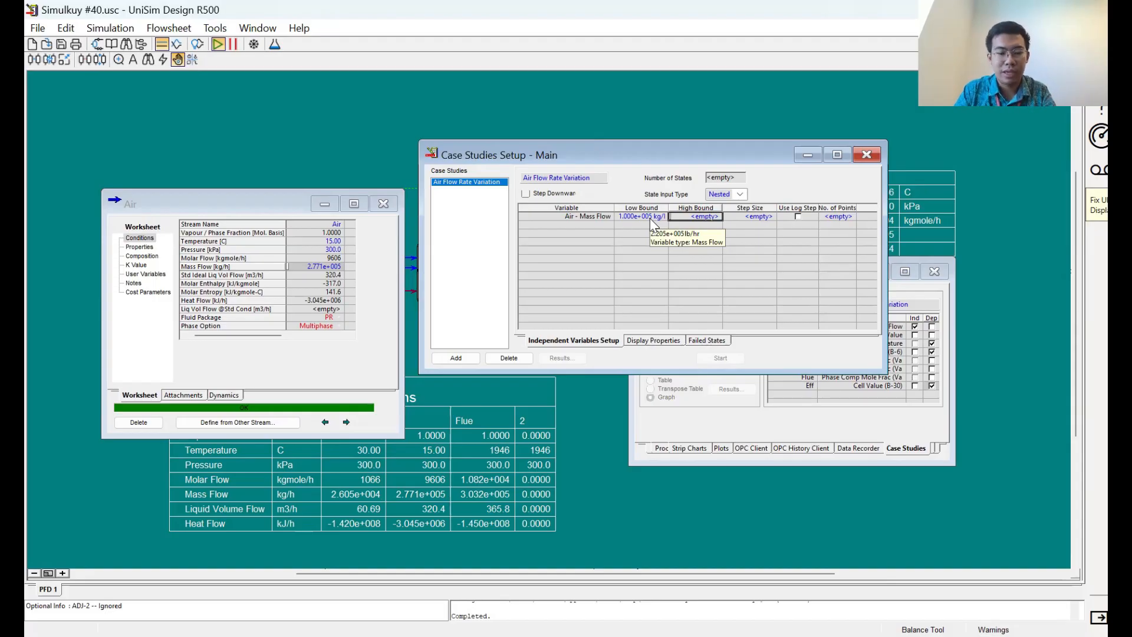
text(3e5)
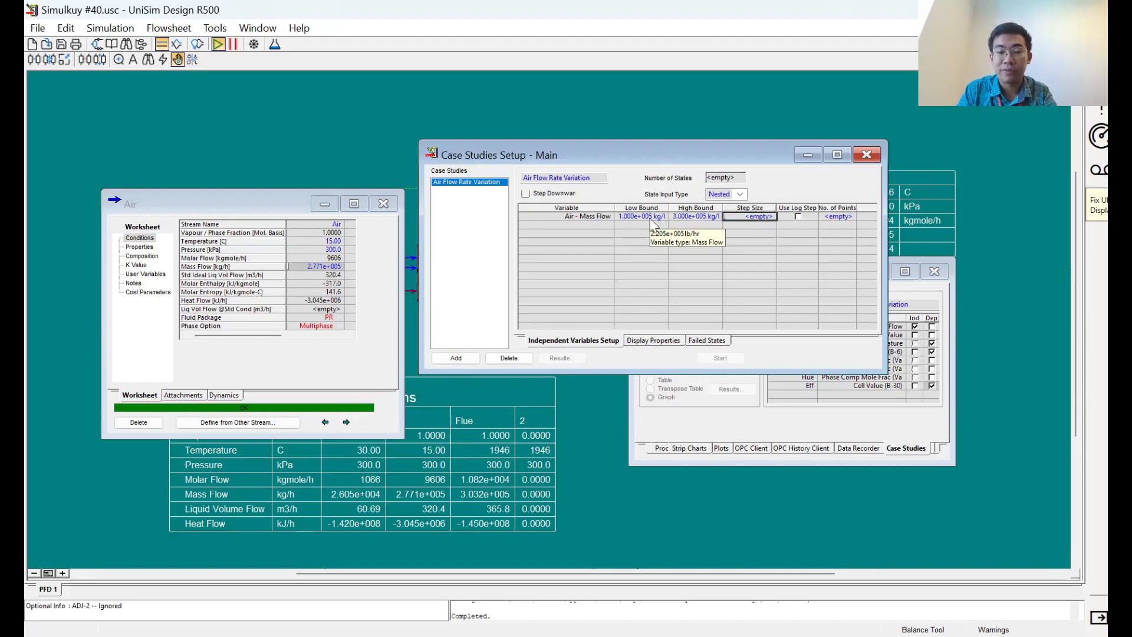
click(837, 216)
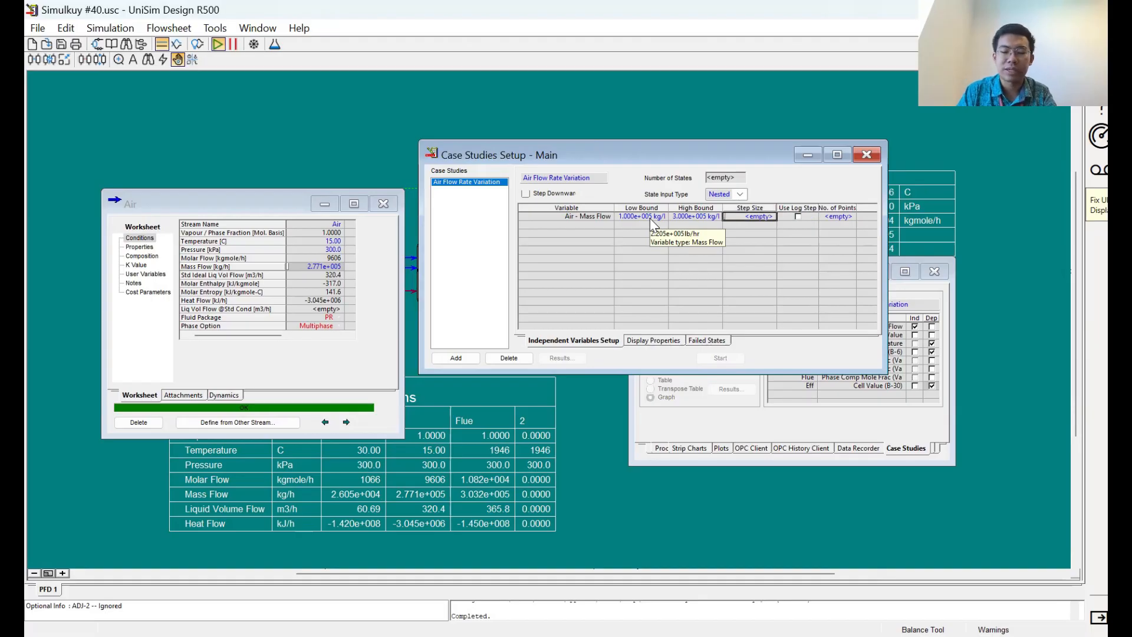
text(1e4)
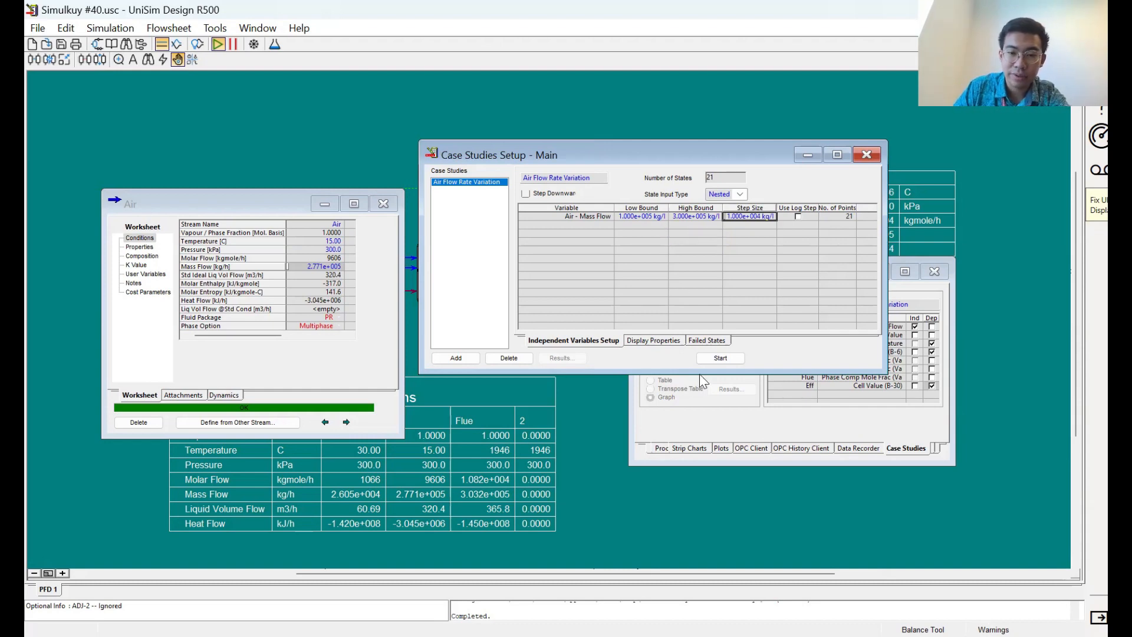
Step: Run the air flow case study, check Display Properties and Failed States, then open Results
click(718, 358)
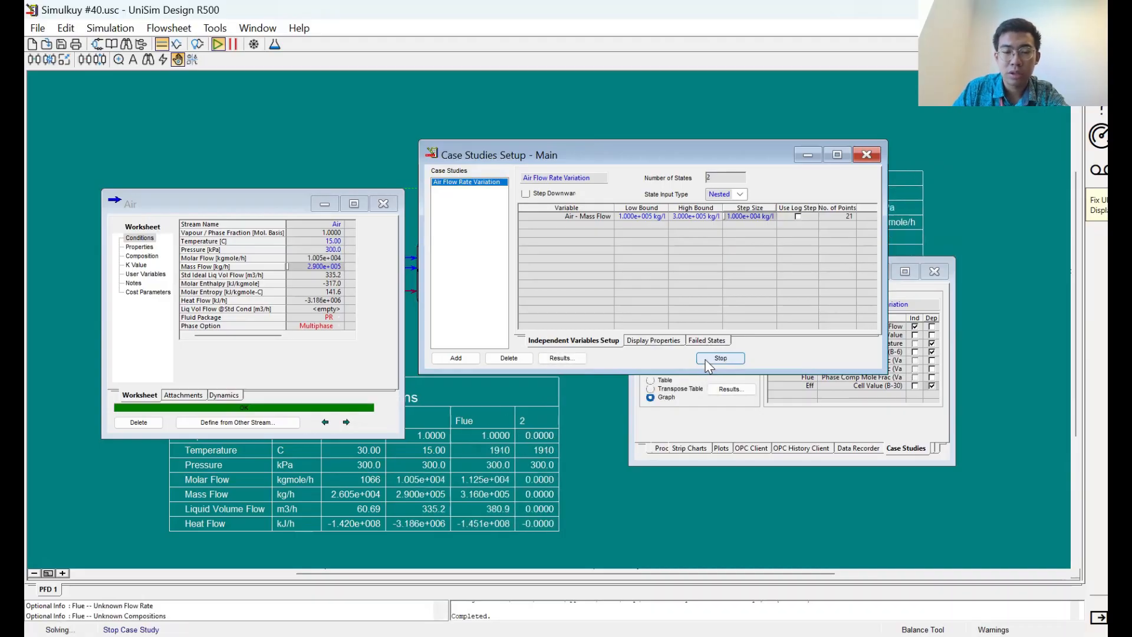
click(720, 358)
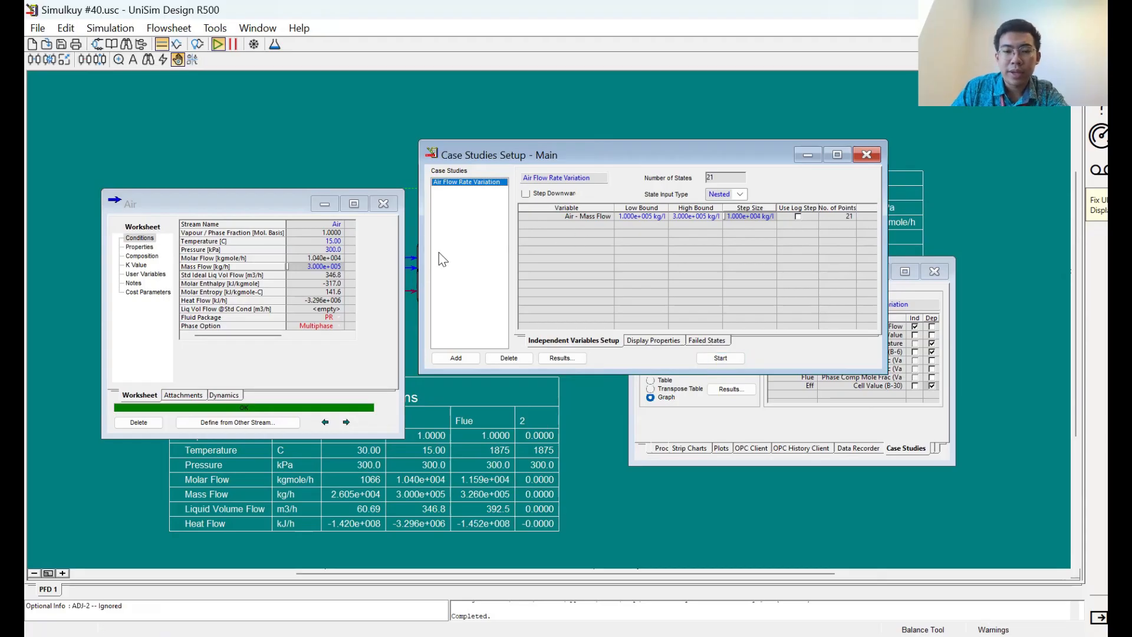
mouse_move(726, 179)
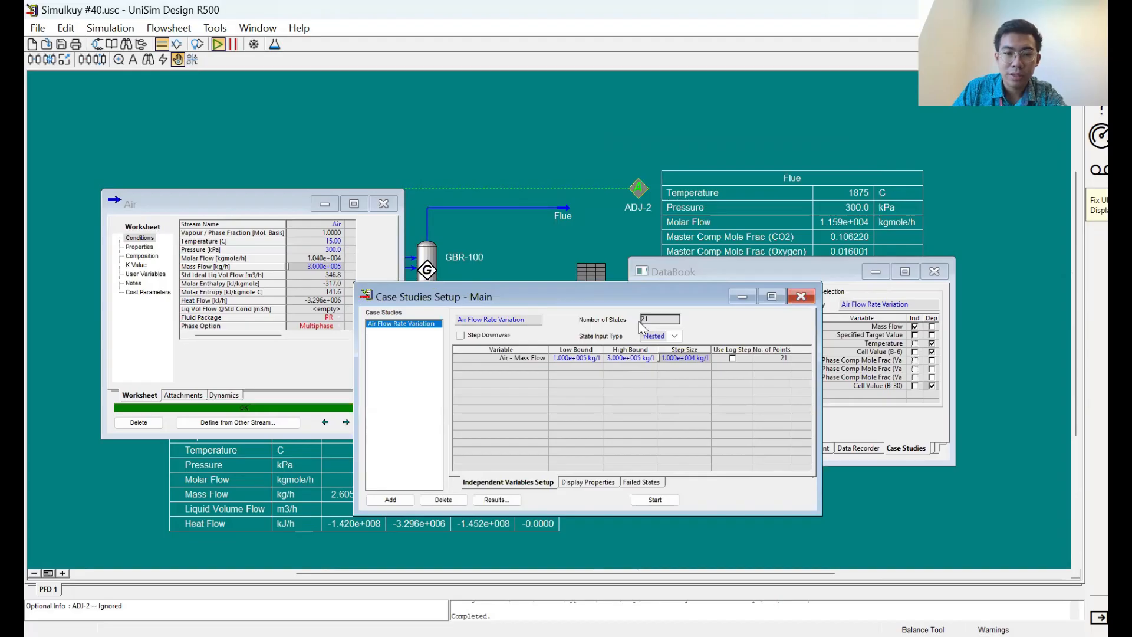
mouse_move(505, 347)
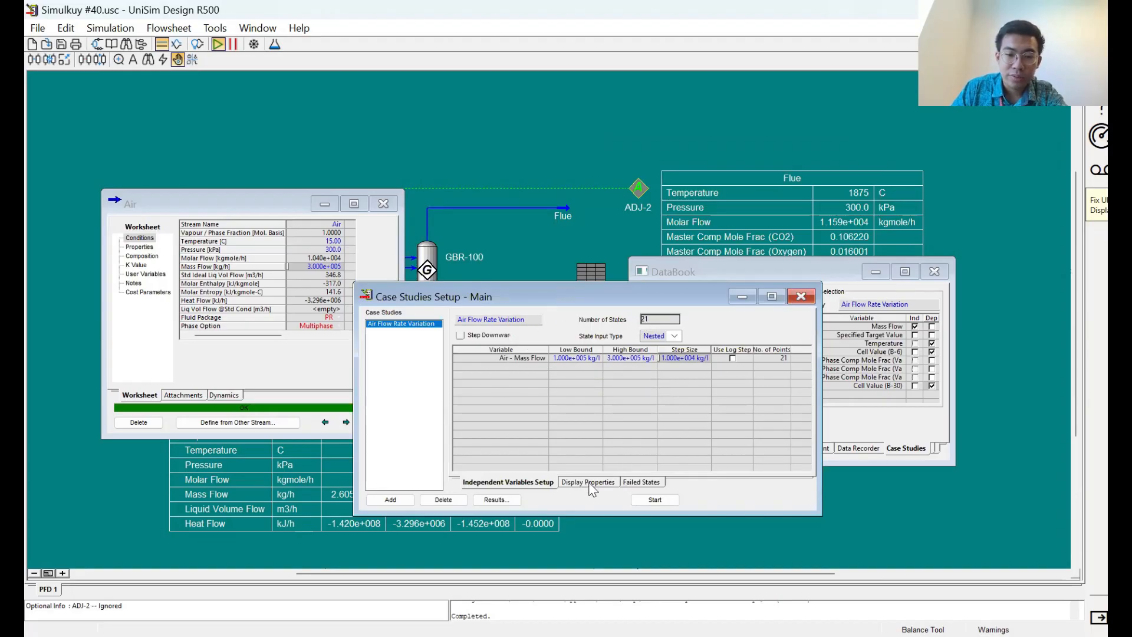
click(588, 481)
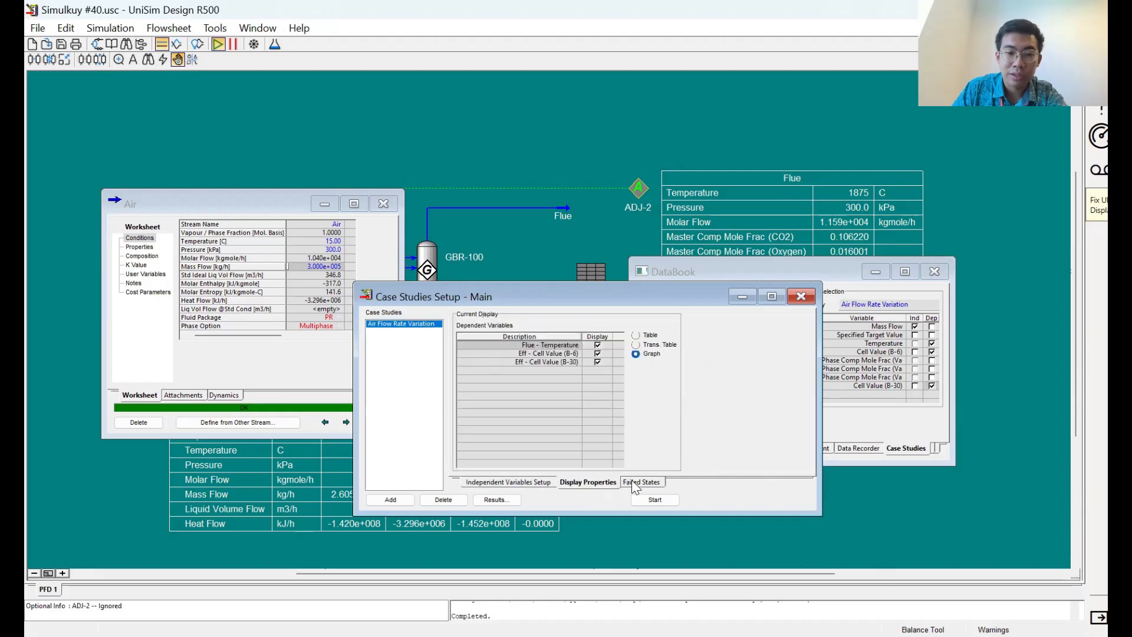
click(640, 481)
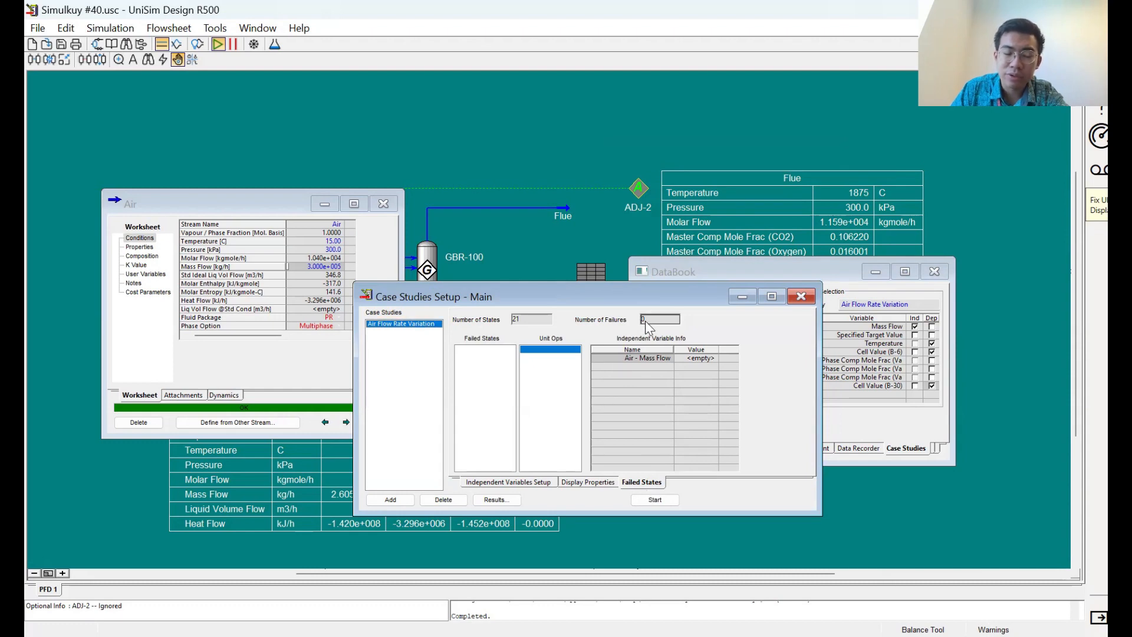
mouse_move(659, 319)
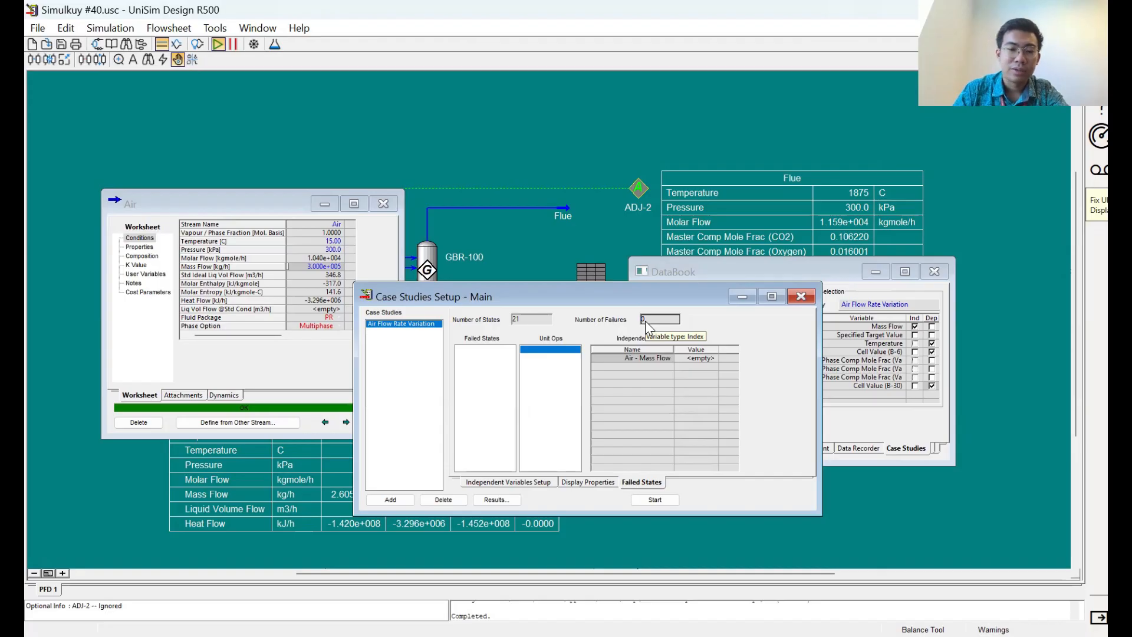
click(495, 499)
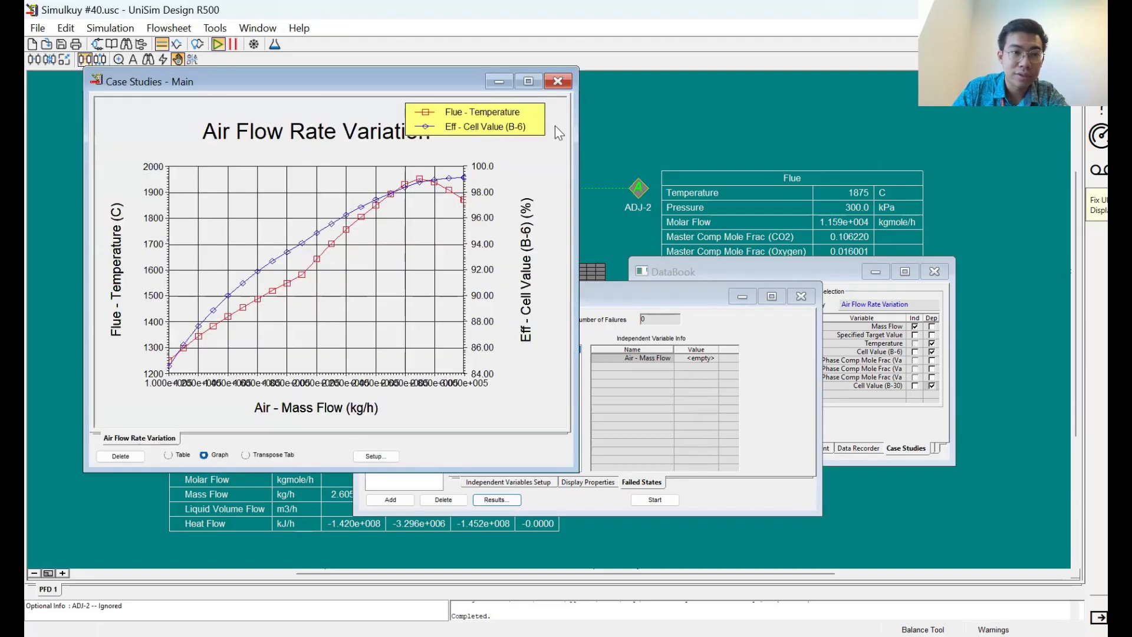
Step: Maximize the Air Flow Rate Variation graph to inspect the flue temperature and efficiency curves
click(527, 81)
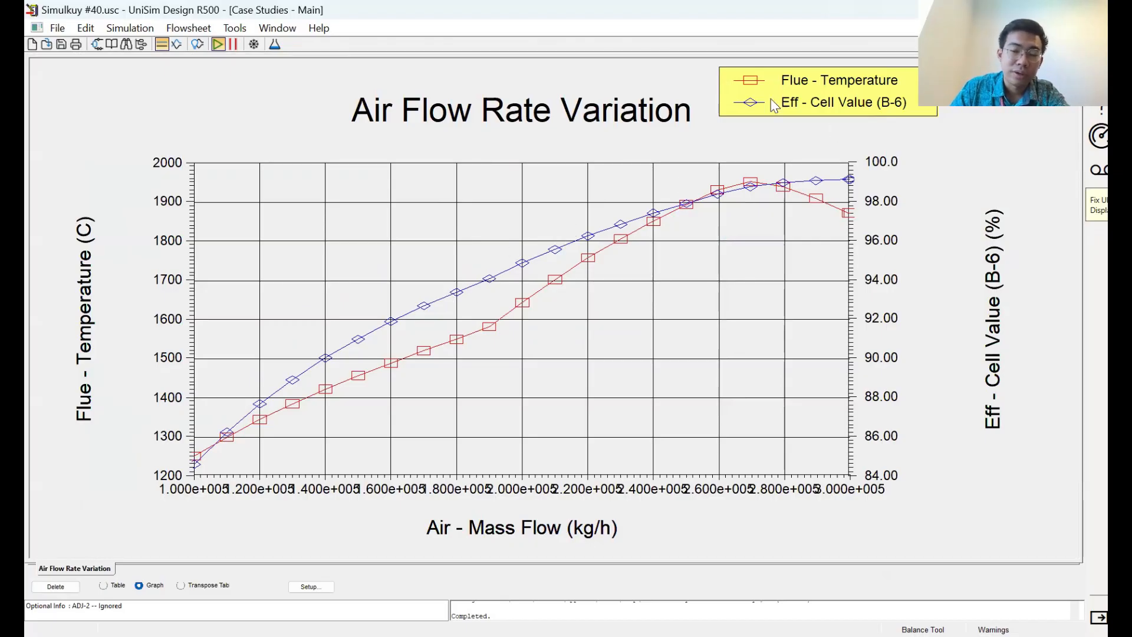
mouse_move(220, 410)
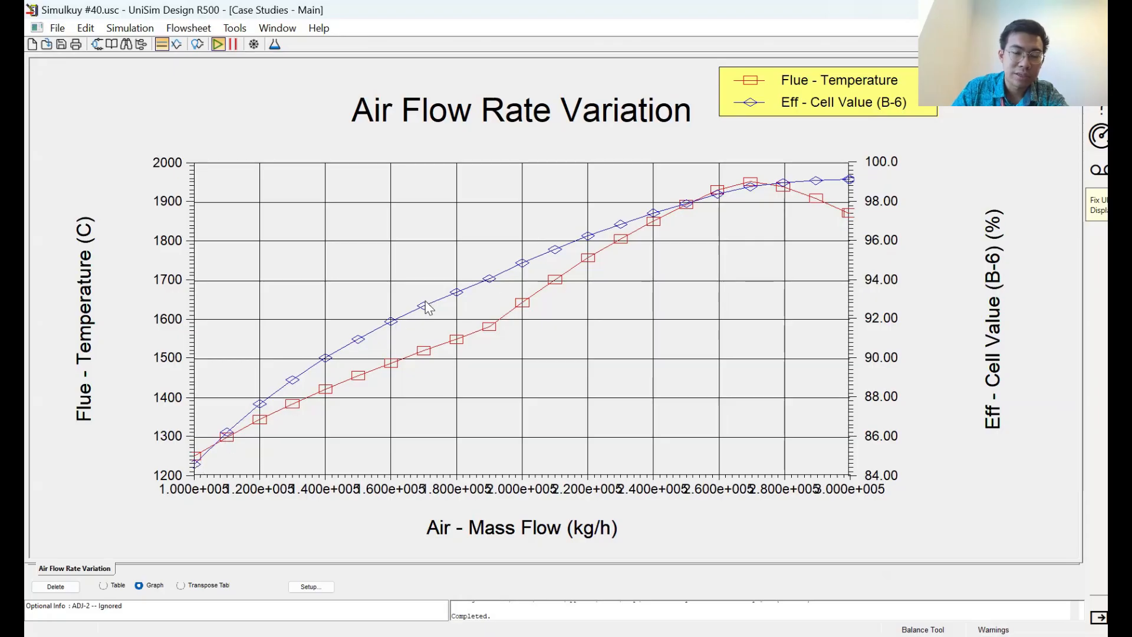
mouse_move(480, 264)
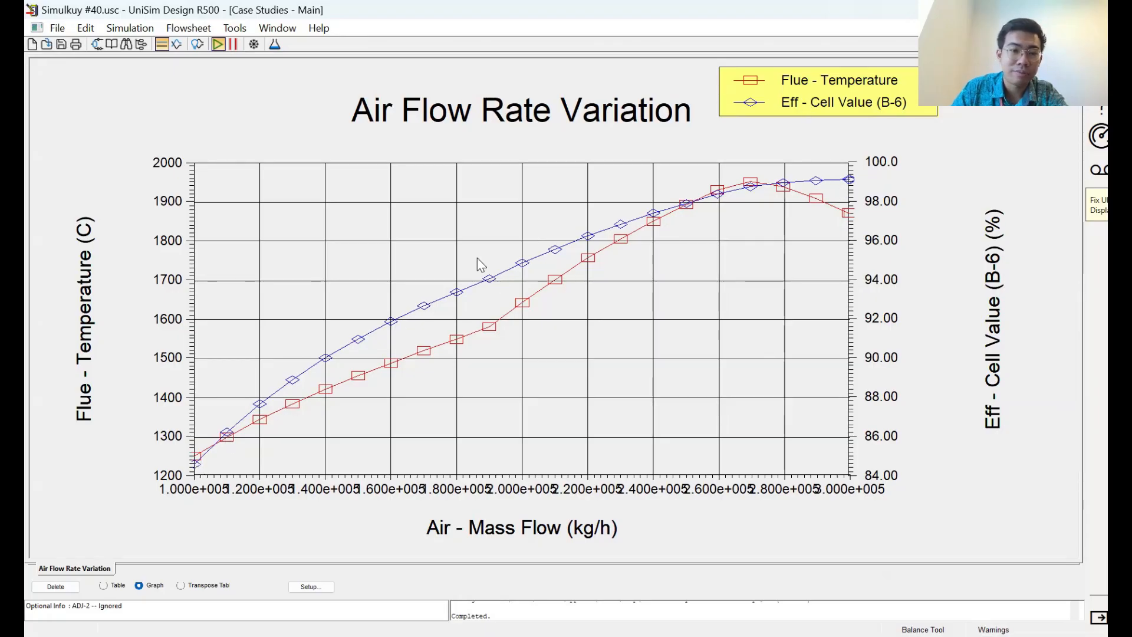
mouse_move(762, 168)
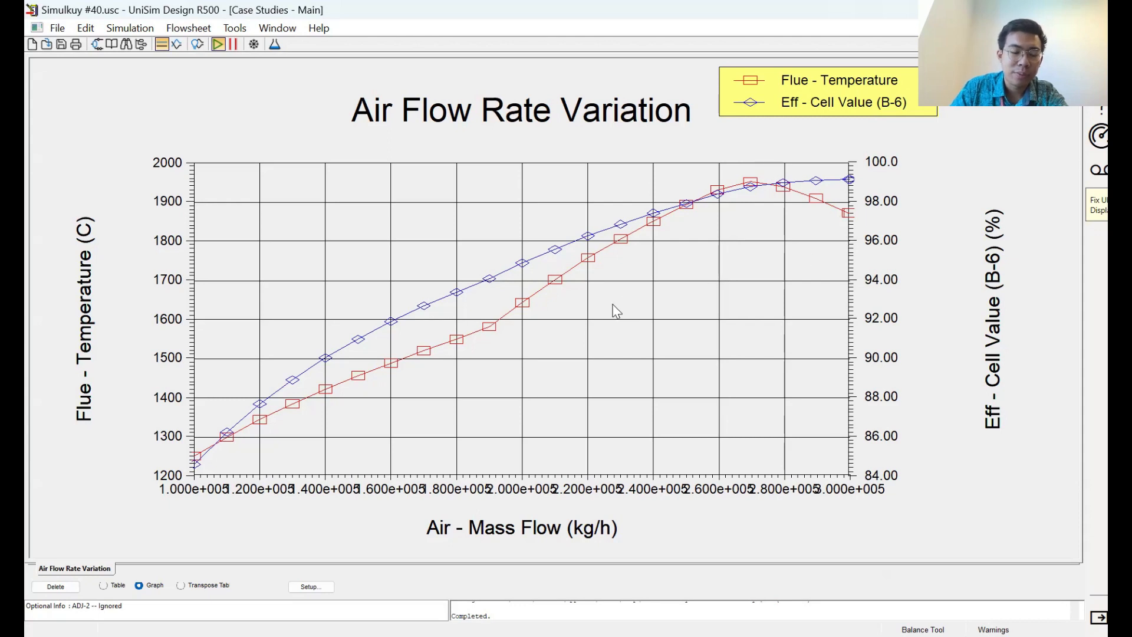
mouse_move(282, 433)
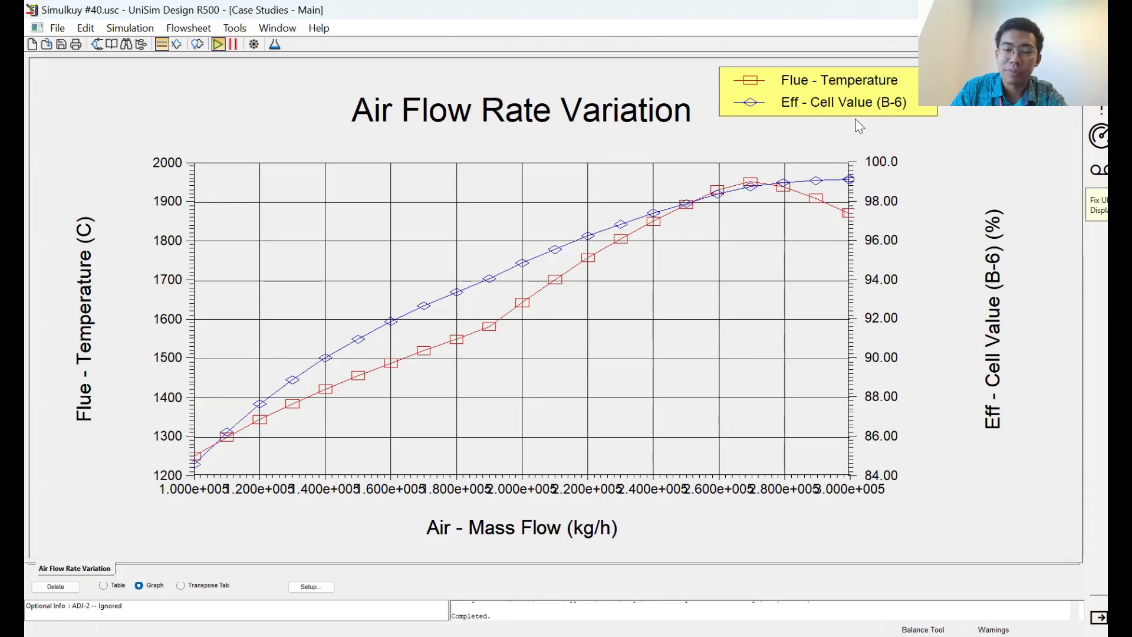
mouse_move(808, 263)
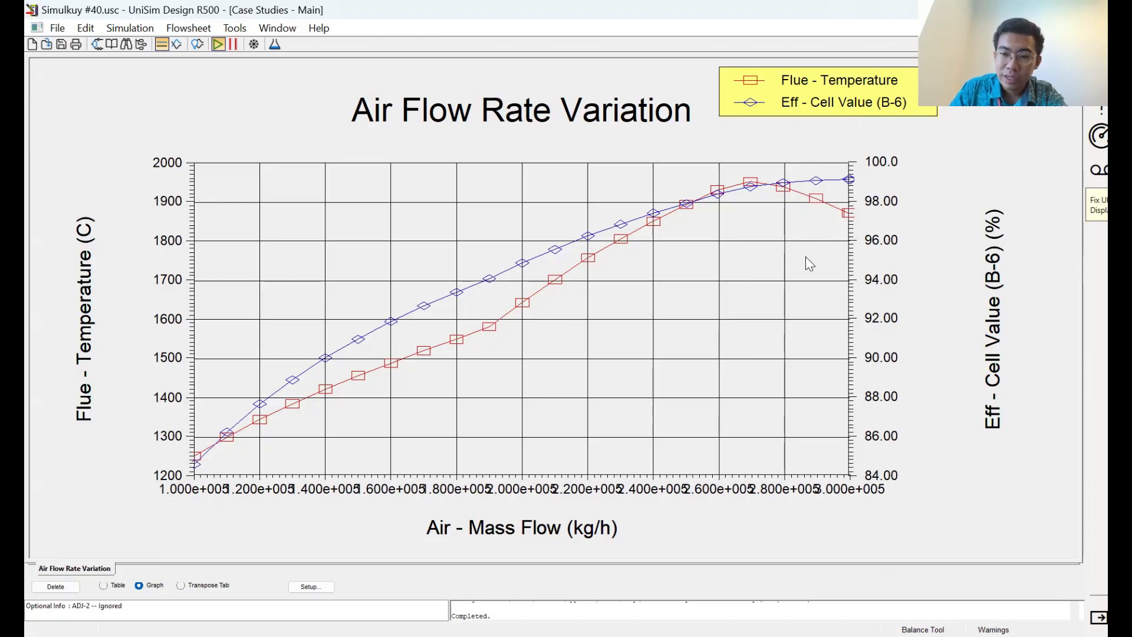
mouse_move(732, 288)
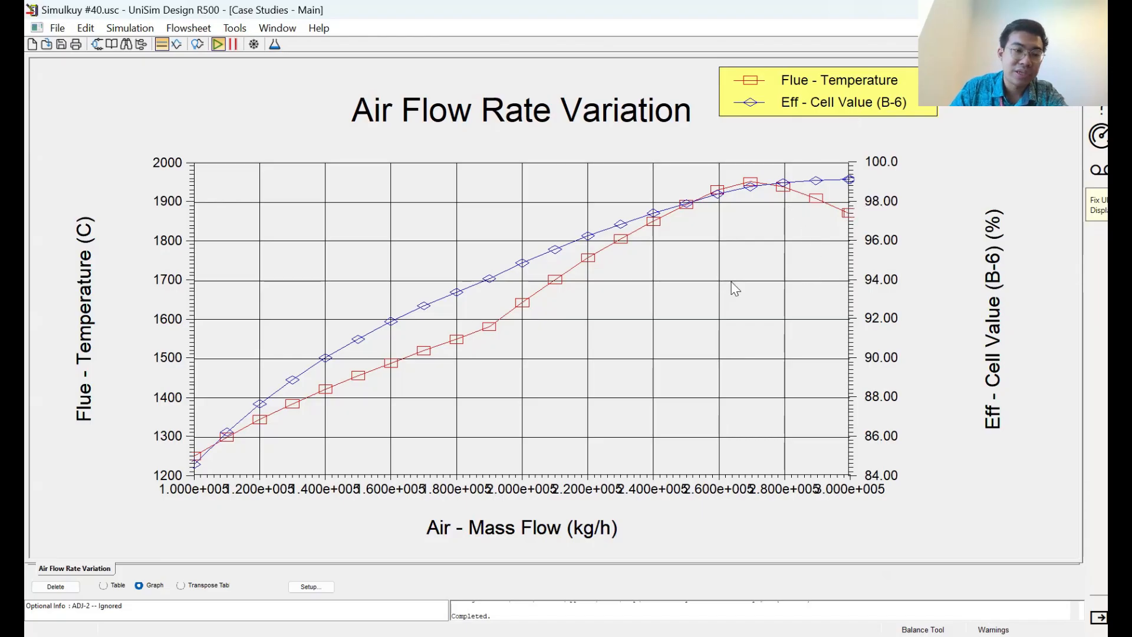
mouse_move(584, 256)
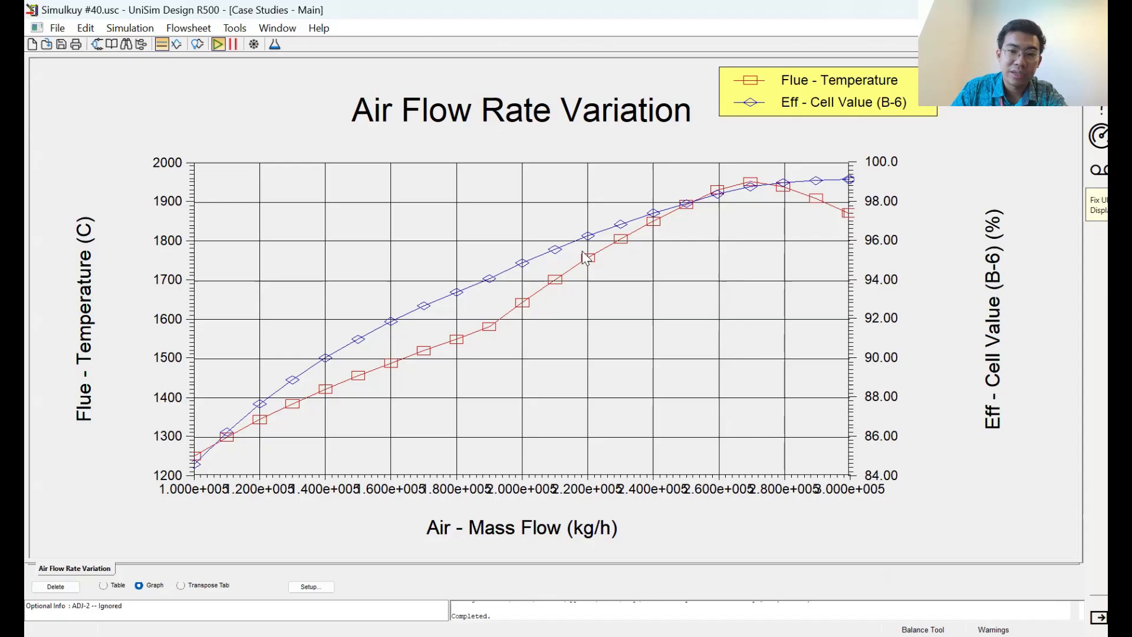
mouse_move(309, 502)
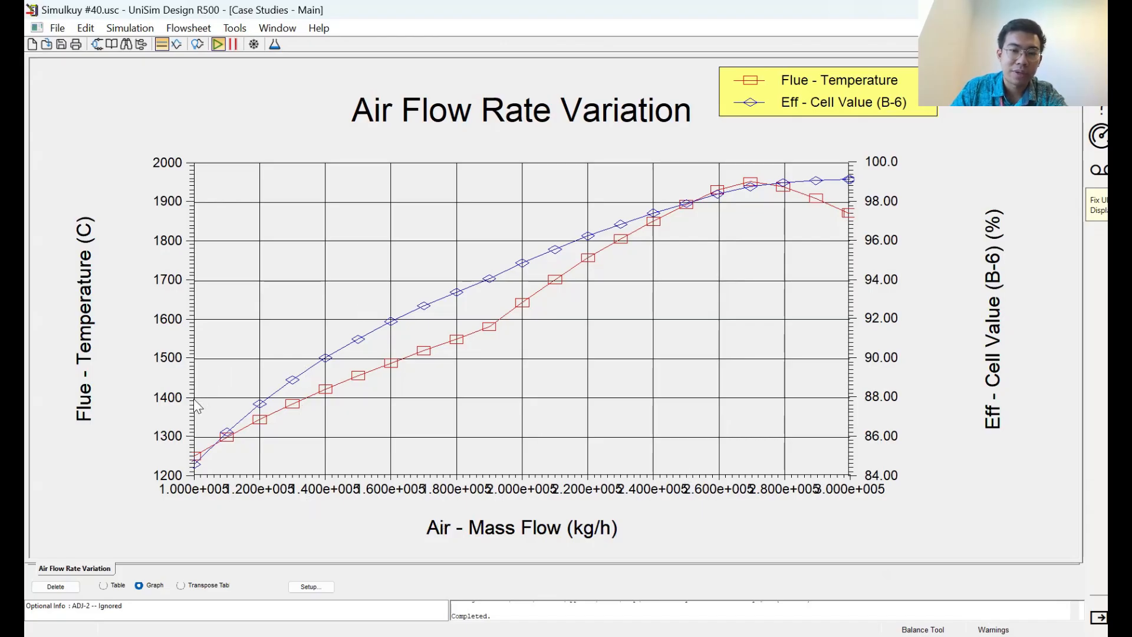
mouse_move(866, 203)
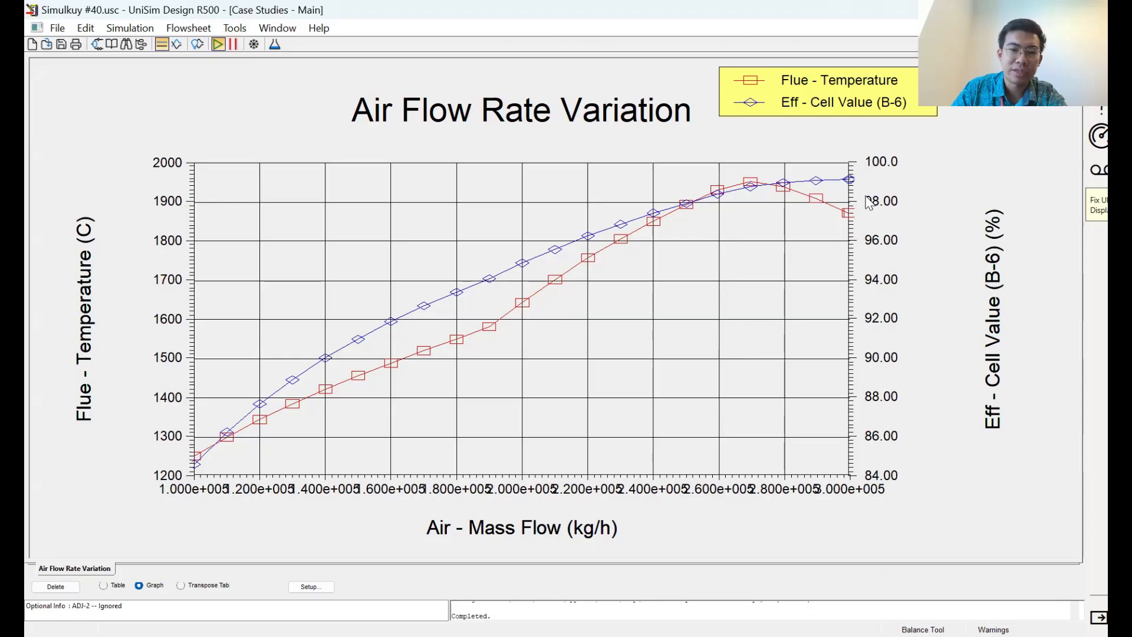
mouse_move(447, 331)
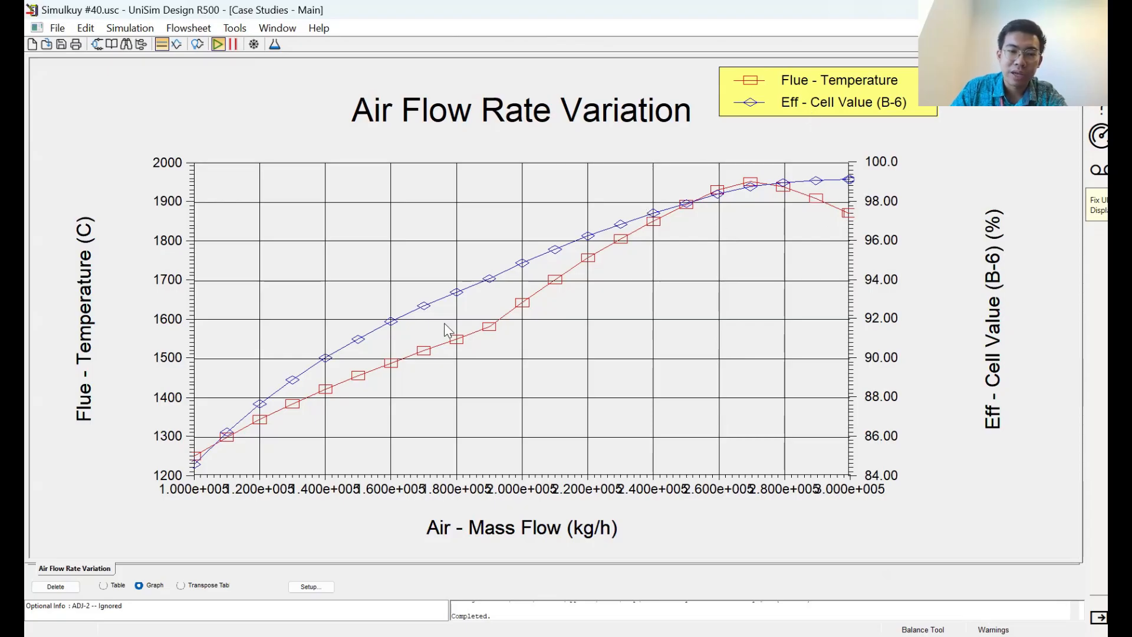
mouse_move(537, 321)
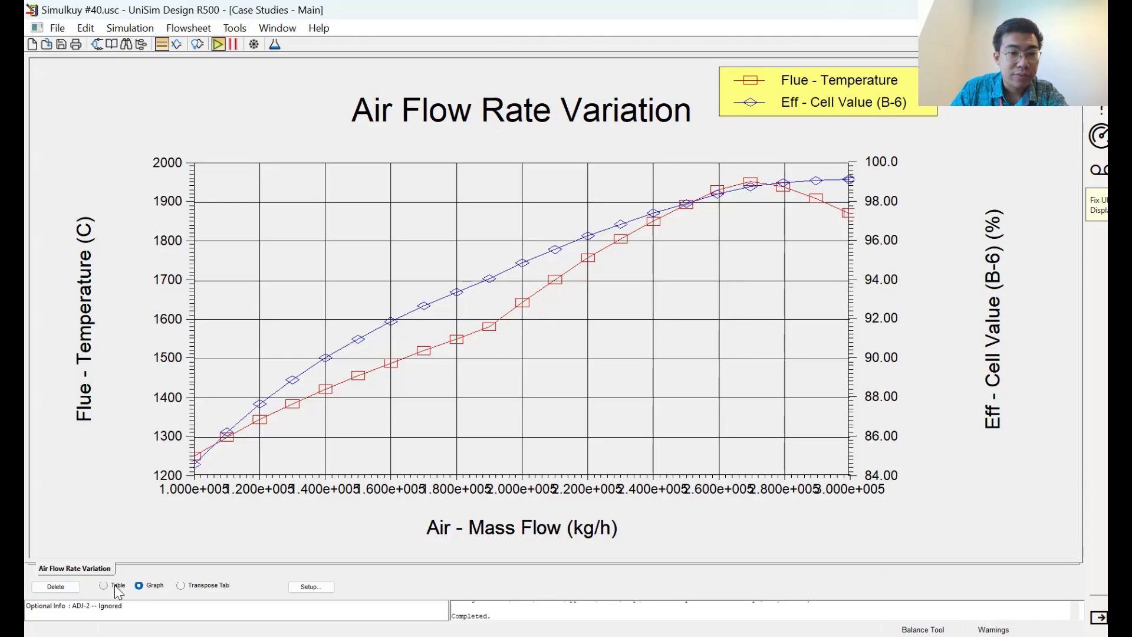
Step: View the air flow results as a table of states, then close the results window
click(103, 585)
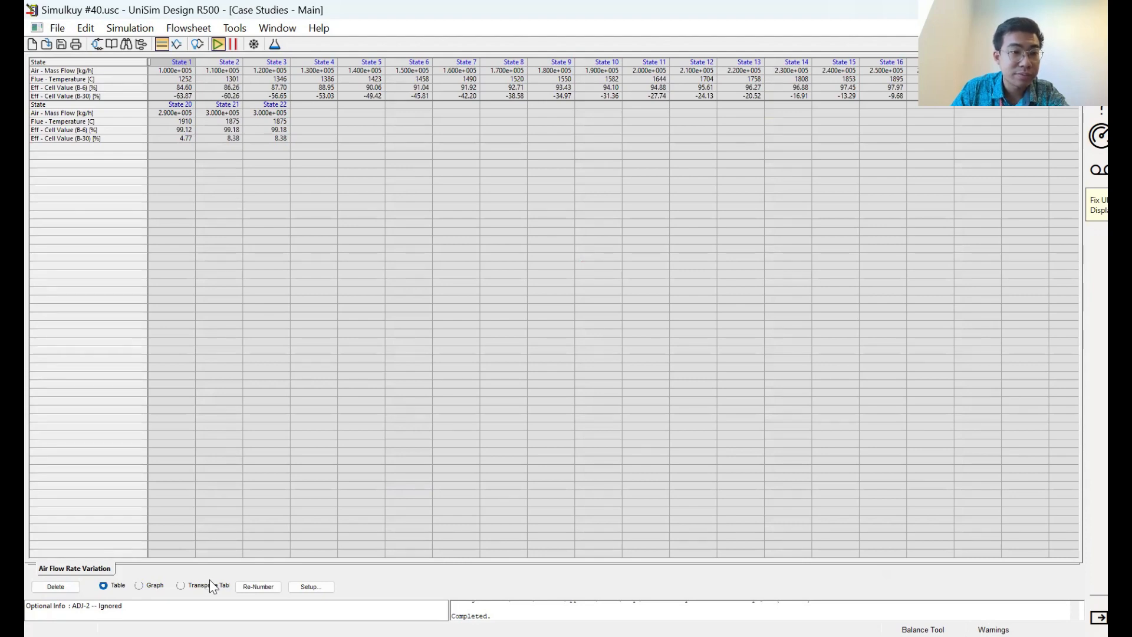
click(181, 585)
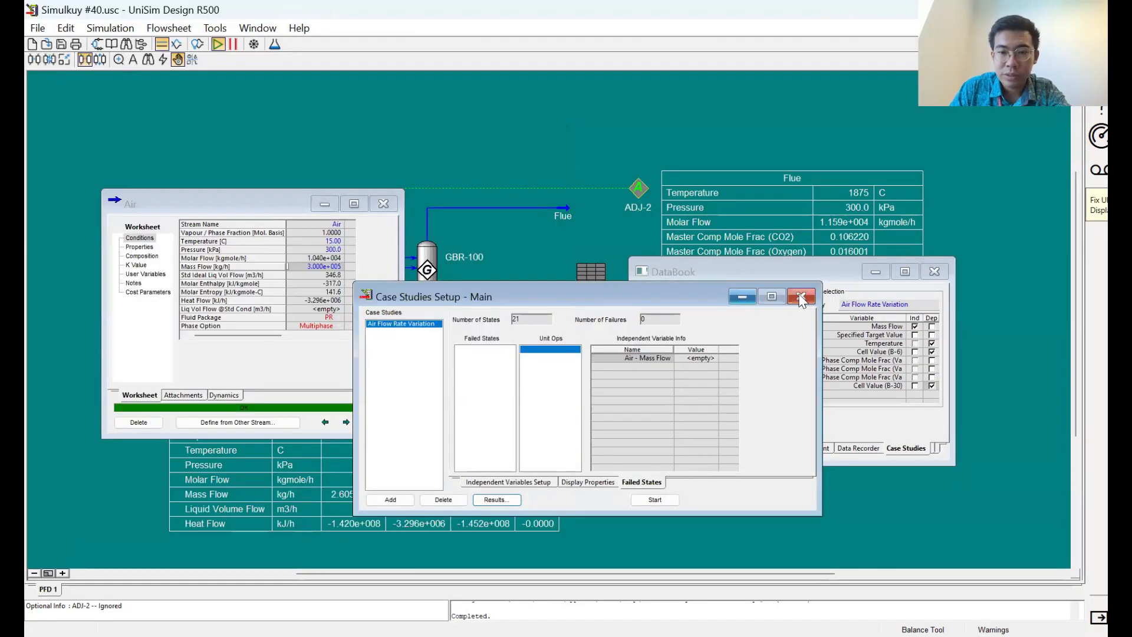
Step: Close the setup and Air stream windows, re-enable ADJ-2, and reopen its settings
click(800, 296)
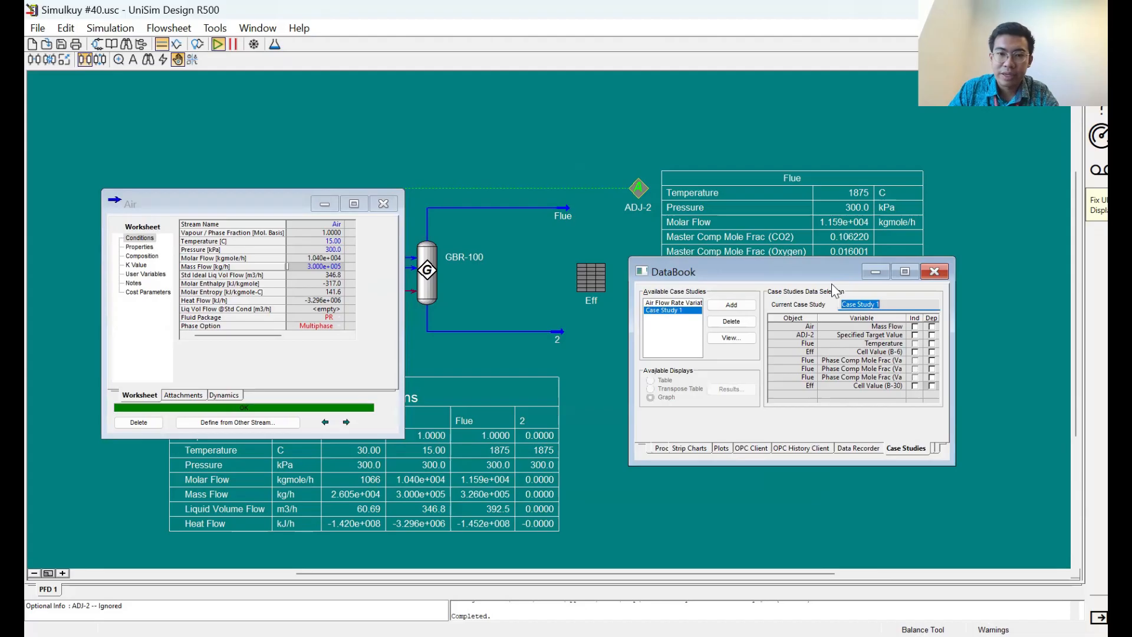
mouse_move(831, 287)
text(Excess Air Variation)
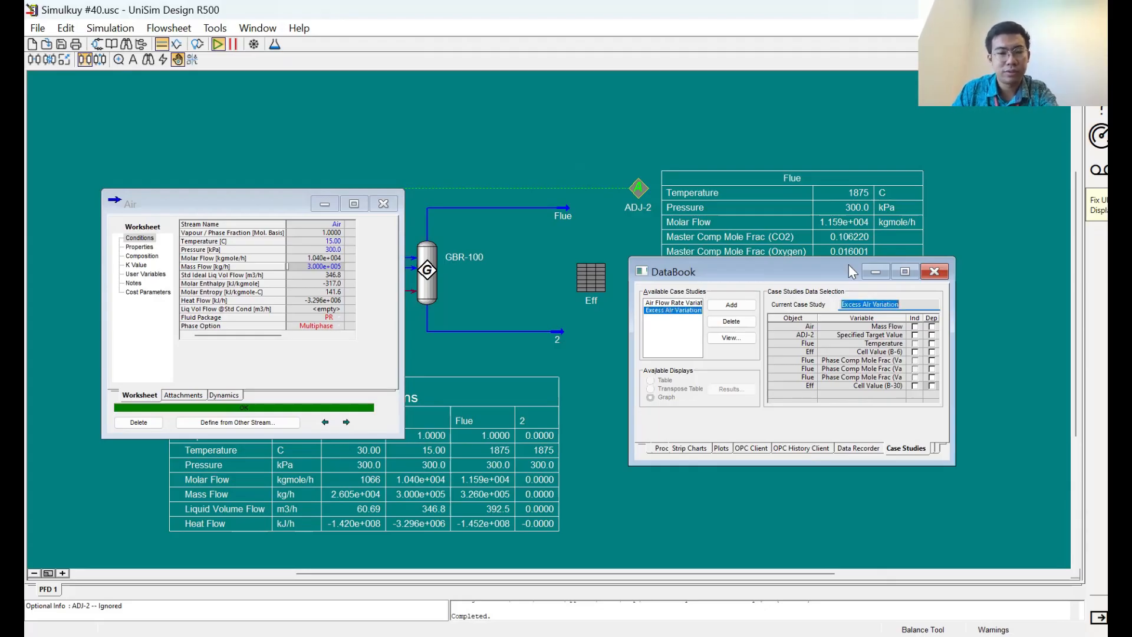
click(383, 203)
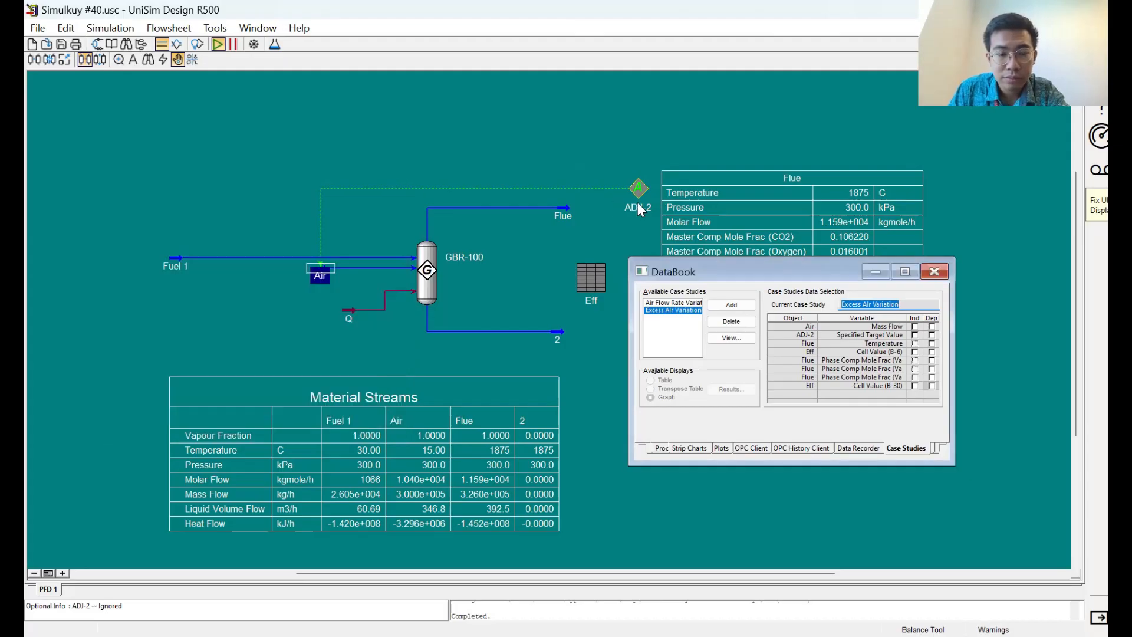
double_click(638, 189)
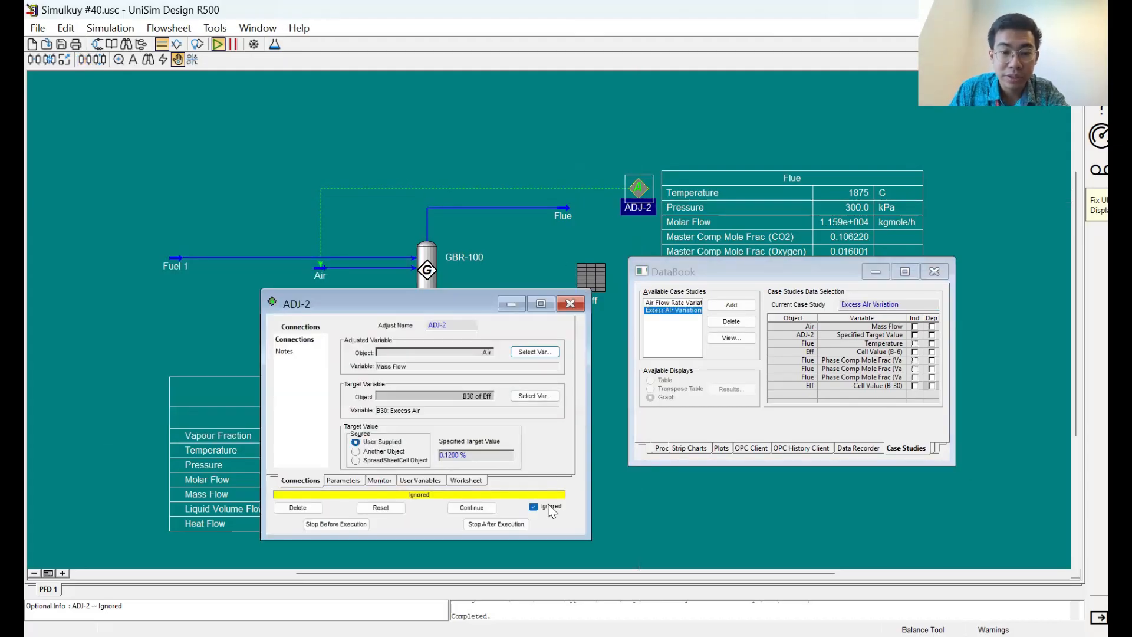
click(535, 506)
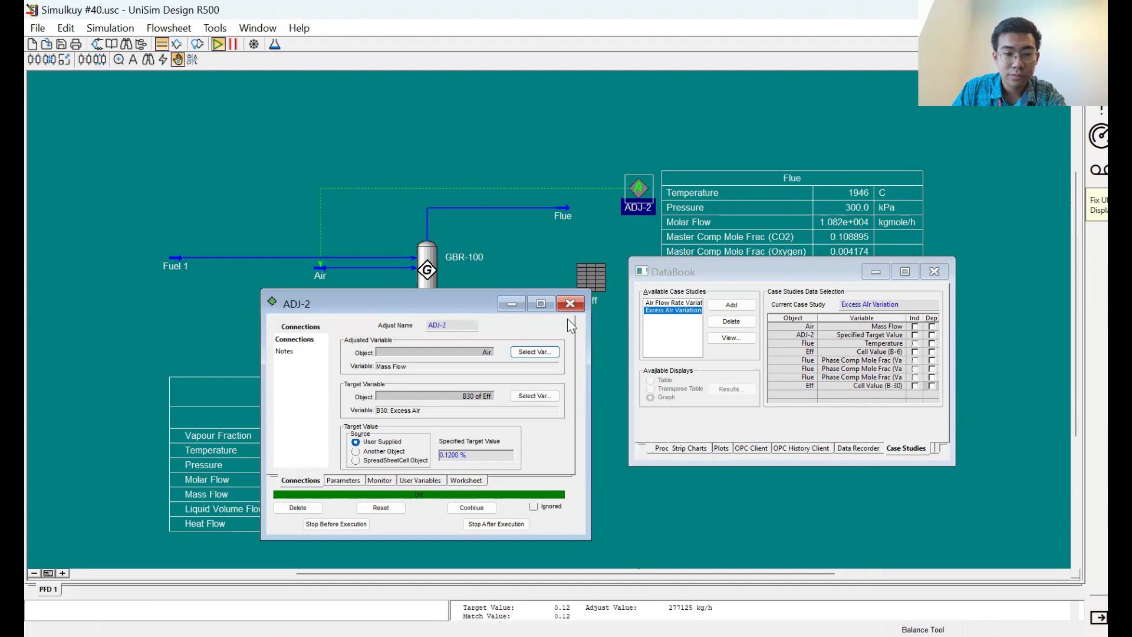
click(569, 303)
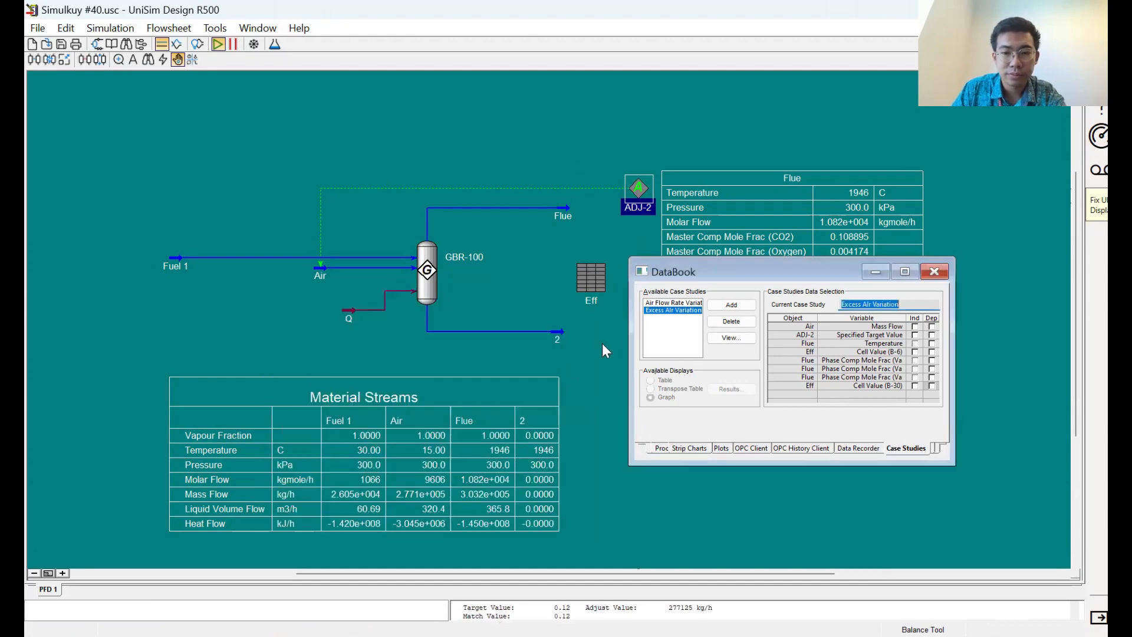
double_click(638, 188)
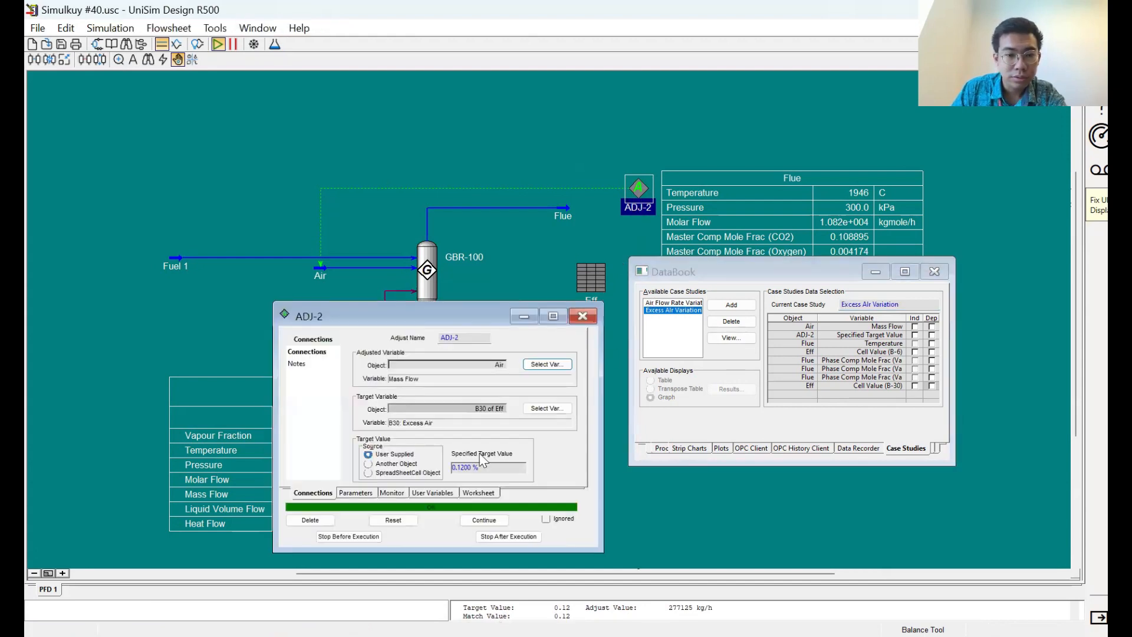
Step: Mark ADJ-2's Specified Target Value as independent and efficiency as a dependent variable
click(582, 315)
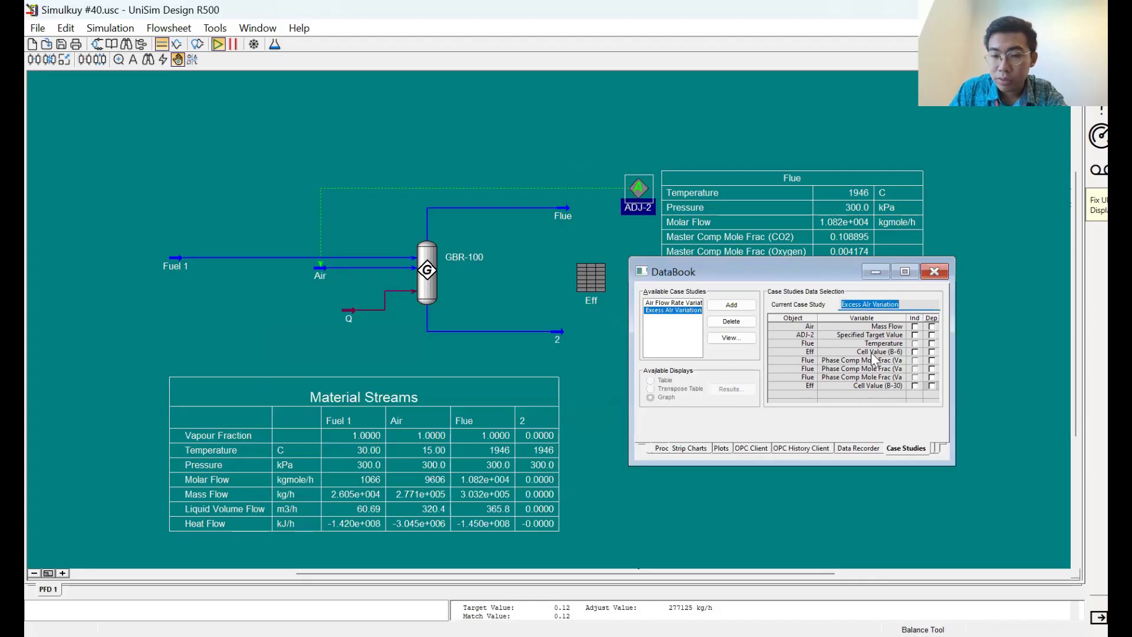
click(914, 335)
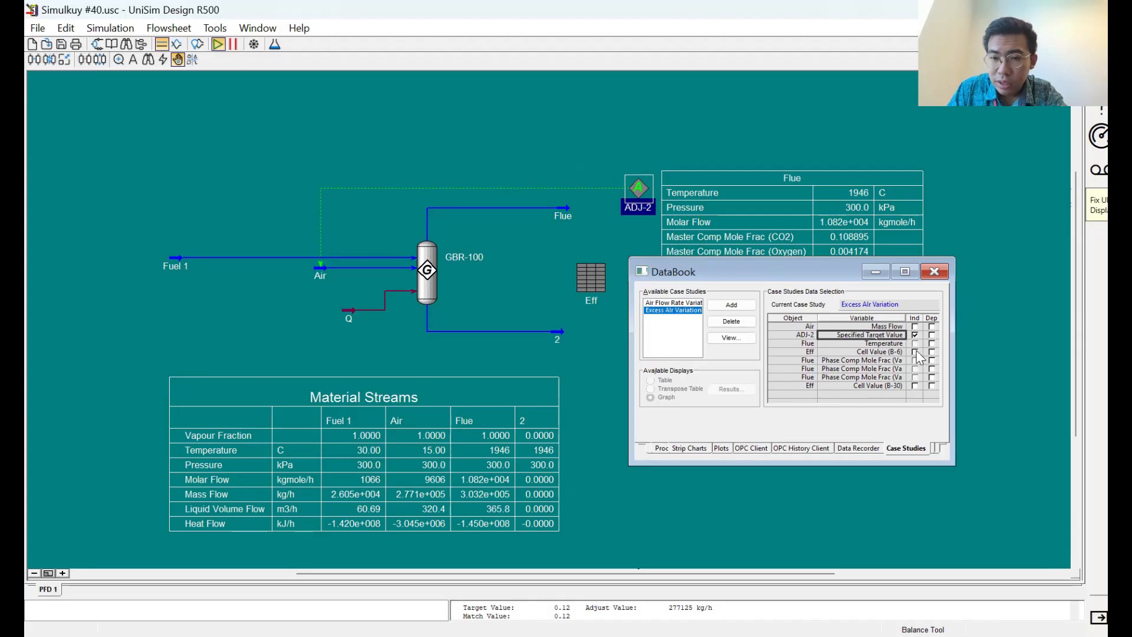
click(931, 352)
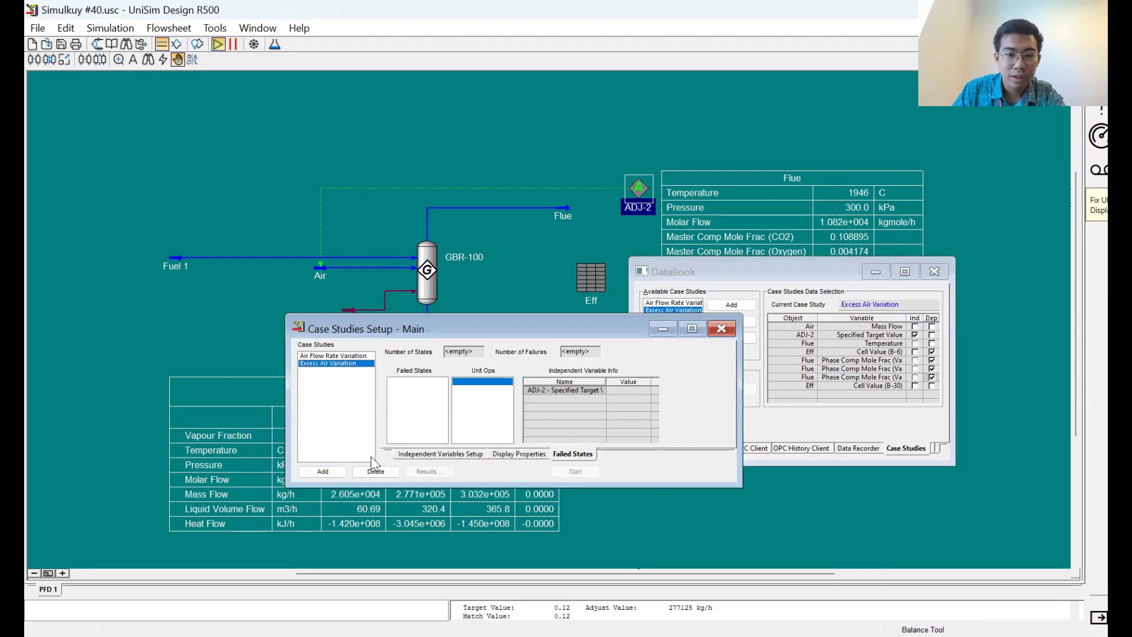
Step: Set ADJ-2's target range to 0.10–5.00% with 10 points, giving 0.5444% steps
click(440, 453)
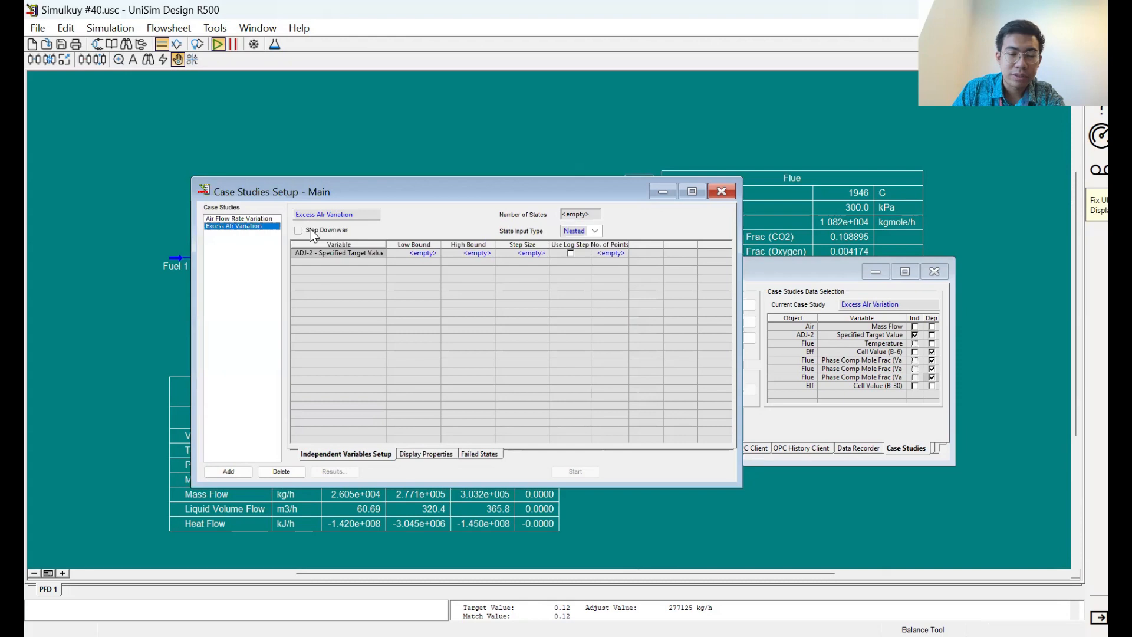
click(414, 253)
text(0.1)
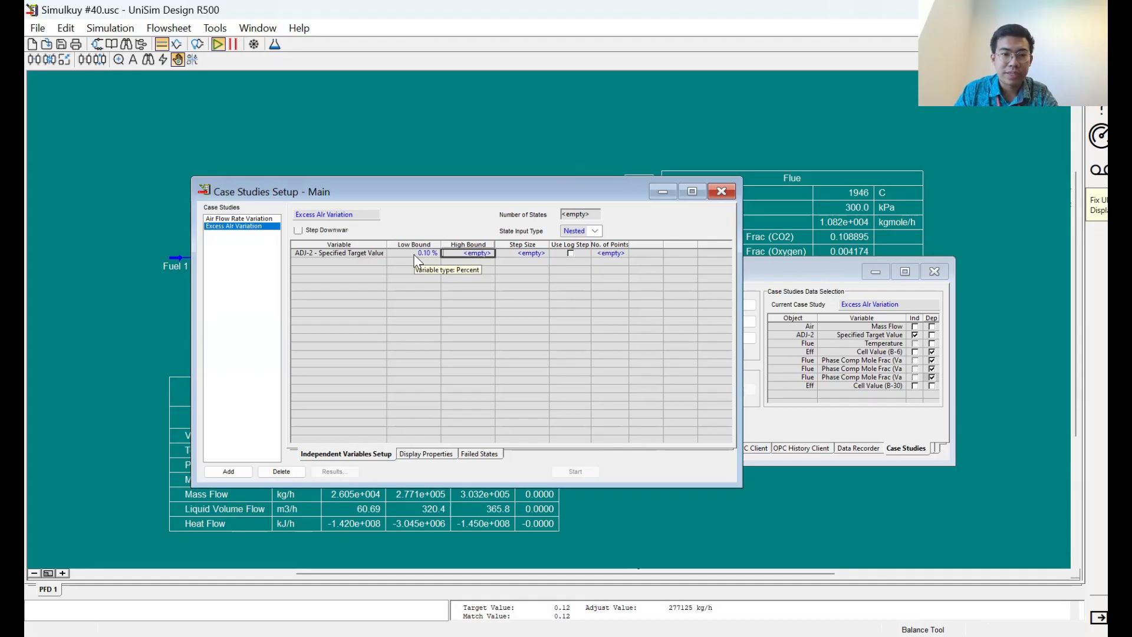
text(5.00 %)
click(610, 253)
text(10)
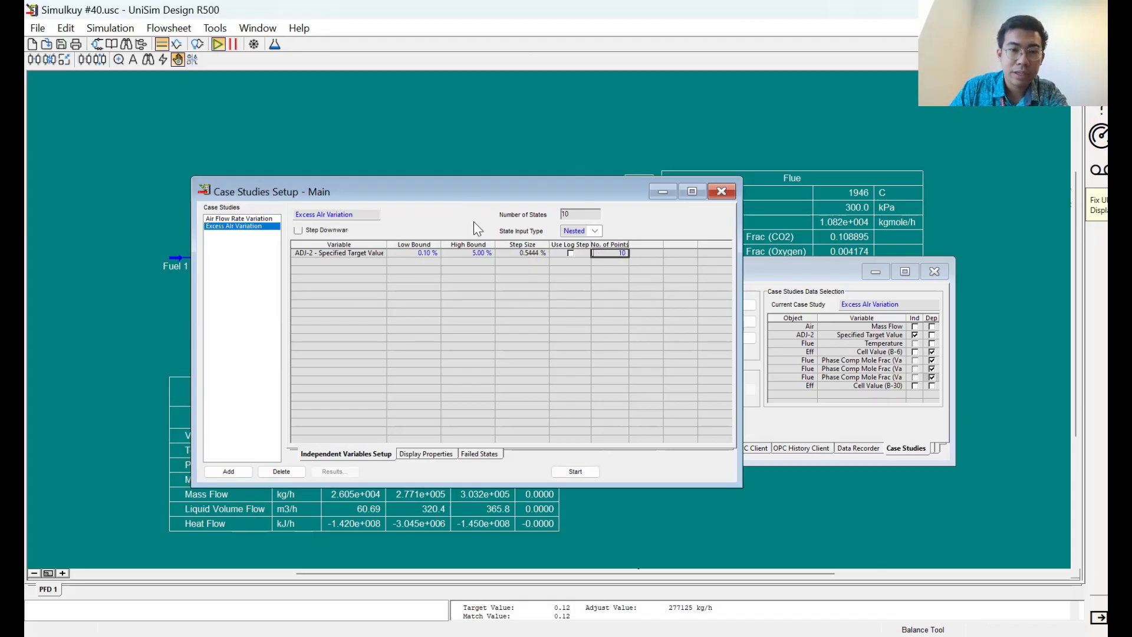
mouse_move(543, 257)
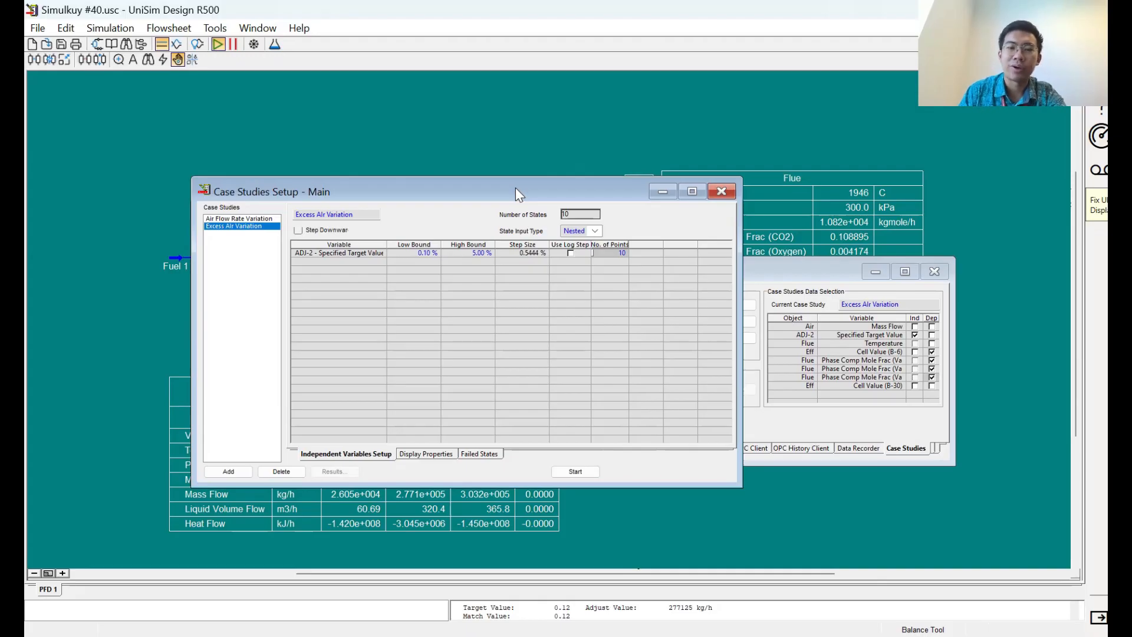
mouse_move(564, 305)
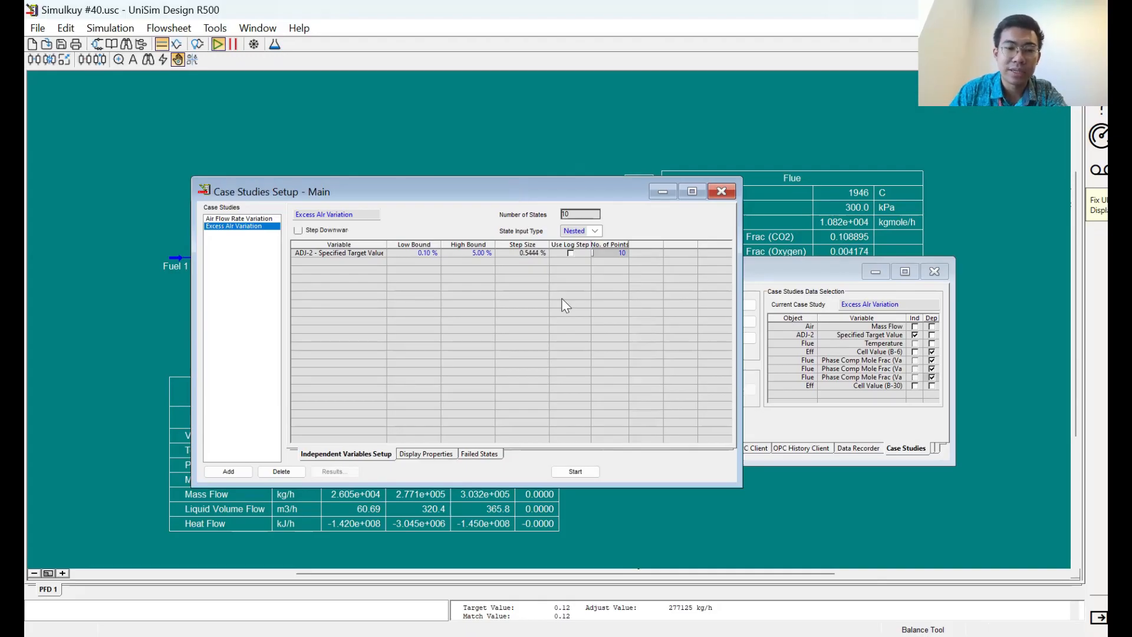
click(575, 472)
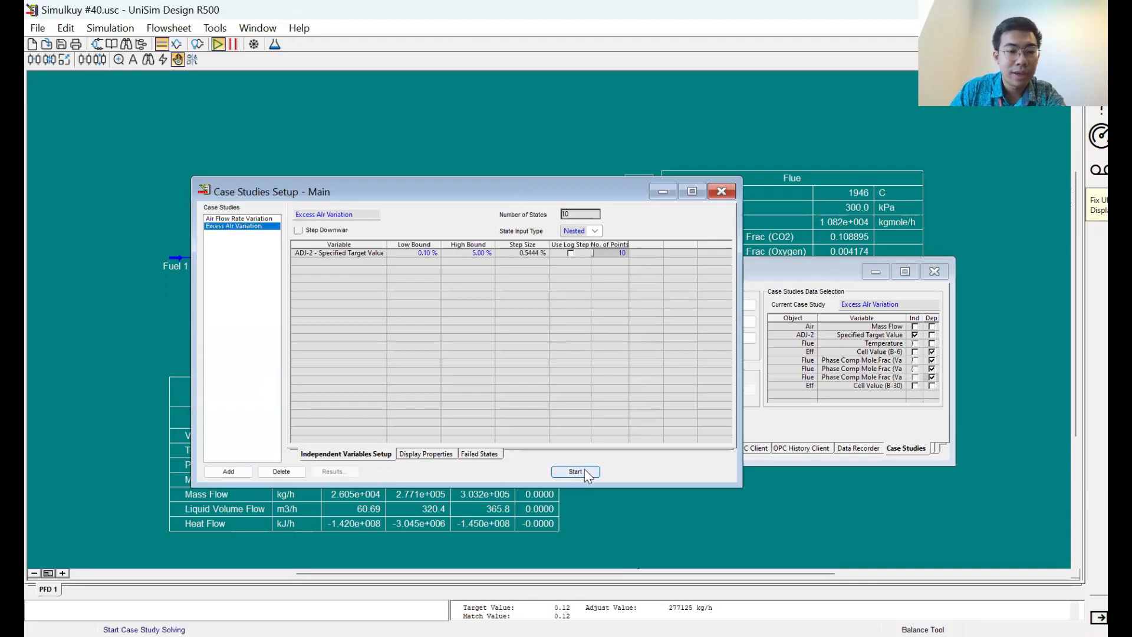
Step: Solve all 10 Excess Air Variation states and check the Failed States tab
click(576, 472)
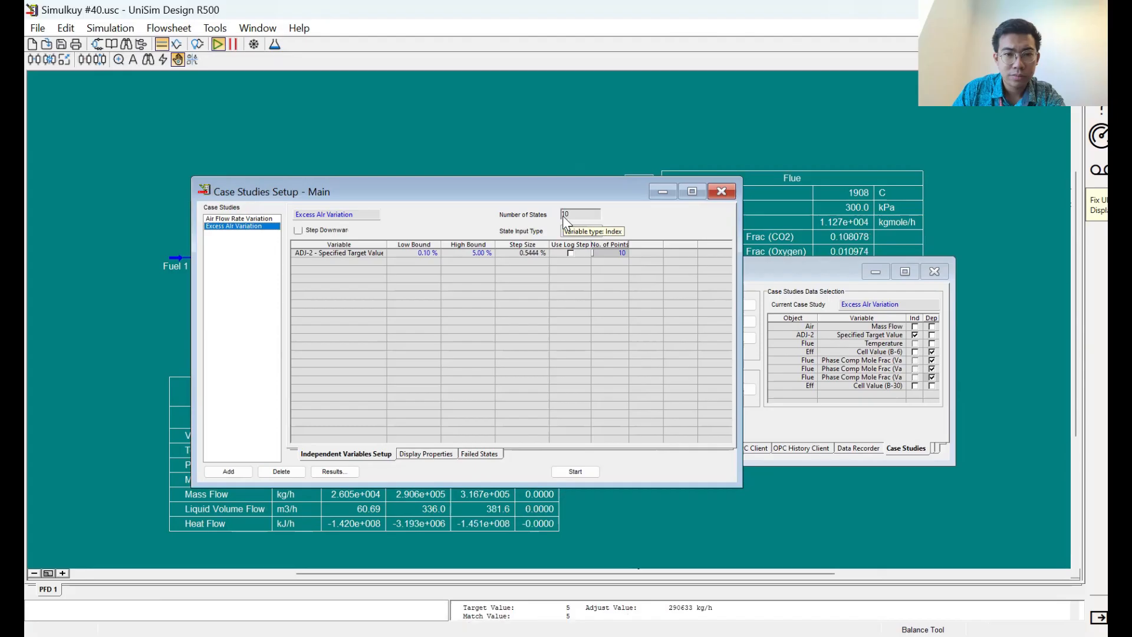
click(579, 230)
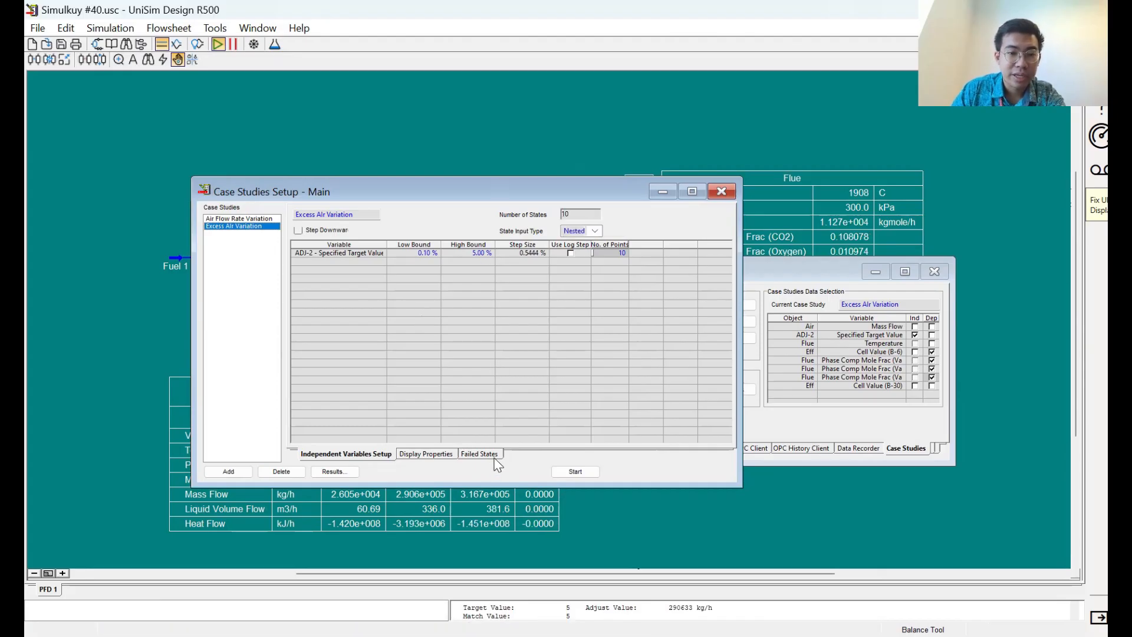
click(478, 454)
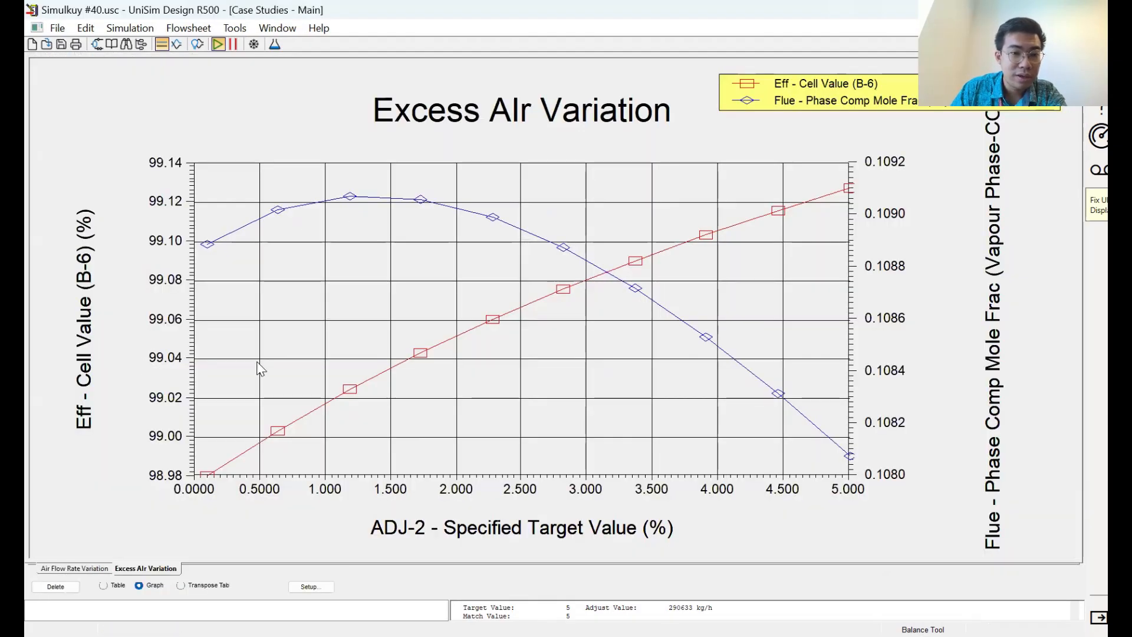
mouse_move(148, 227)
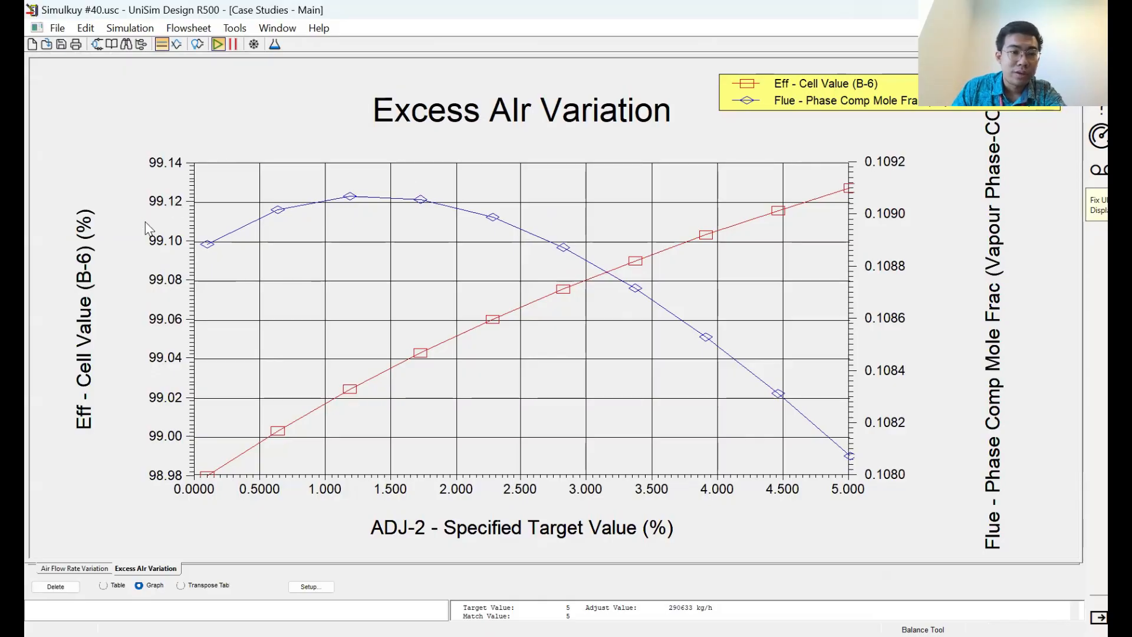
mouse_move(204, 261)
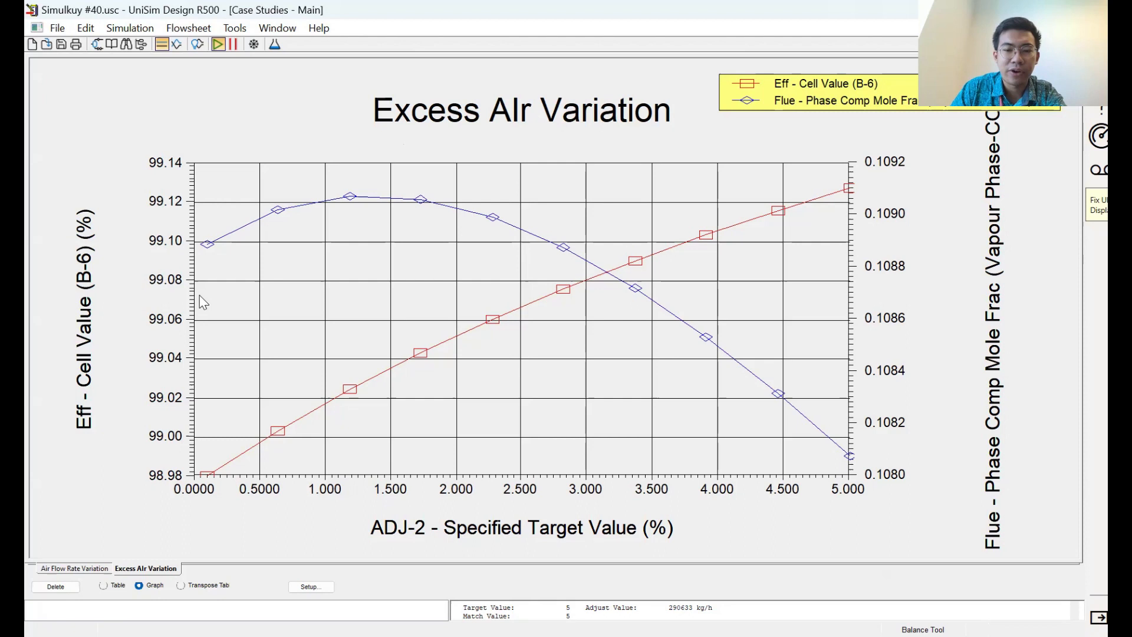
mouse_move(238, 485)
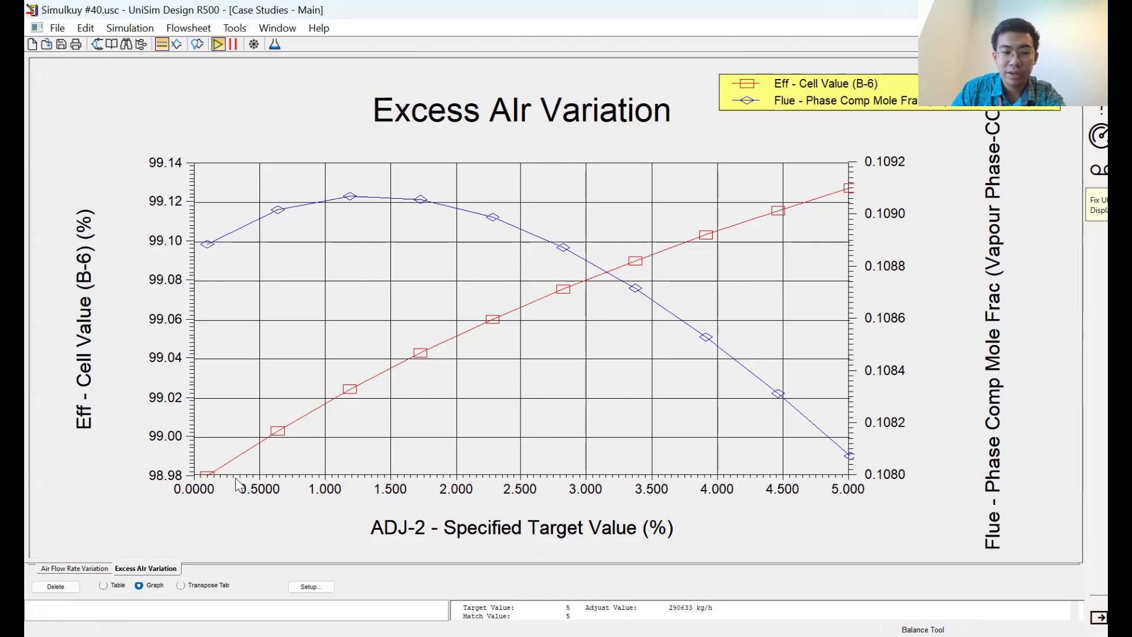
mouse_move(199, 275)
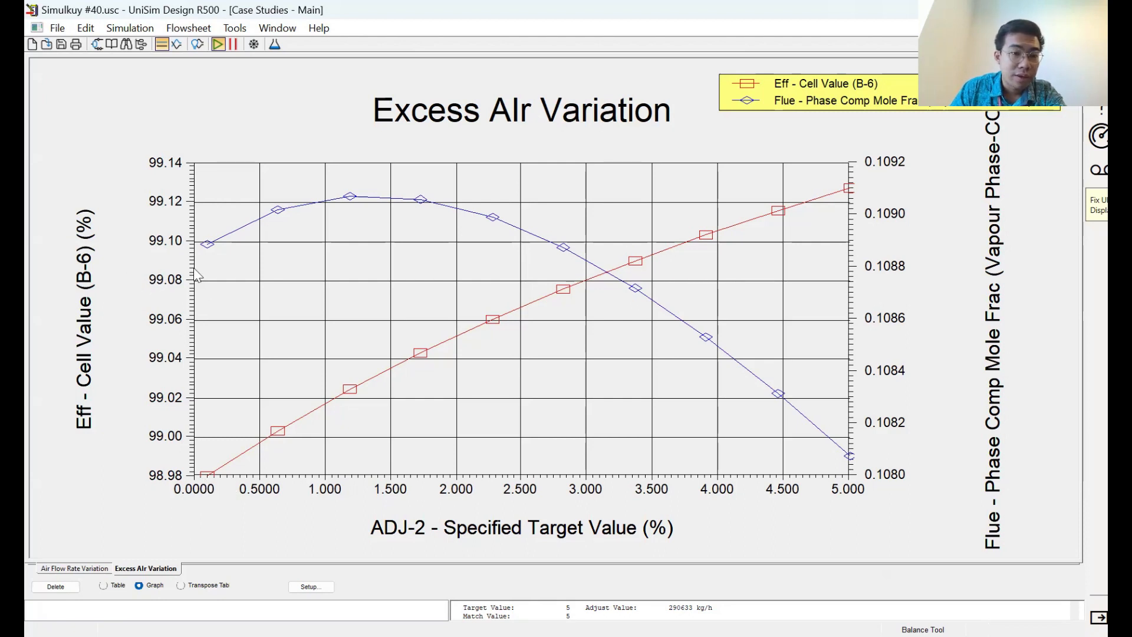
mouse_move(603, 191)
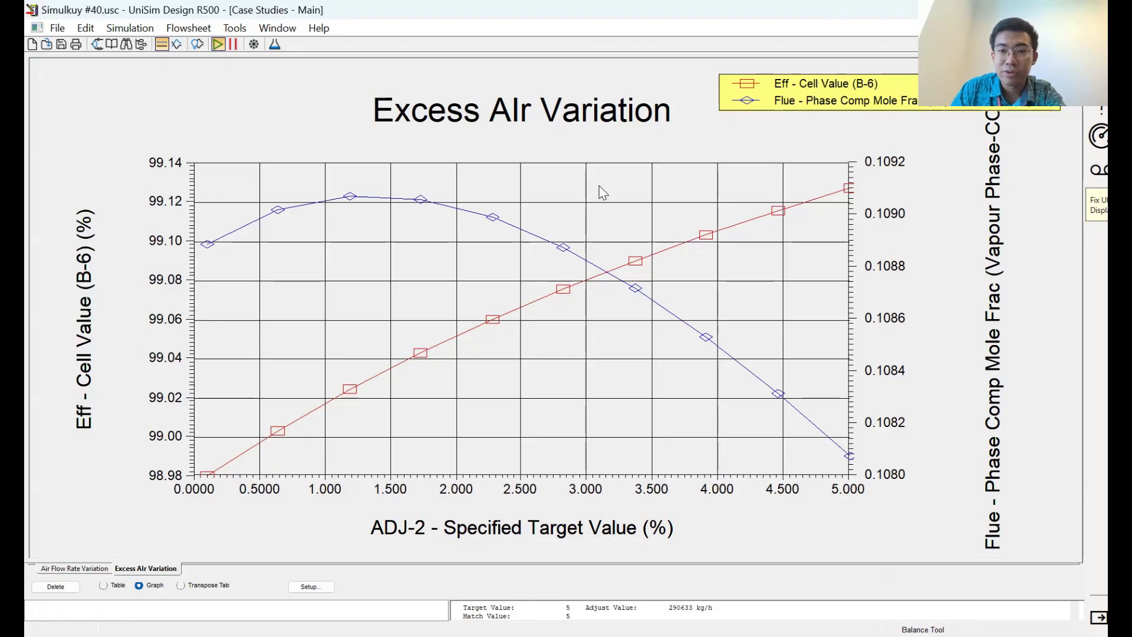
mouse_move(514, 347)
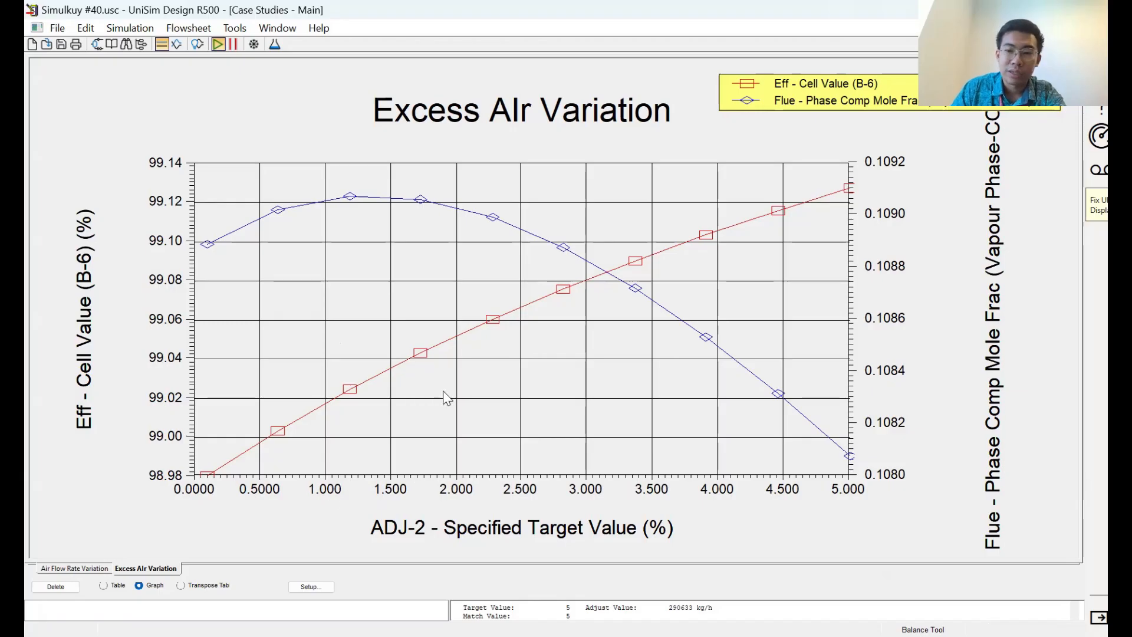
mouse_move(605, 397)
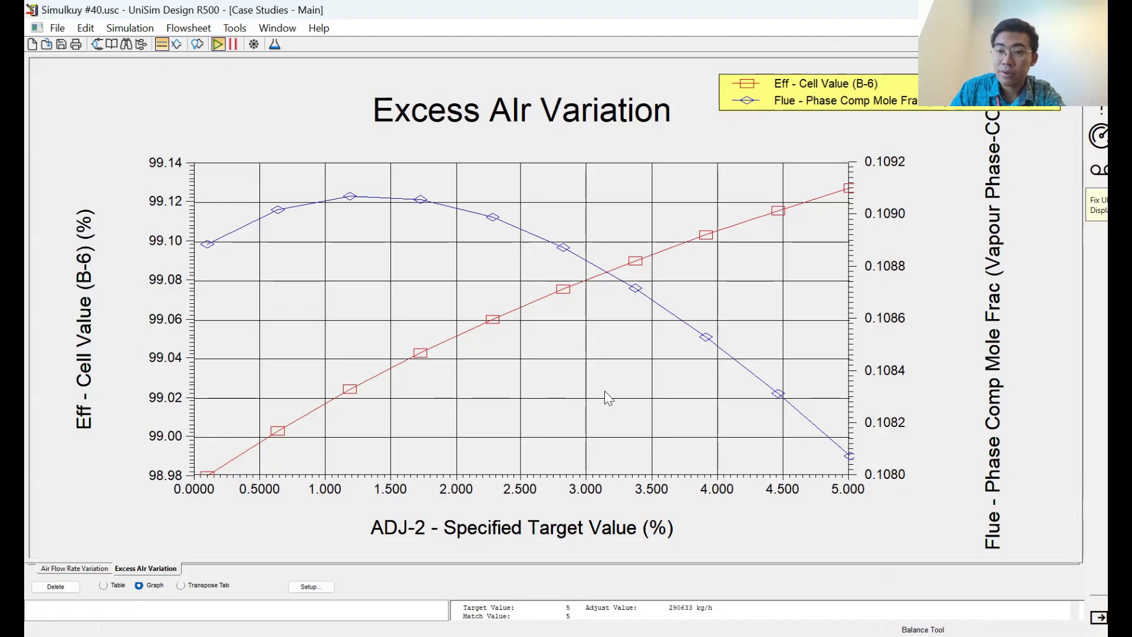
mouse_move(129, 222)
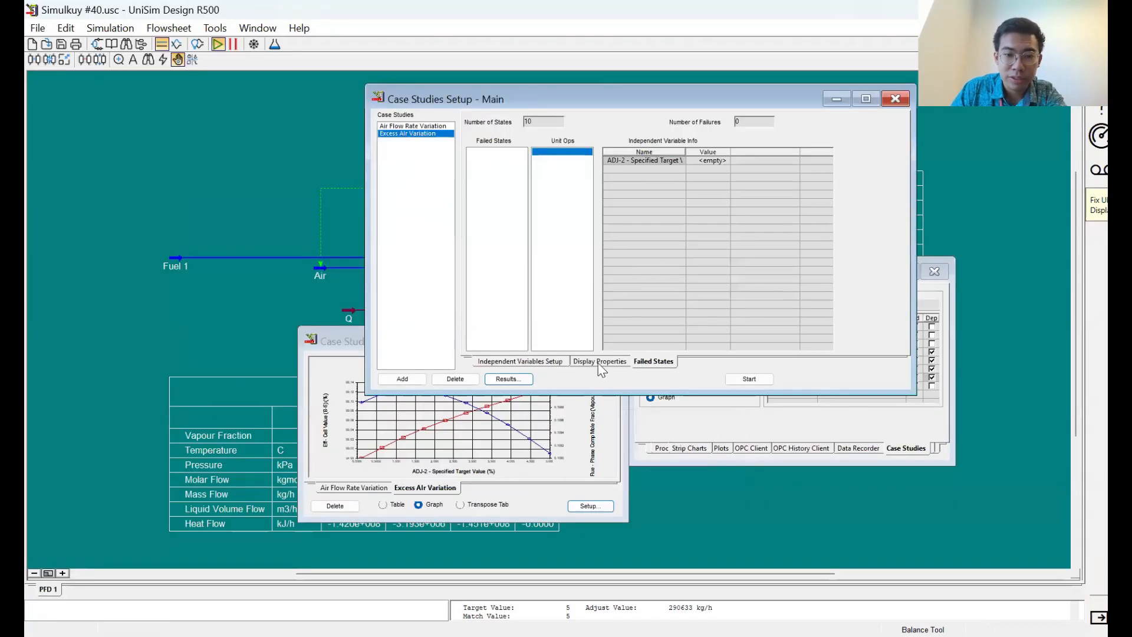
Step: Display Eff Cell Value (B-6) with the second flue component mole fraction on the graph
click(599, 361)
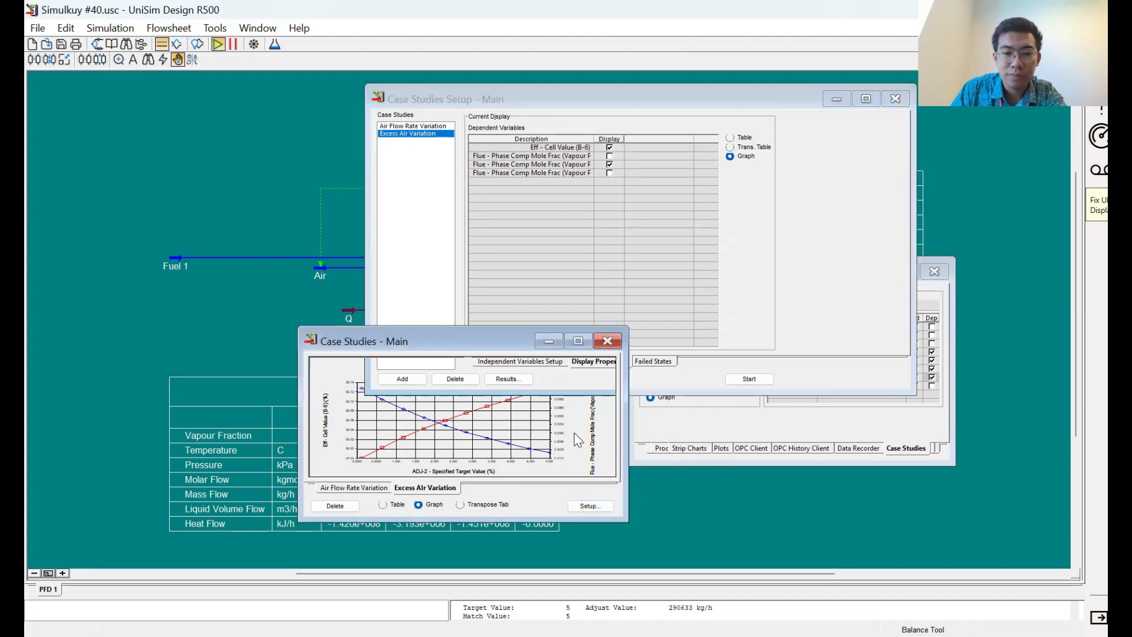
click(578, 340)
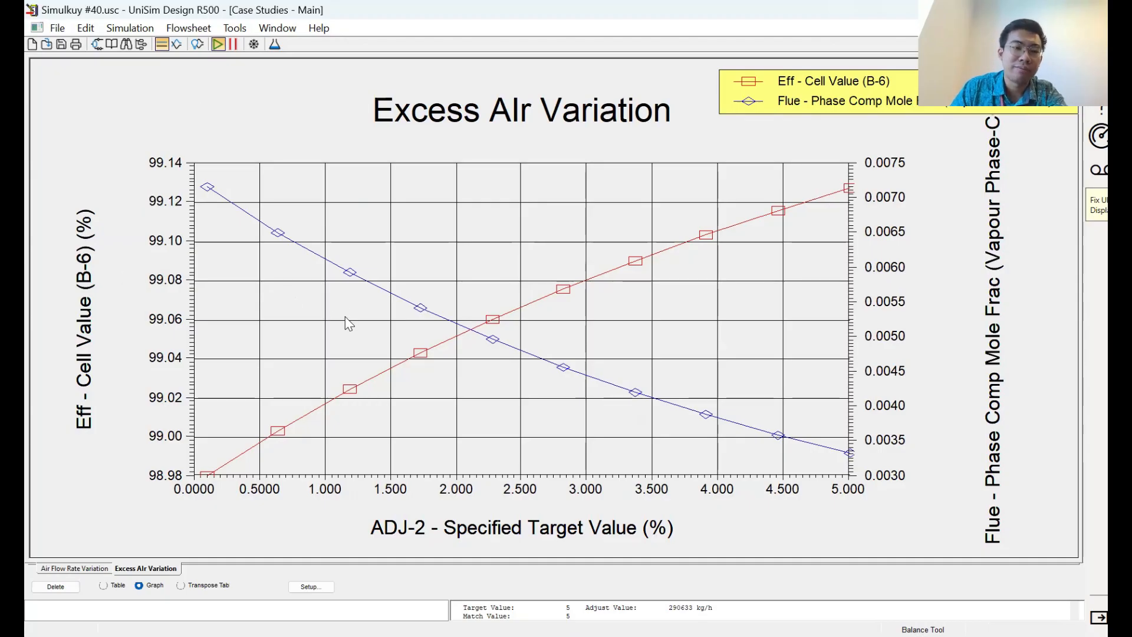
mouse_move(853, 450)
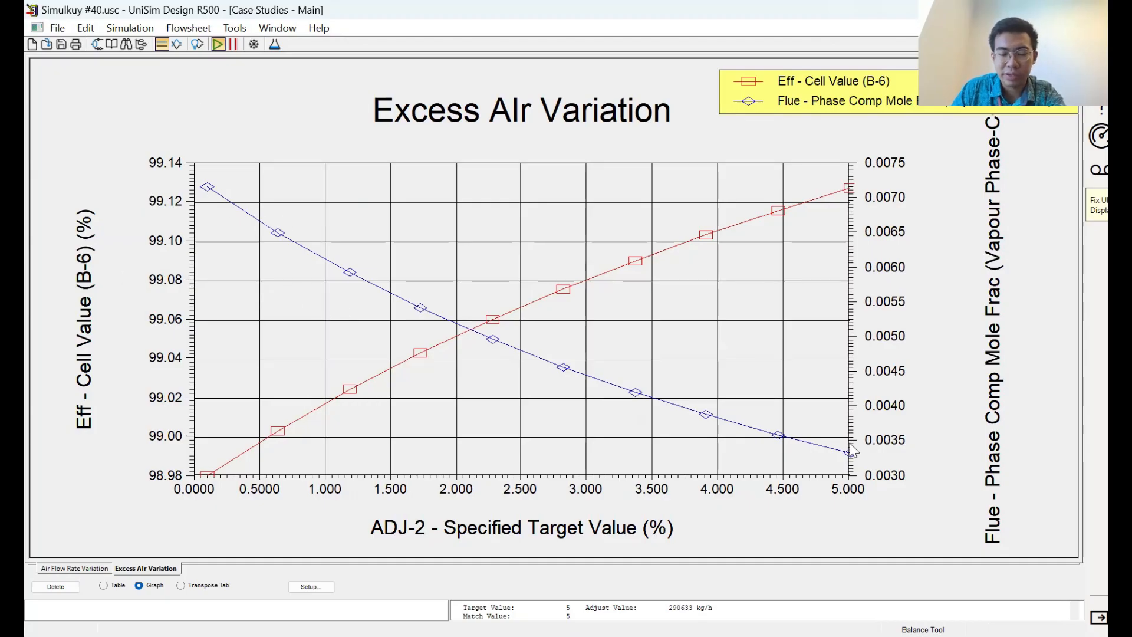